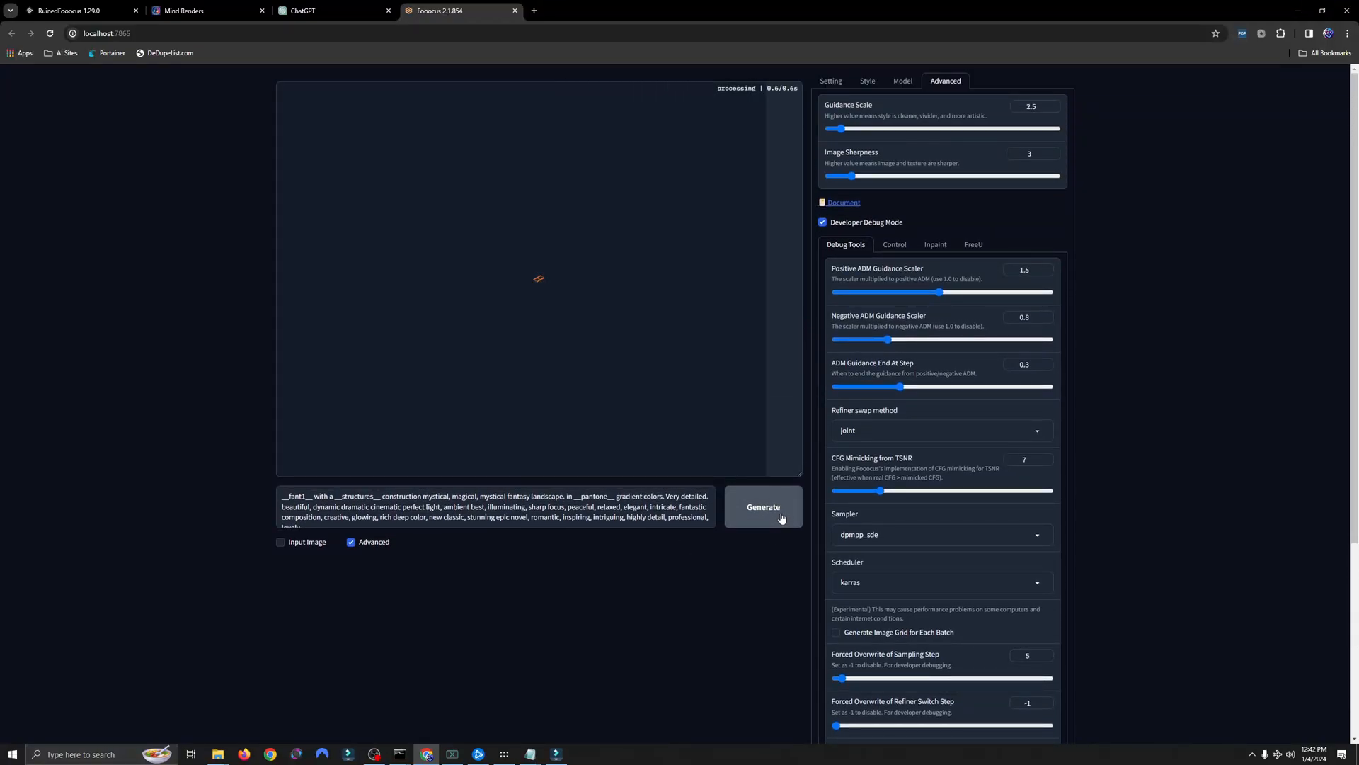
# Step: Run Generate on the wildcard fantasy-landscape prompt and let the models load
pyautogui.click(764, 507)
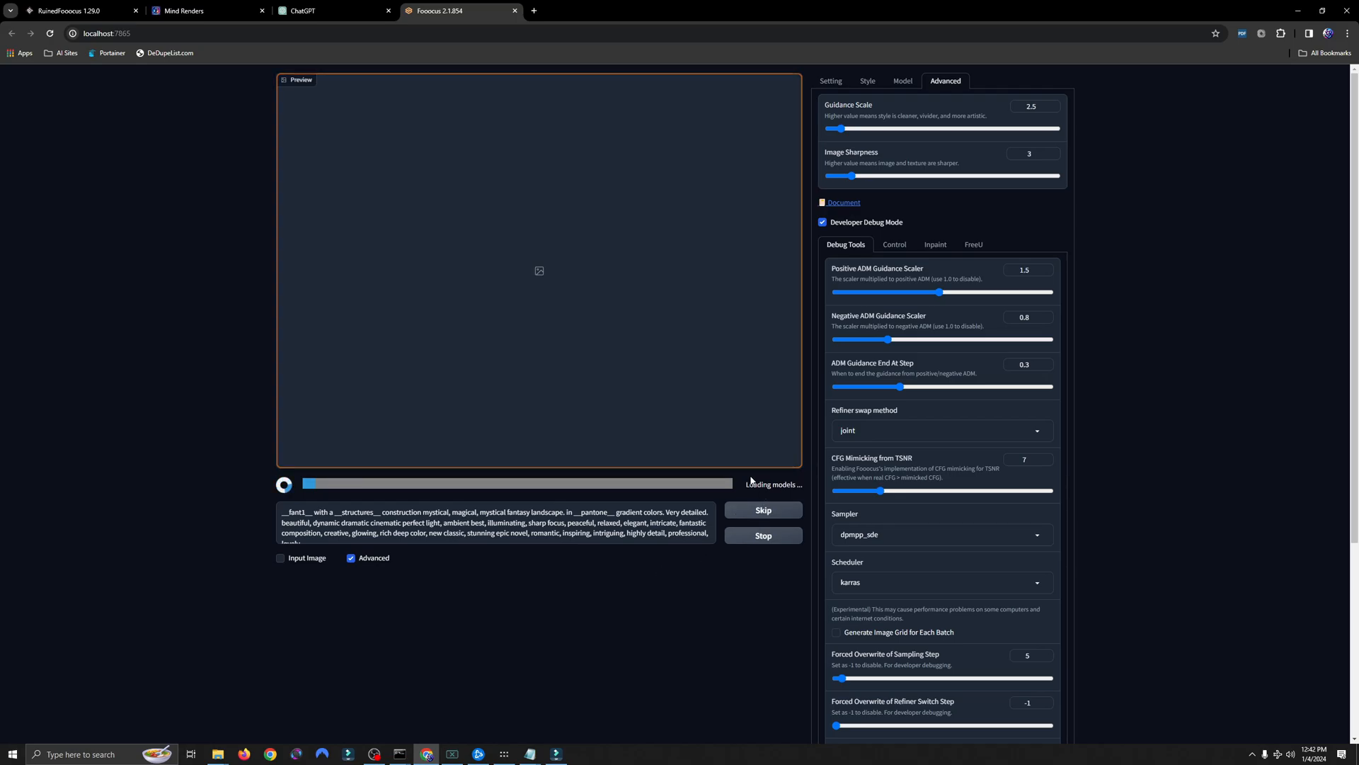
pyautogui.click(833, 81)
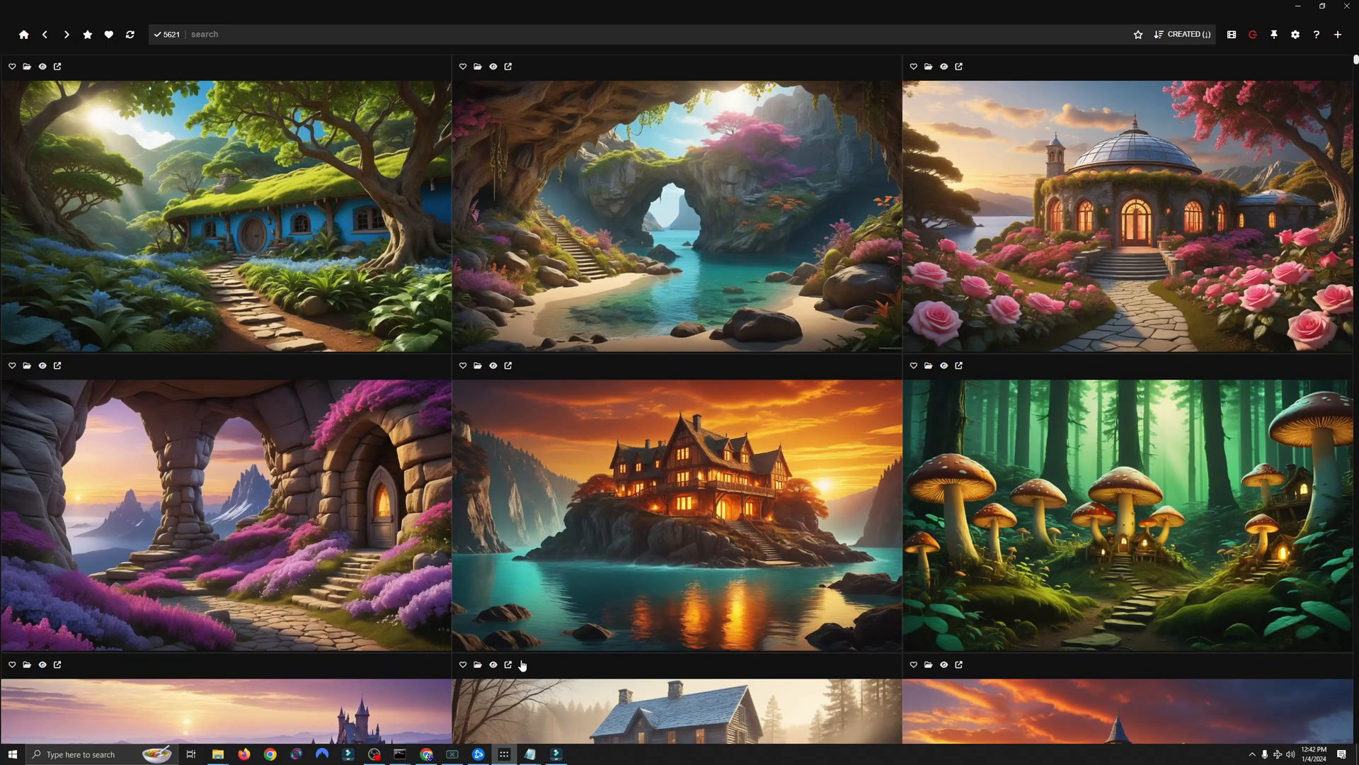
# Step: Browse the gallery and preview the mountain sunset landscape at full size
pyautogui.scroll(-3)
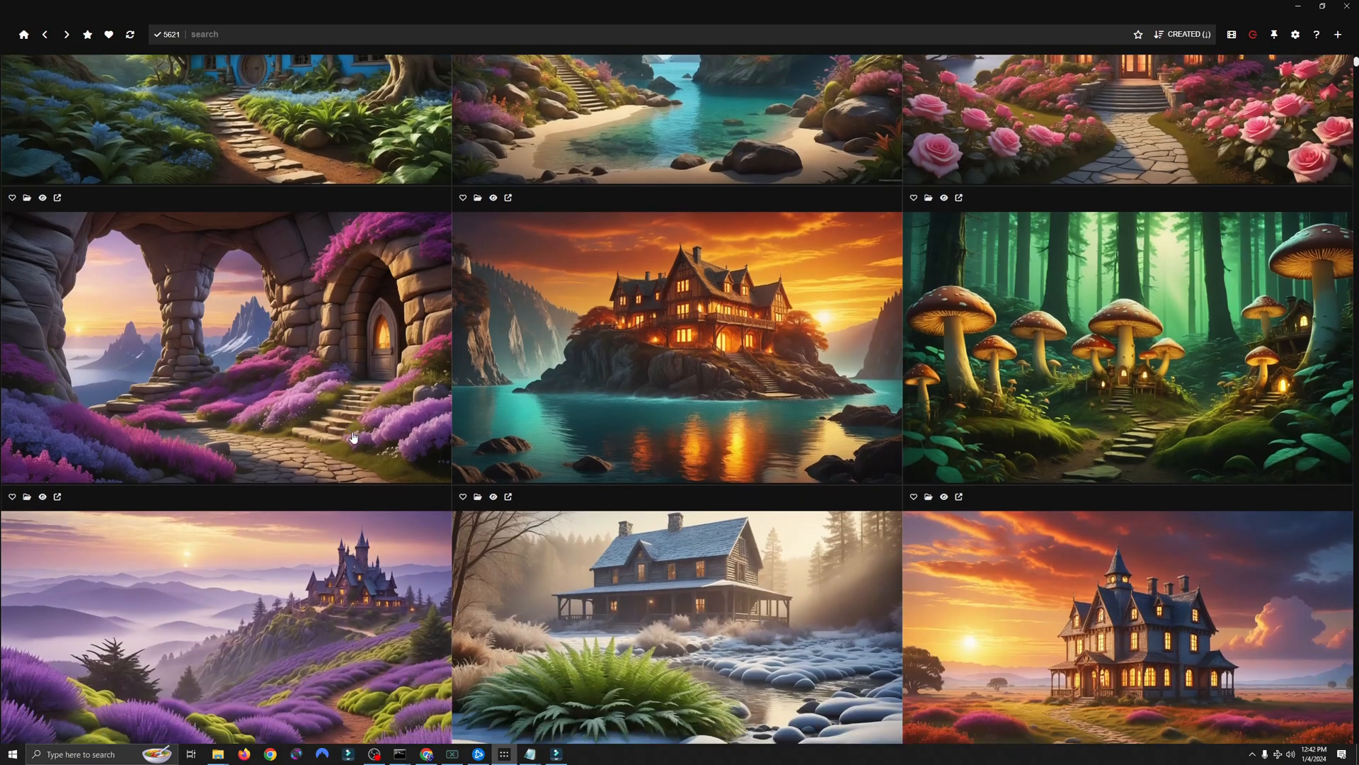
pyautogui.scroll(-3)
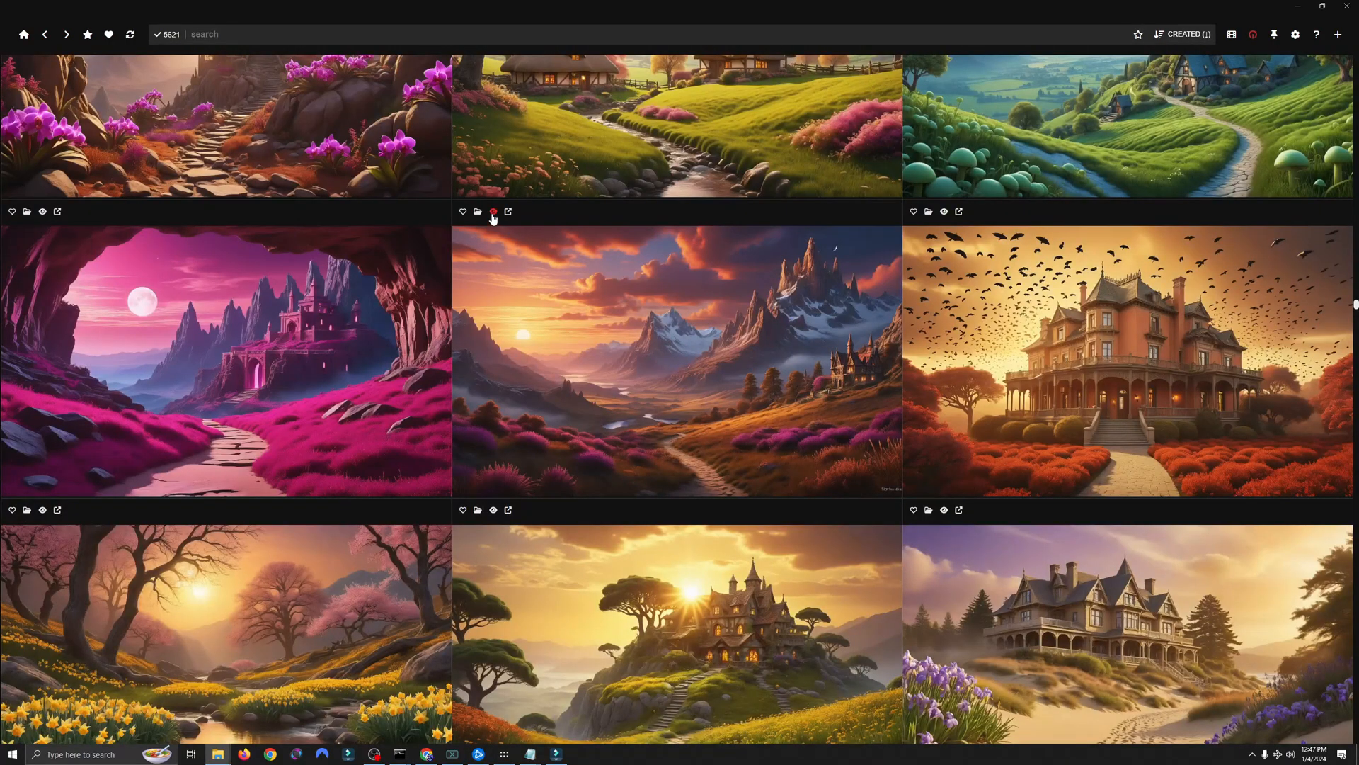
pyautogui.click(676, 367)
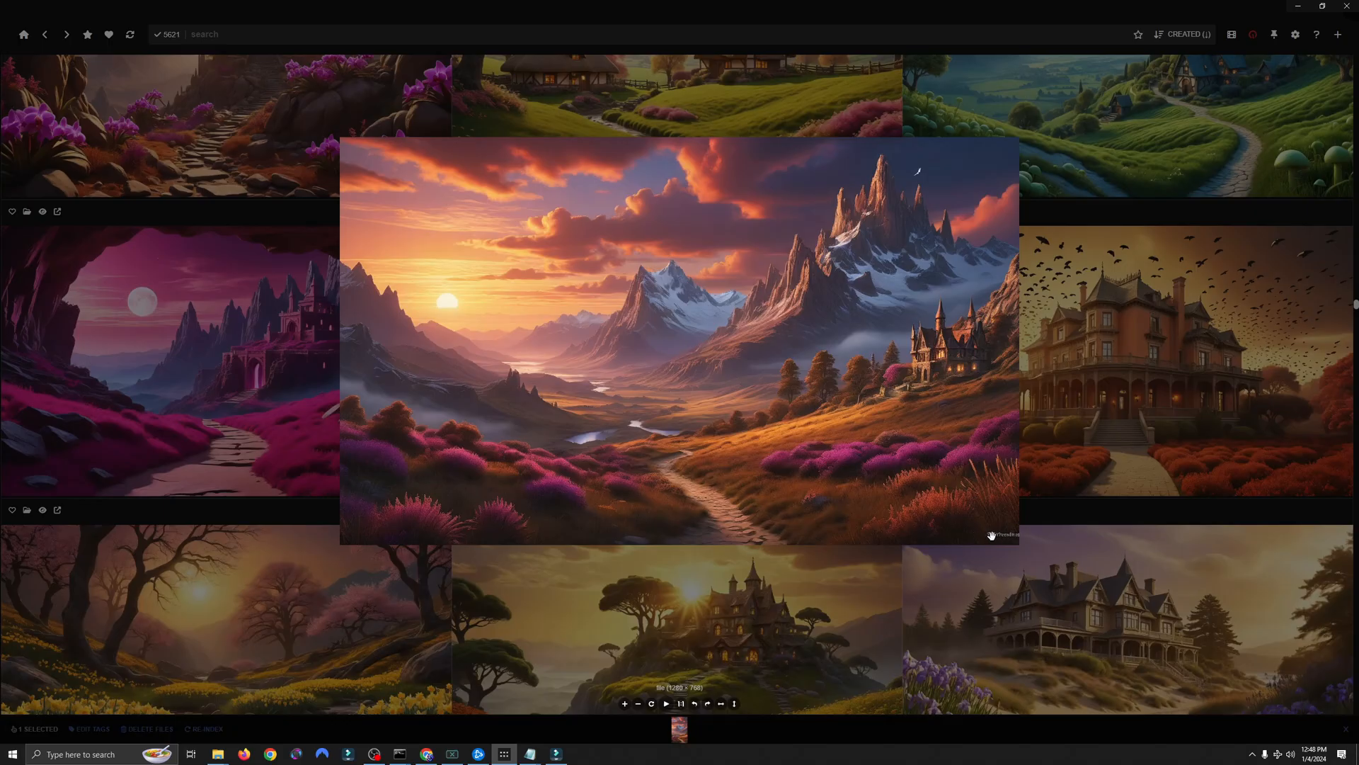
pyautogui.moveTo(1000, 581)
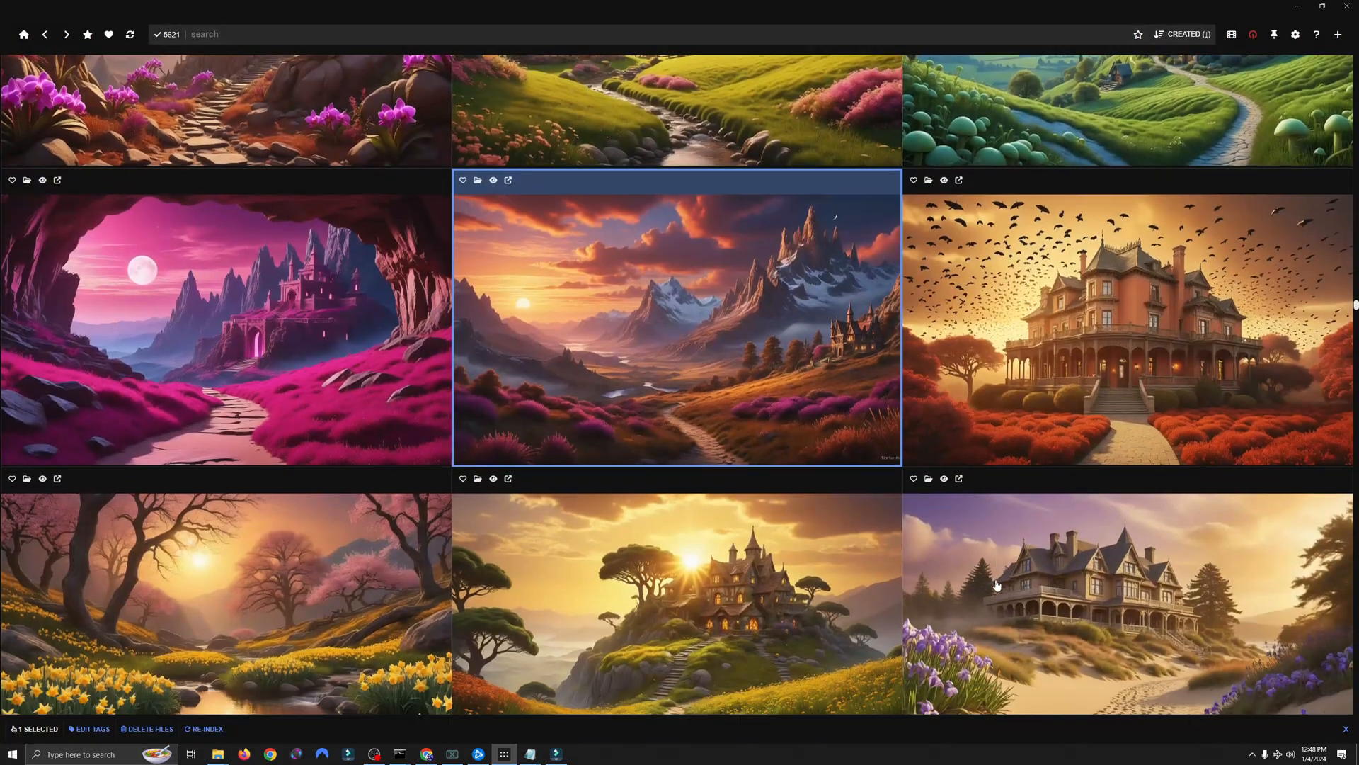
pyautogui.scroll(-3)
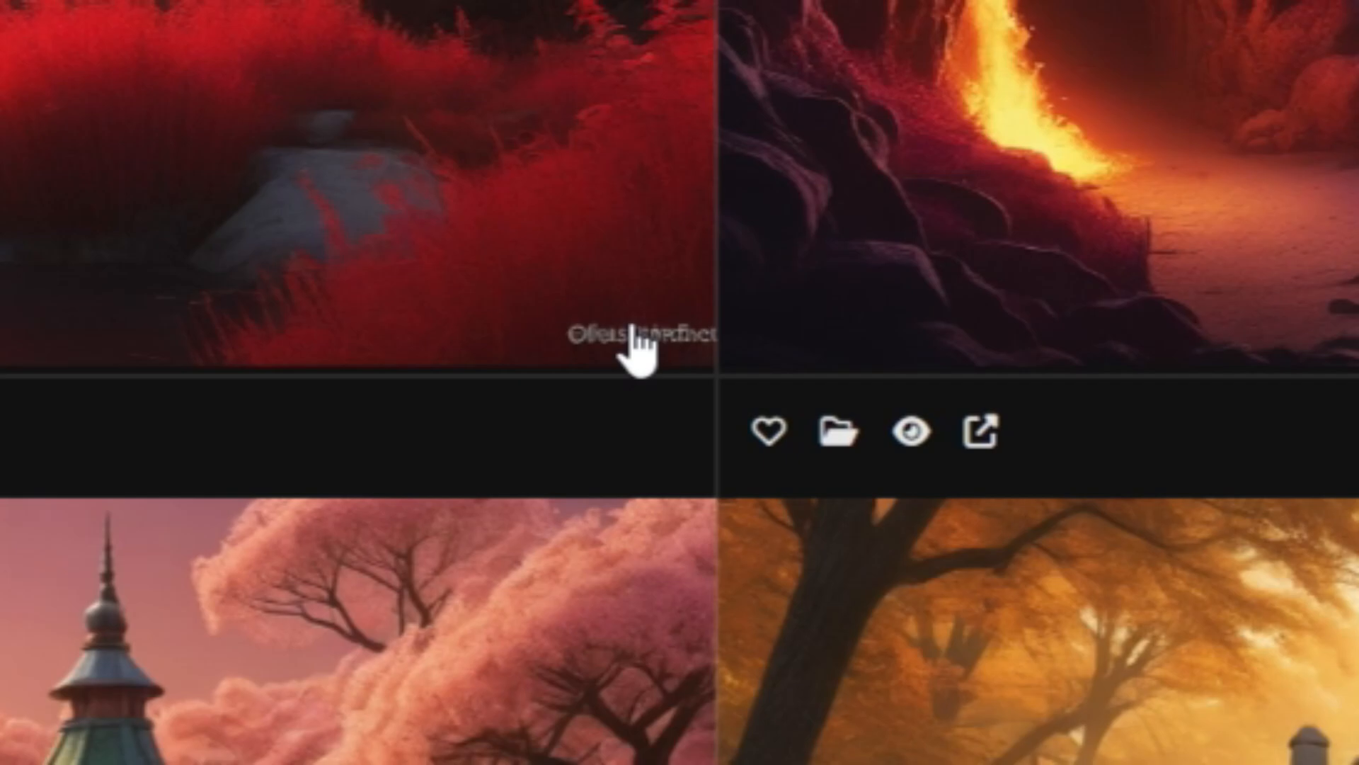
pyautogui.moveTo(51, 726)
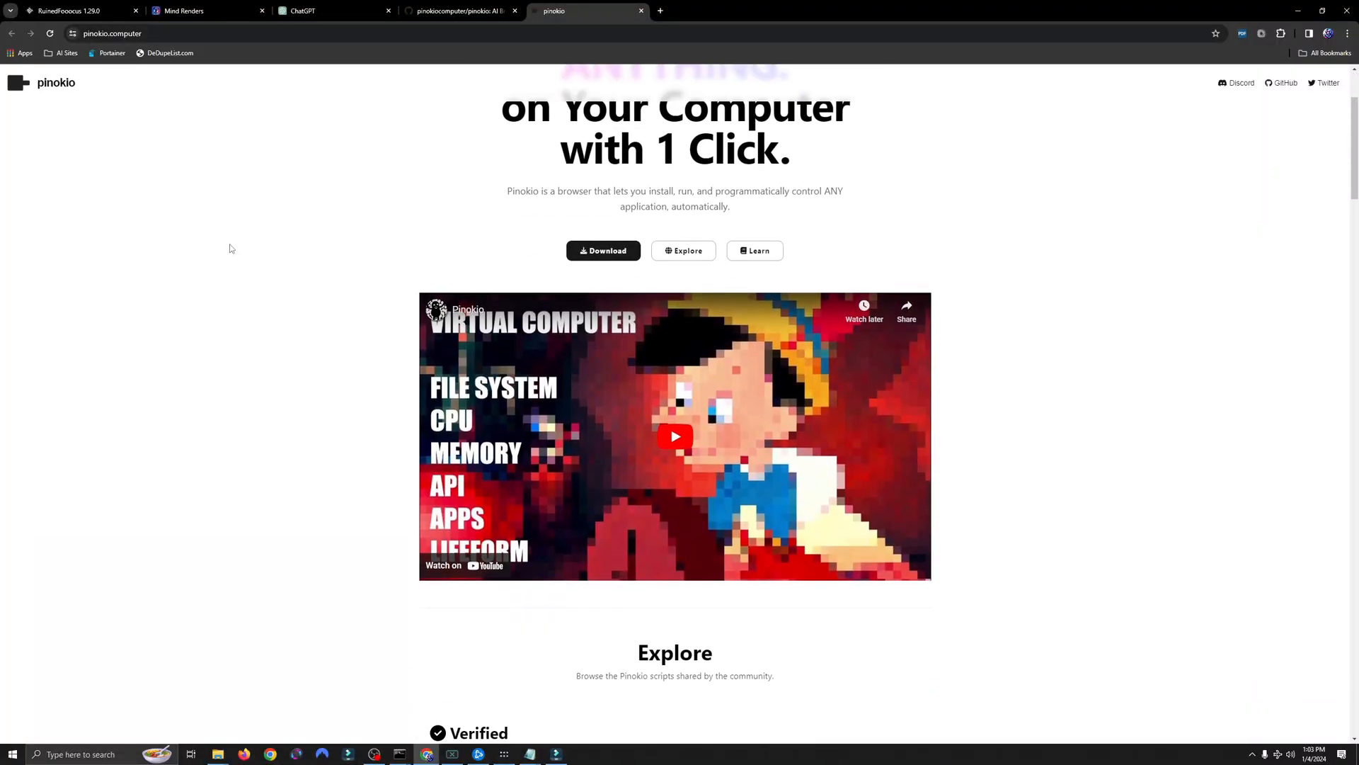
# Step: Scroll the pinokio.computer page through Verified scripts down to the Latest section
pyautogui.scroll(-3)
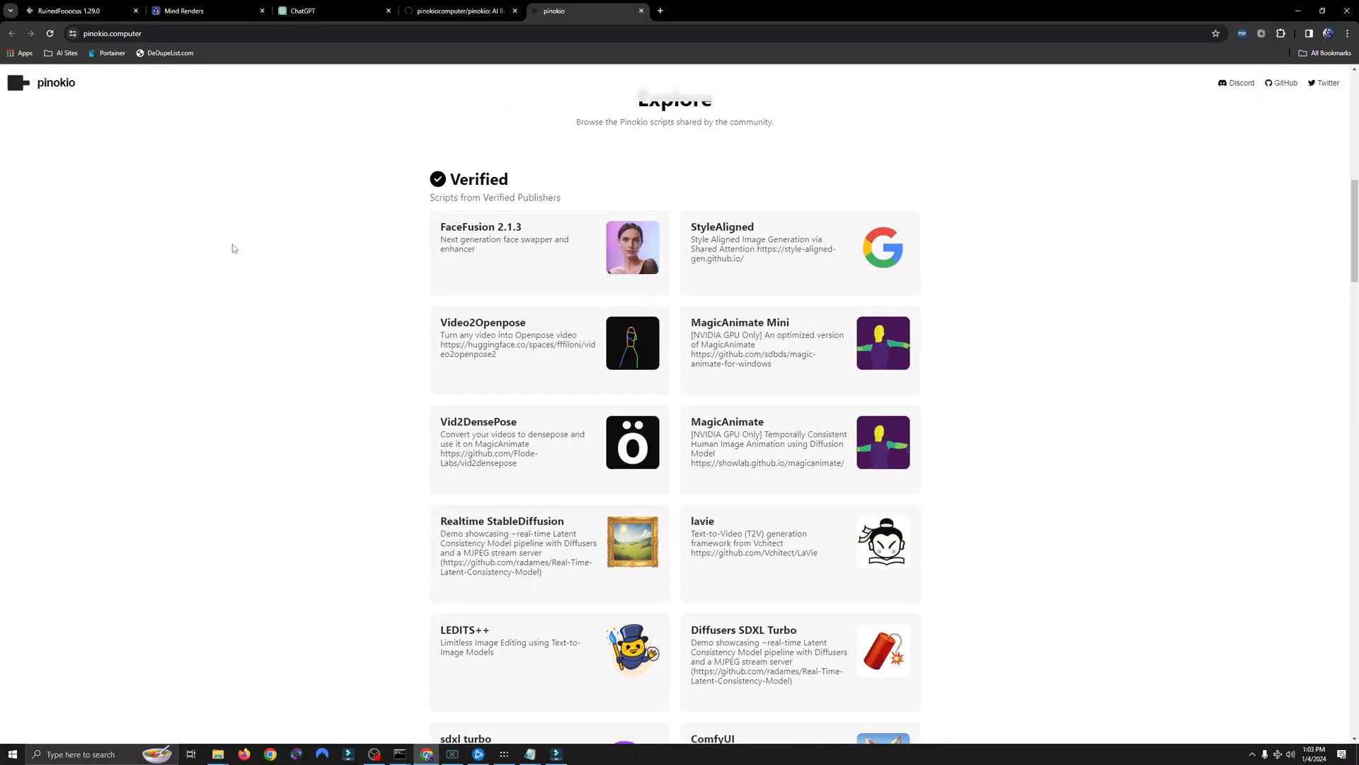
pyautogui.scroll(-3)
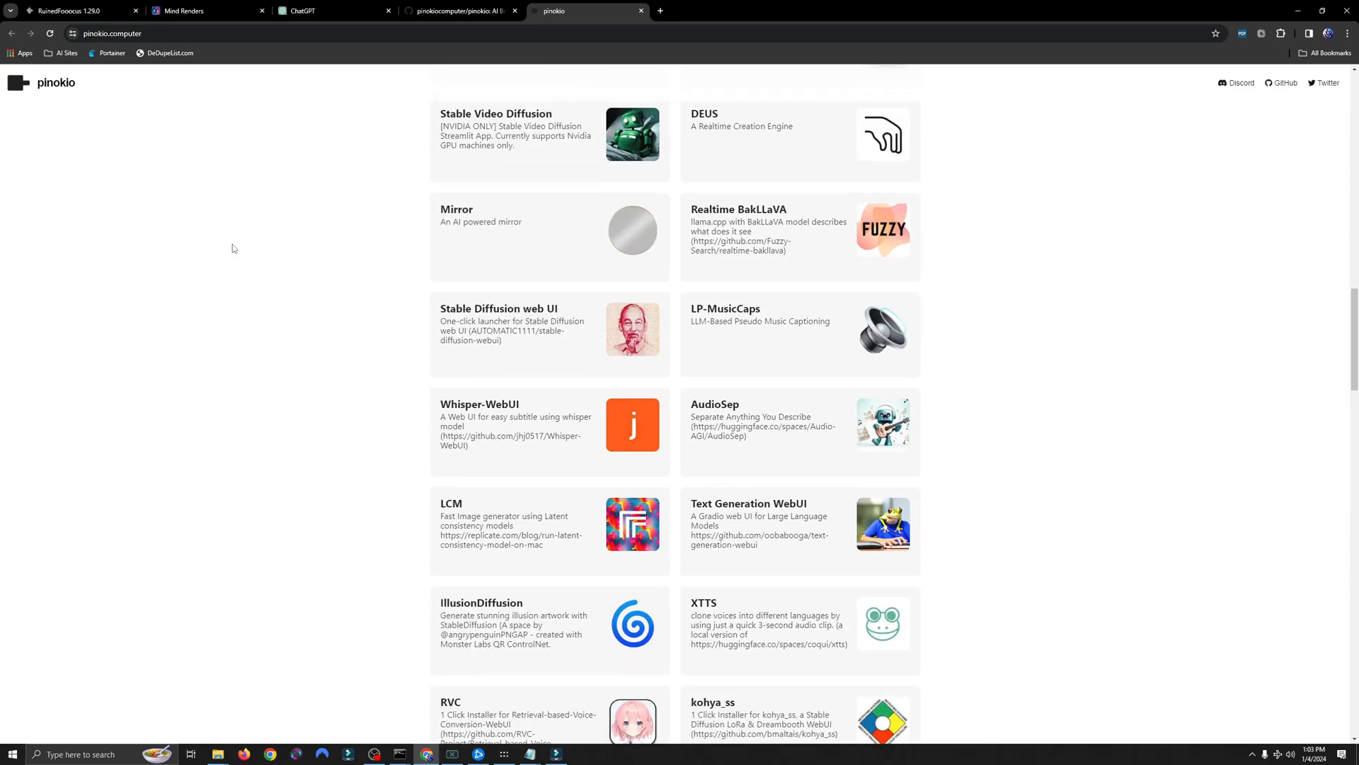
pyautogui.scroll(-3)
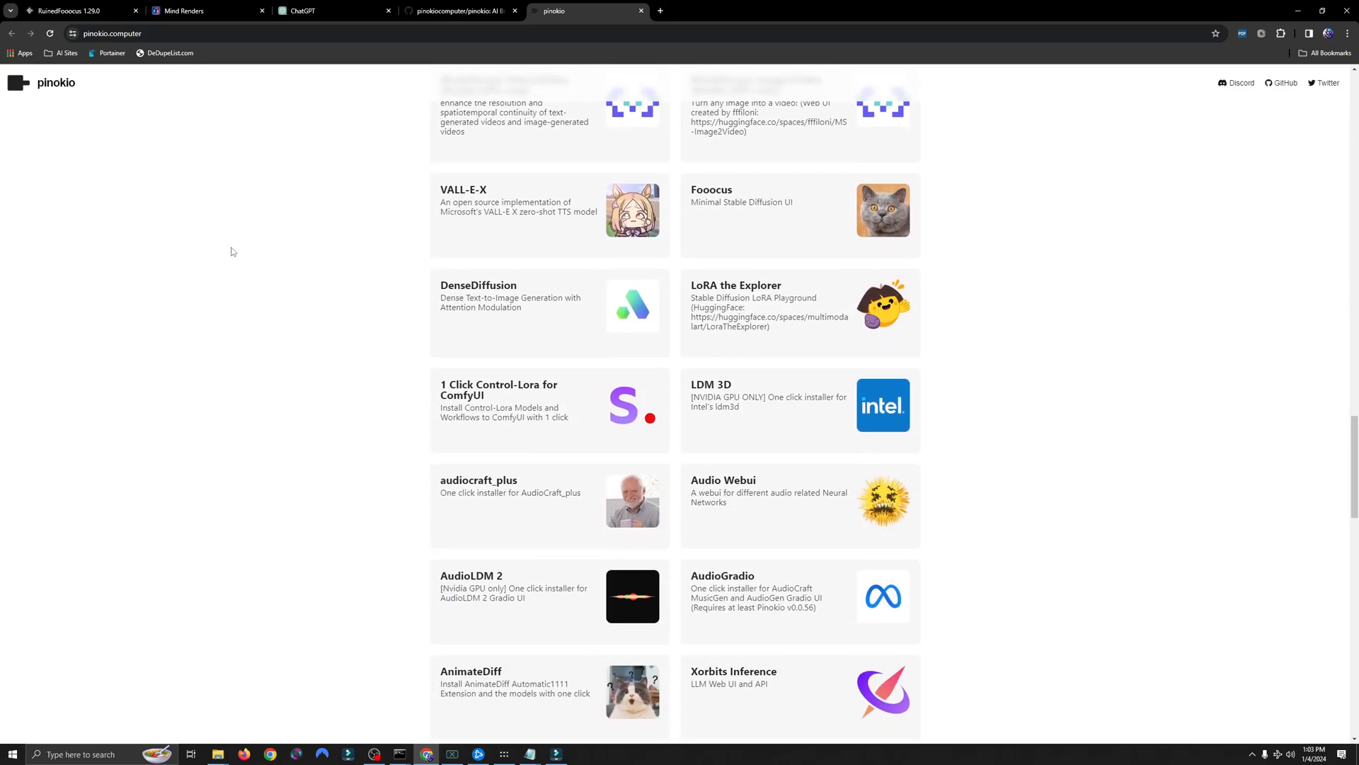
pyautogui.scroll(-3)
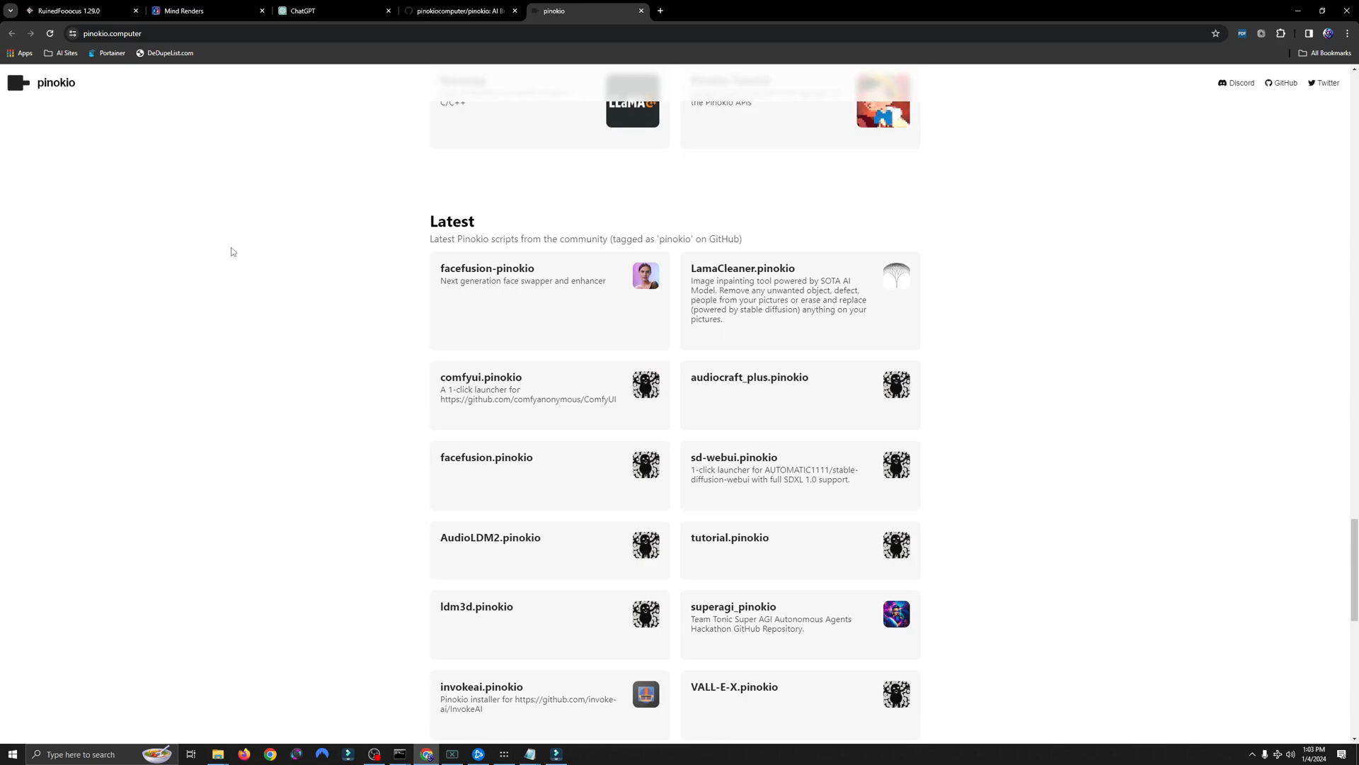
pyautogui.scroll(-3)
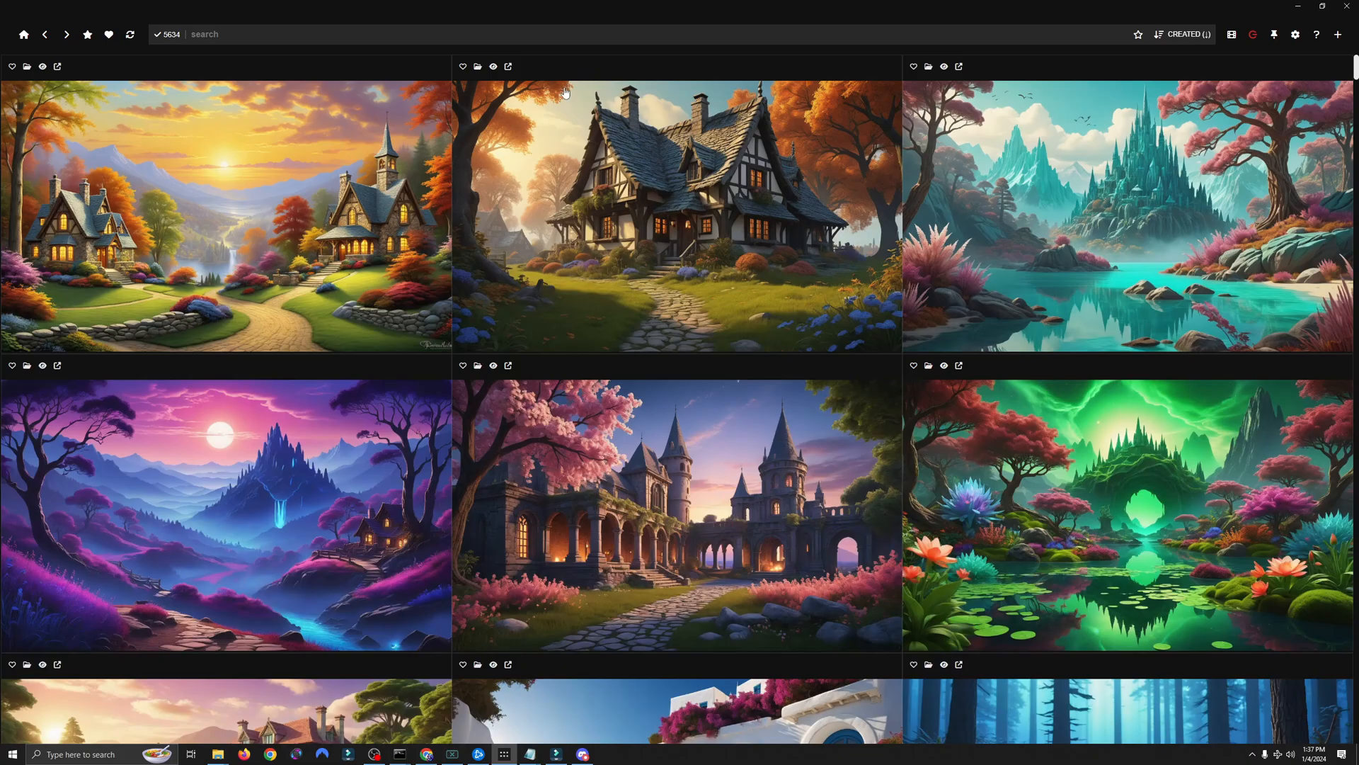
pyautogui.moveTo(395, 303)
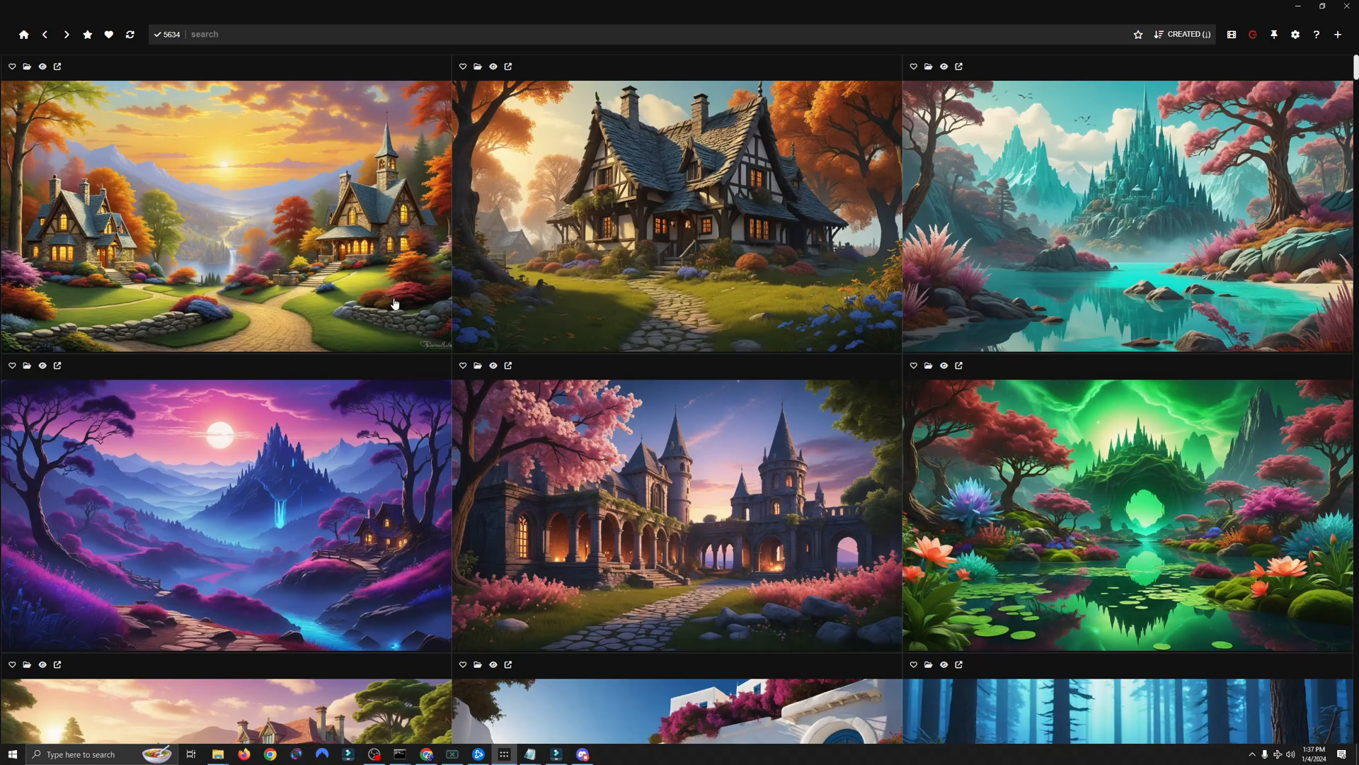
# Step: Select the twin-cottage sunset tile and view it full size
pyautogui.click(43, 65)
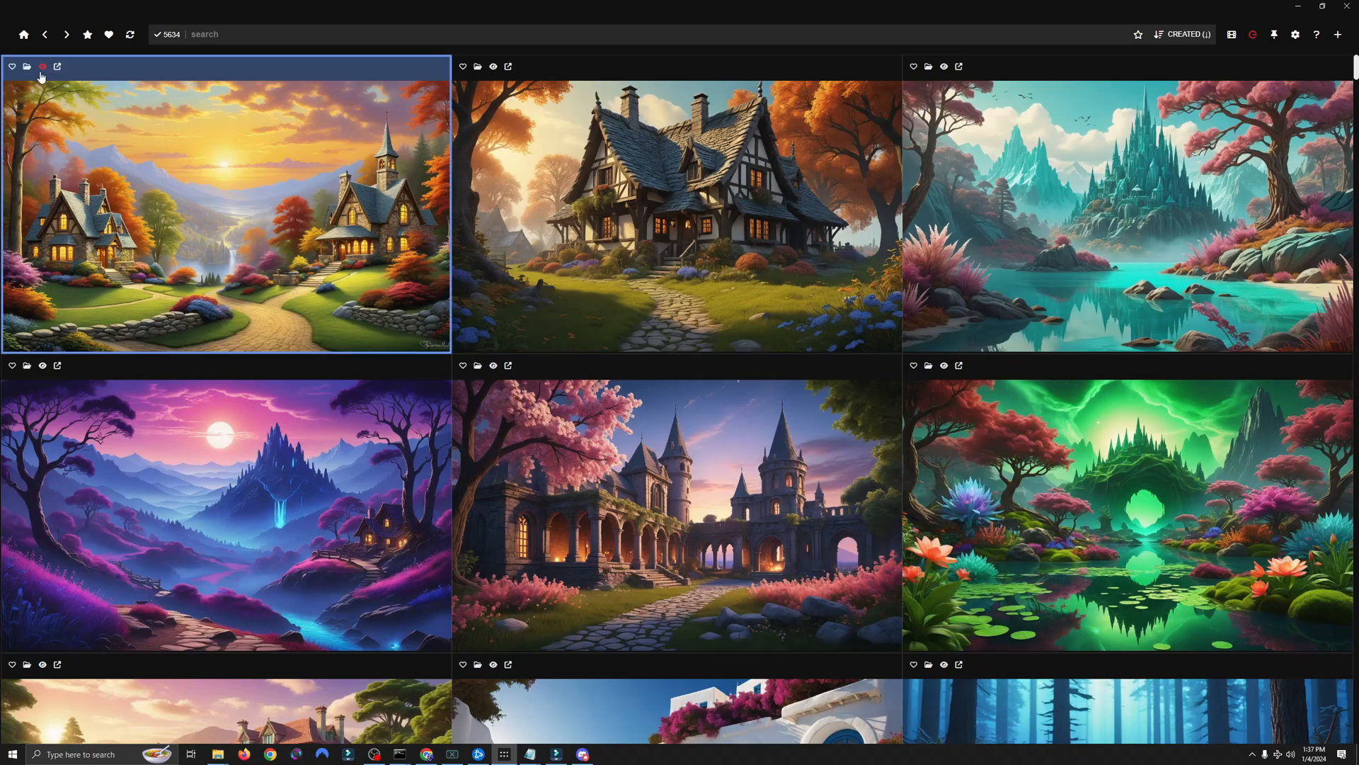
pyautogui.doubleClick(225, 205)
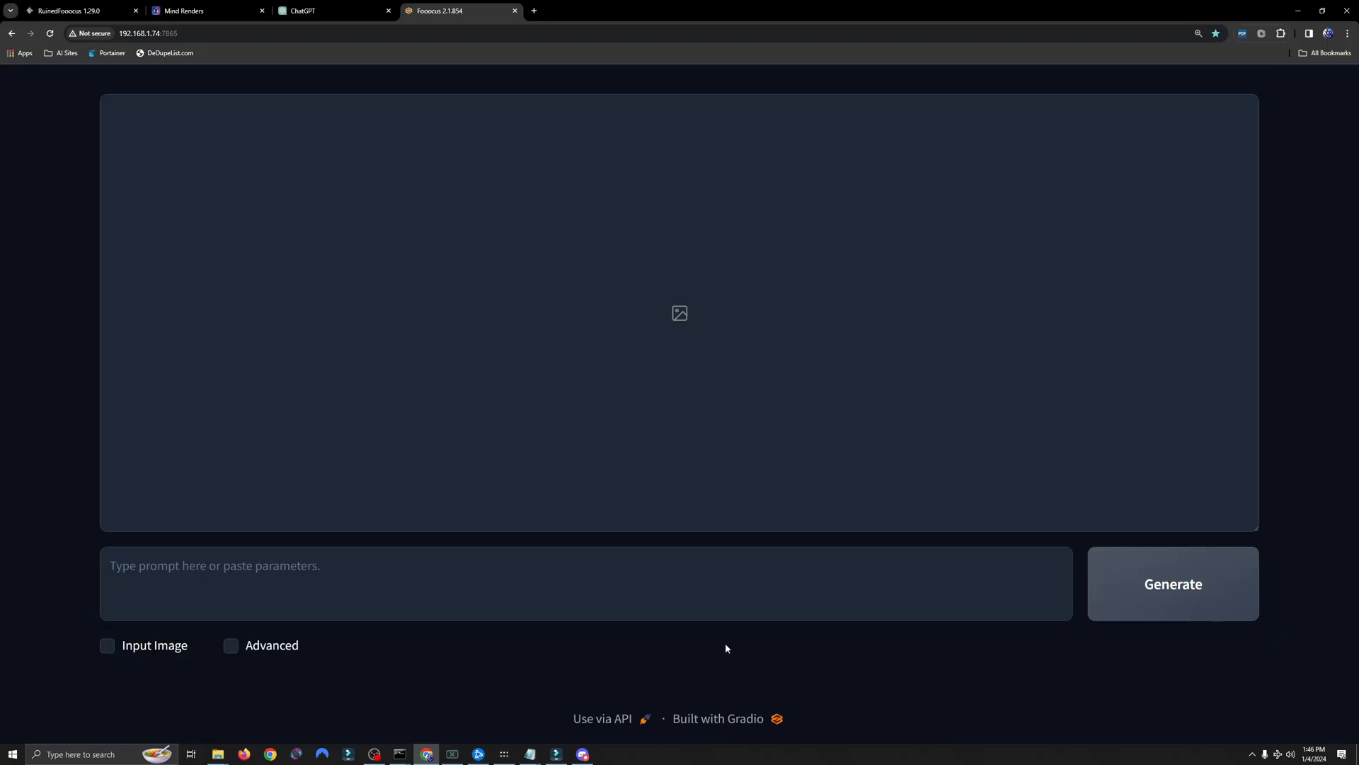
pyautogui.moveTo(721, 644)
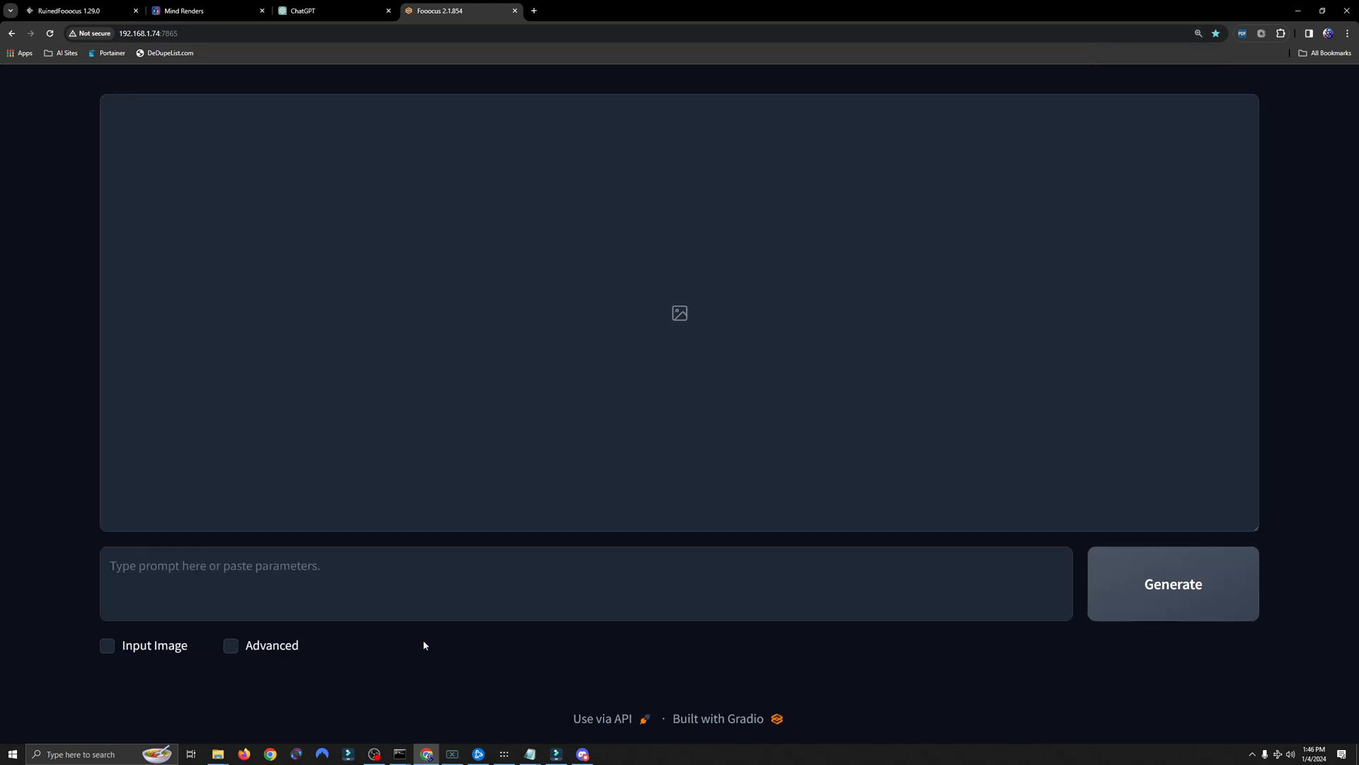
pyautogui.moveTo(430, 637)
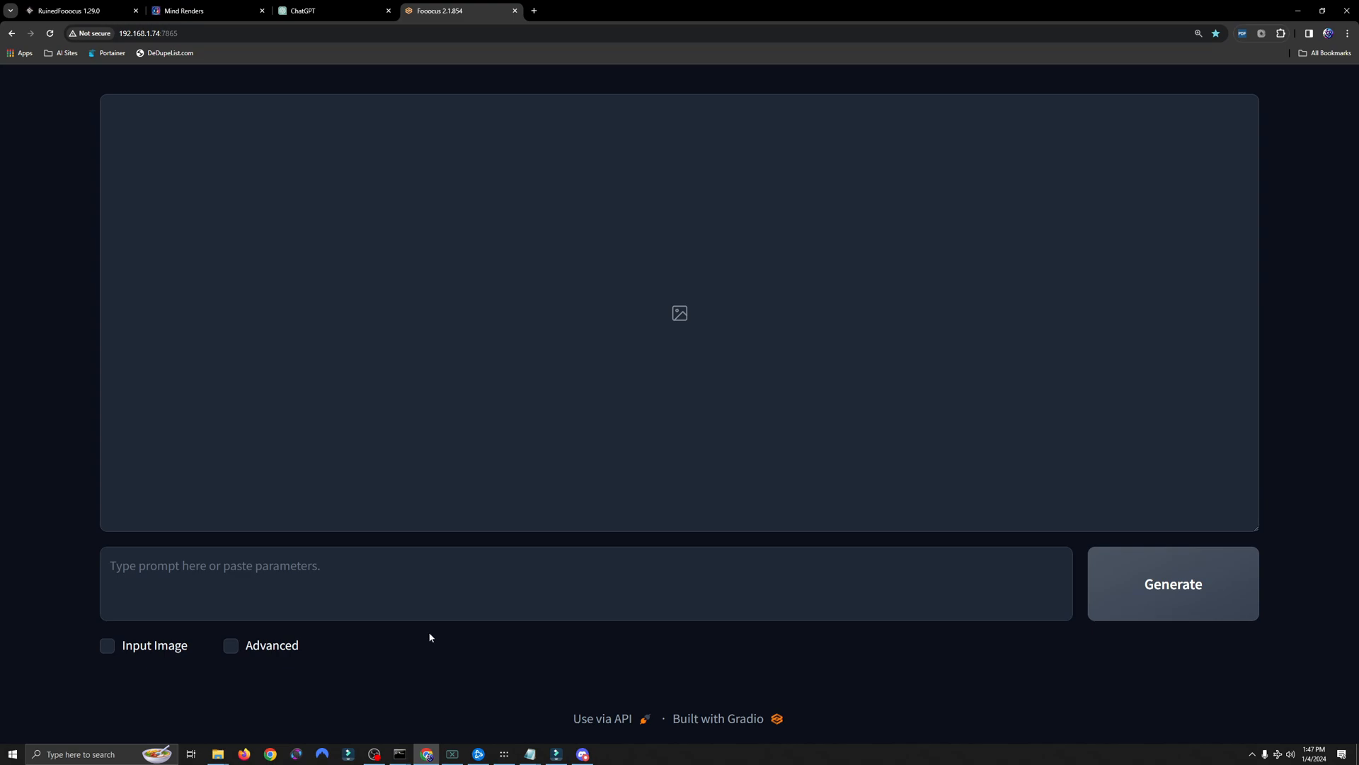
pyautogui.moveTo(403, 628)
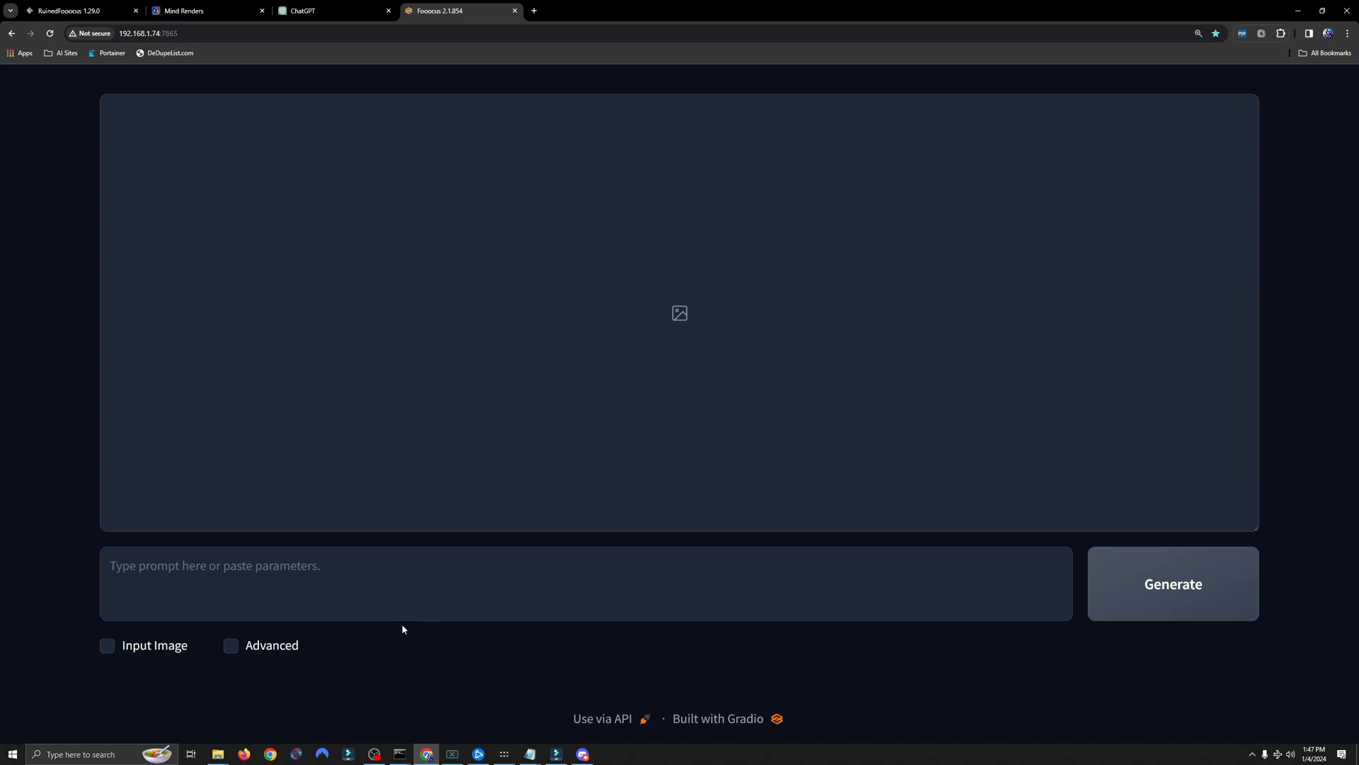
pyautogui.moveTo(348, 637)
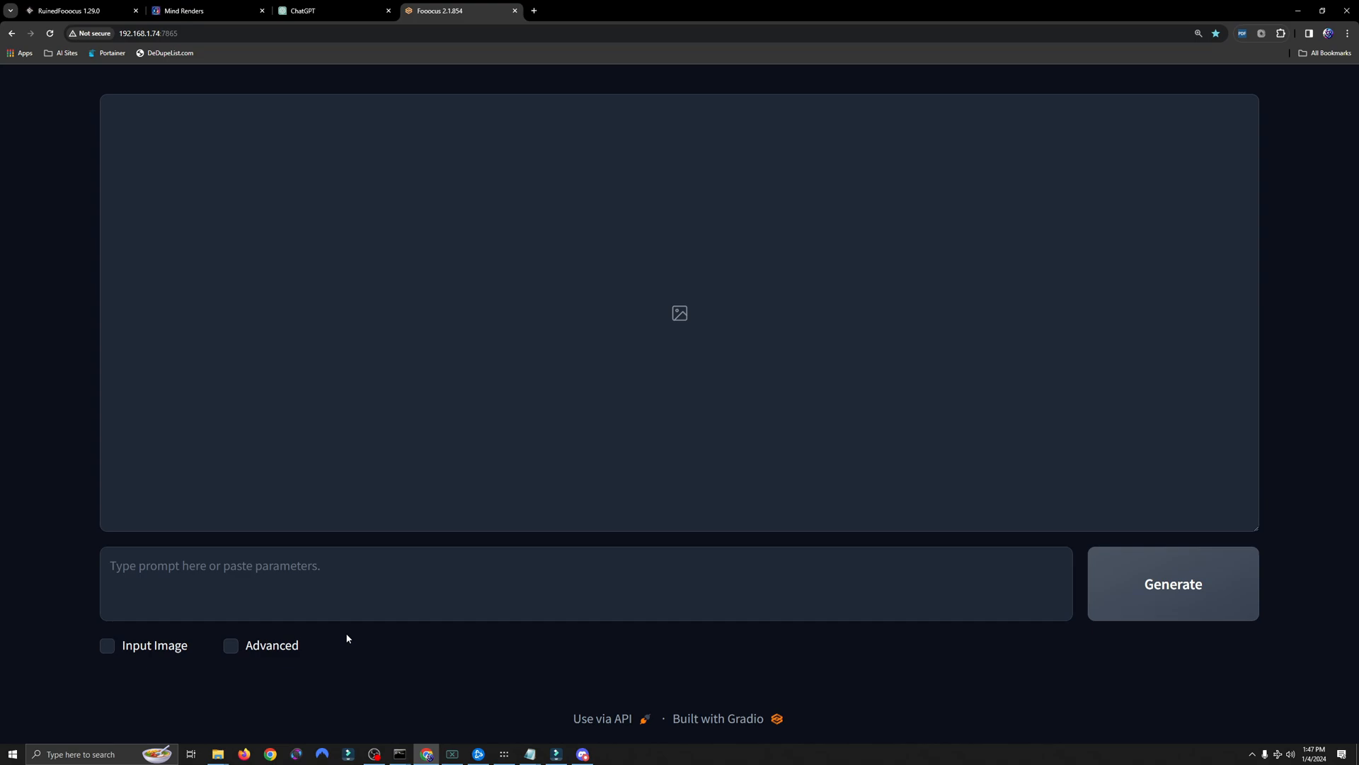
pyautogui.moveTo(343, 641)
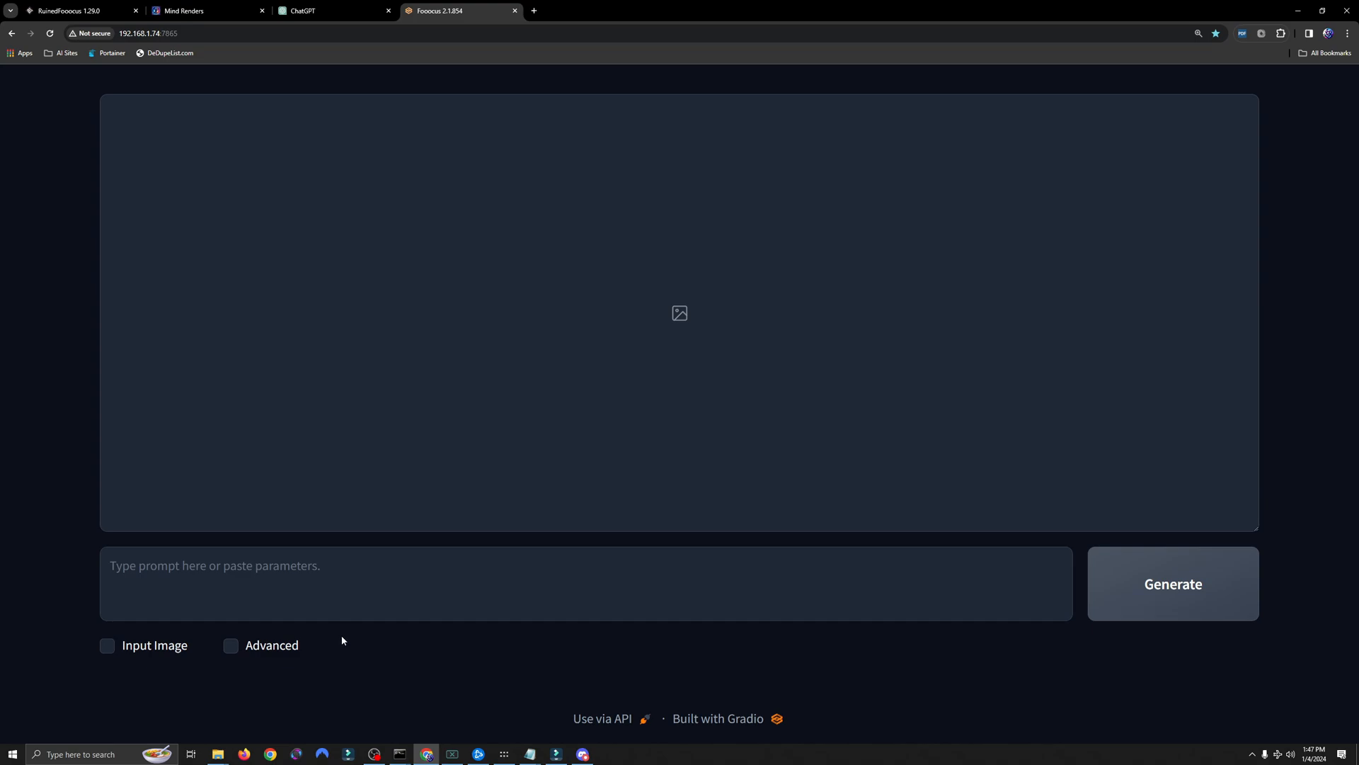
pyautogui.moveTo(177, 680)
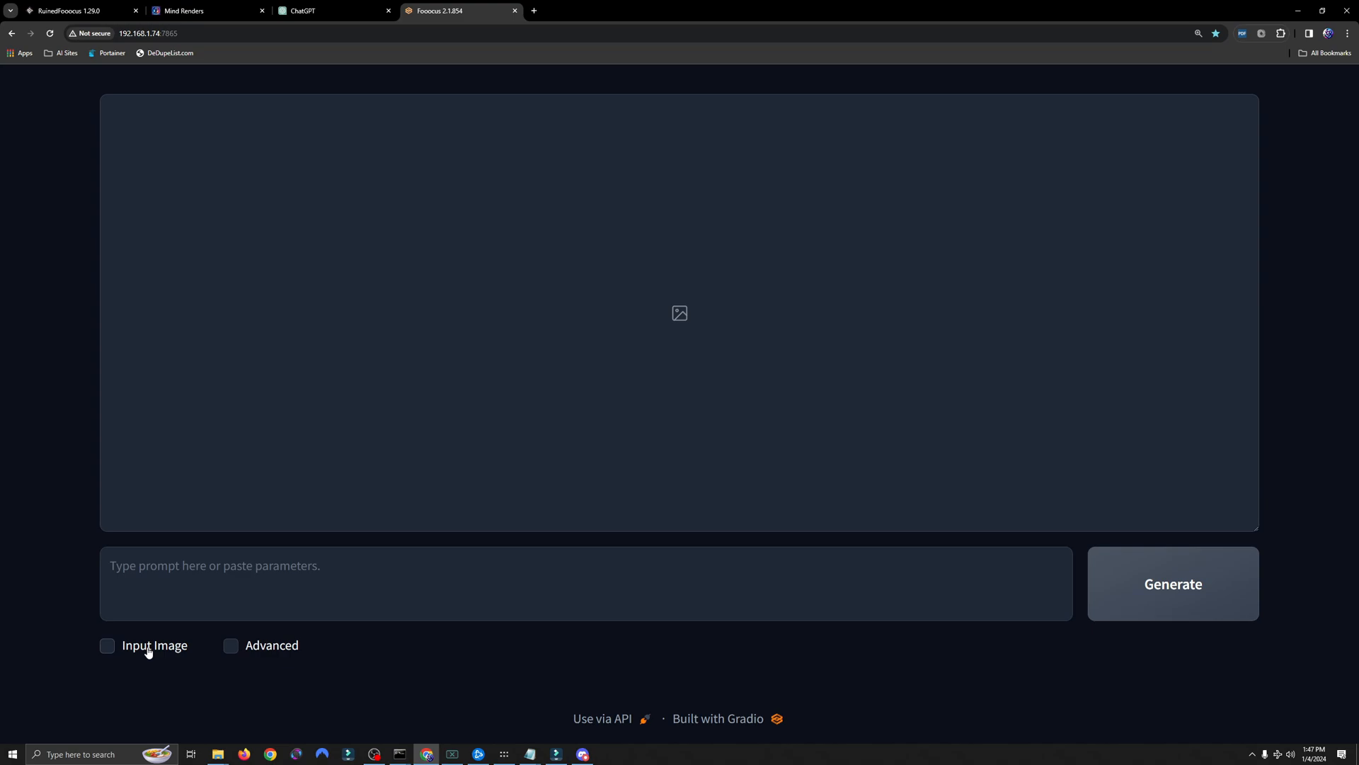
pyautogui.click(107, 646)
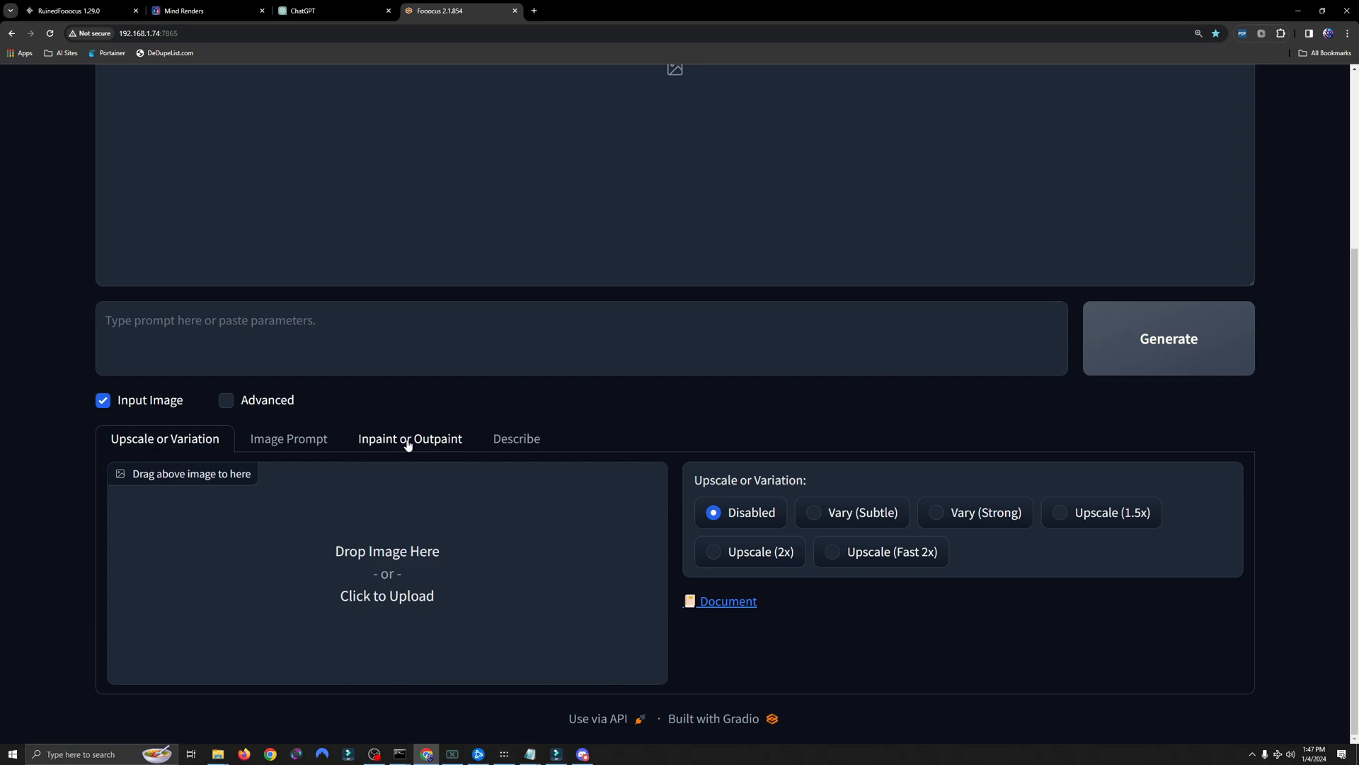
pyautogui.click(409, 439)
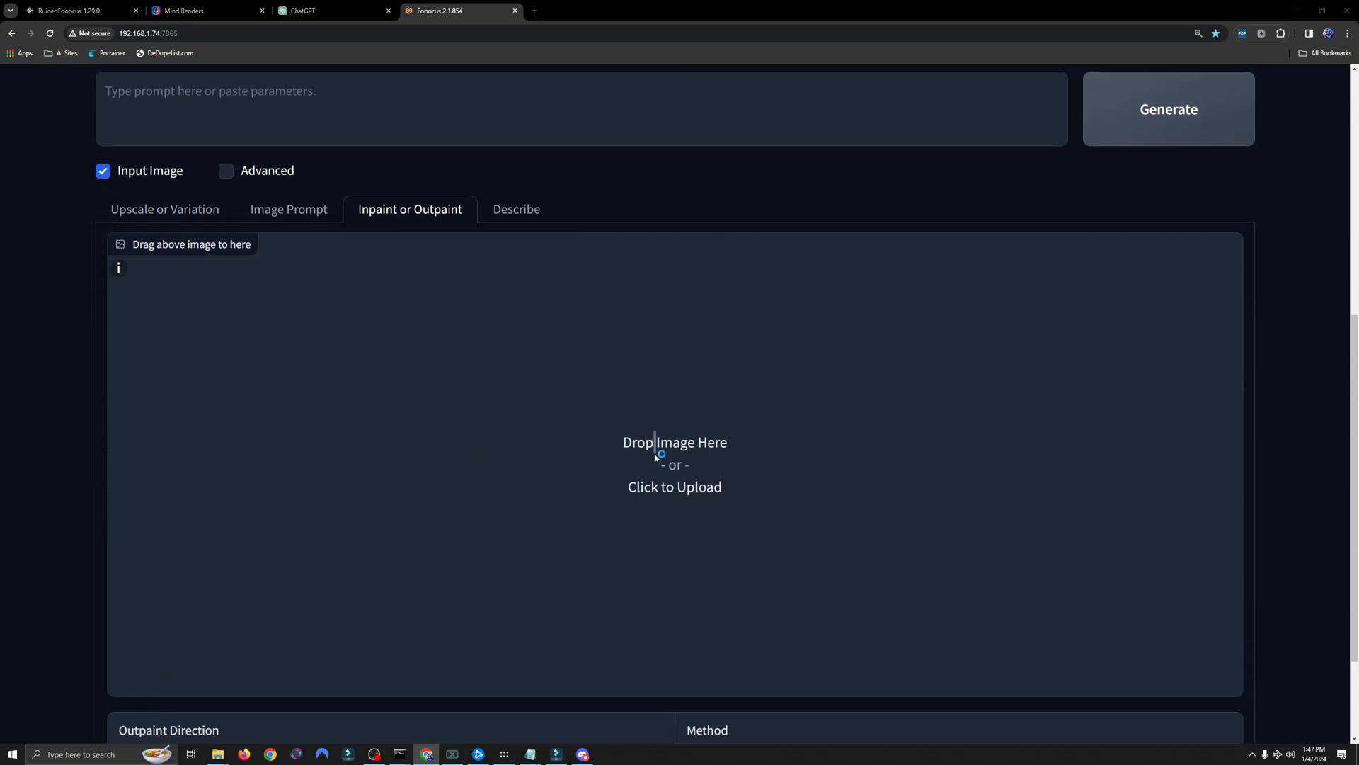
pyautogui.click(674, 465)
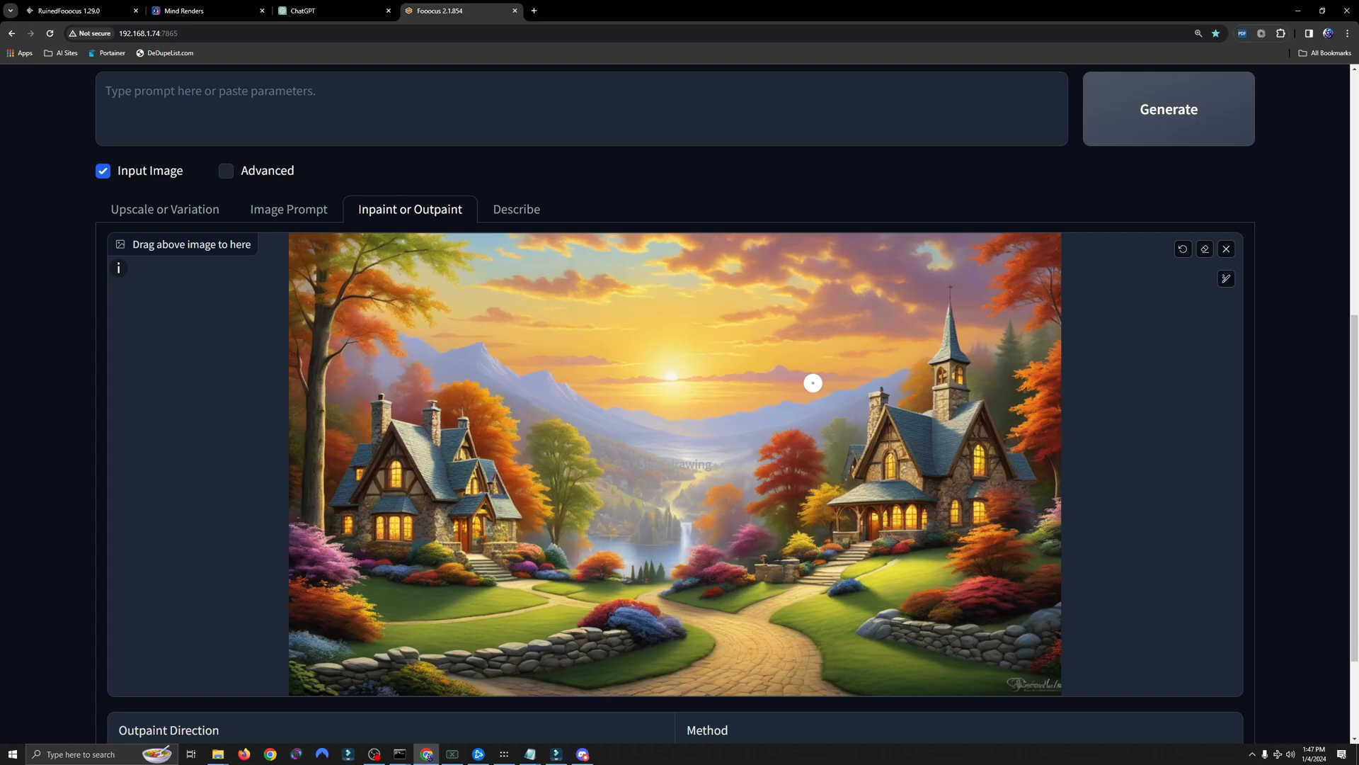
pyautogui.moveTo(796, 416)
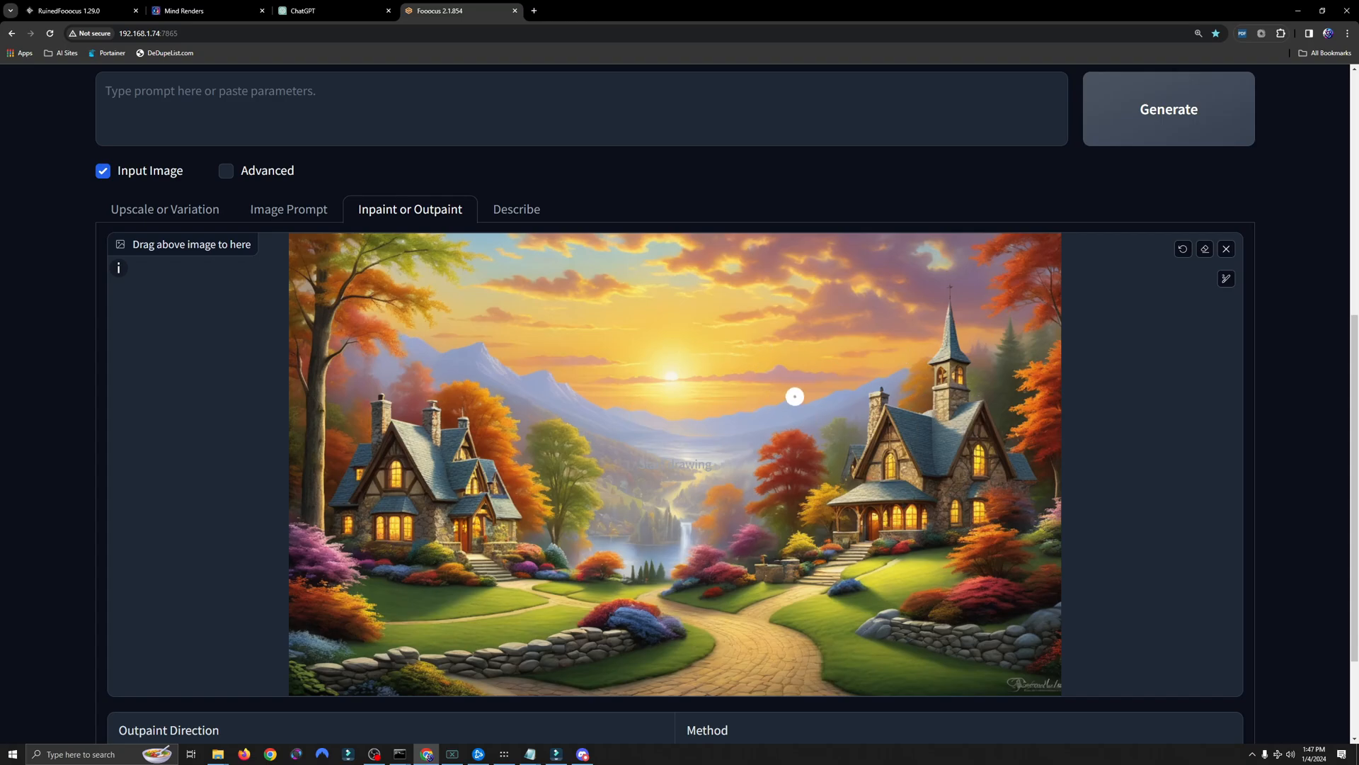
pyautogui.moveTo(730, 389)
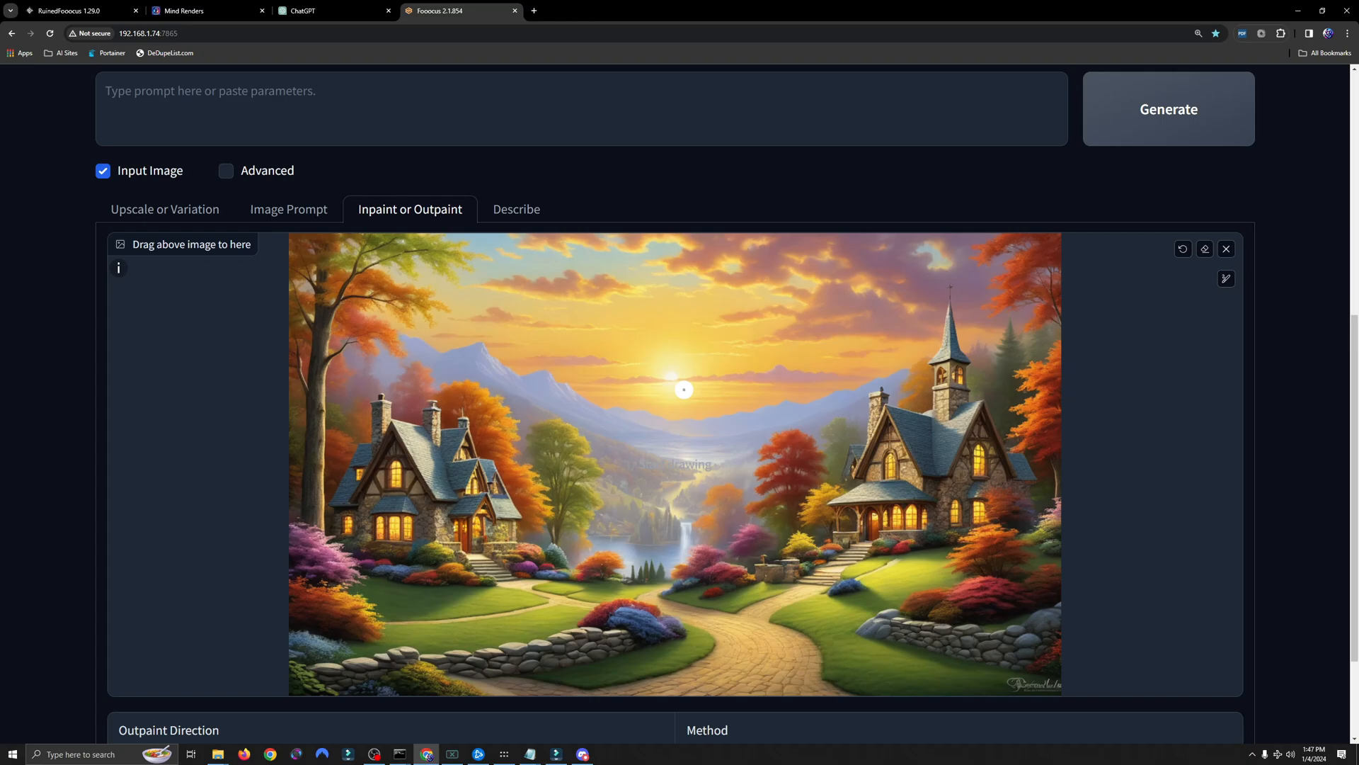
# Step: Shrink the masking brush and paint over the bottom-right signature
pyautogui.click(1225, 279)
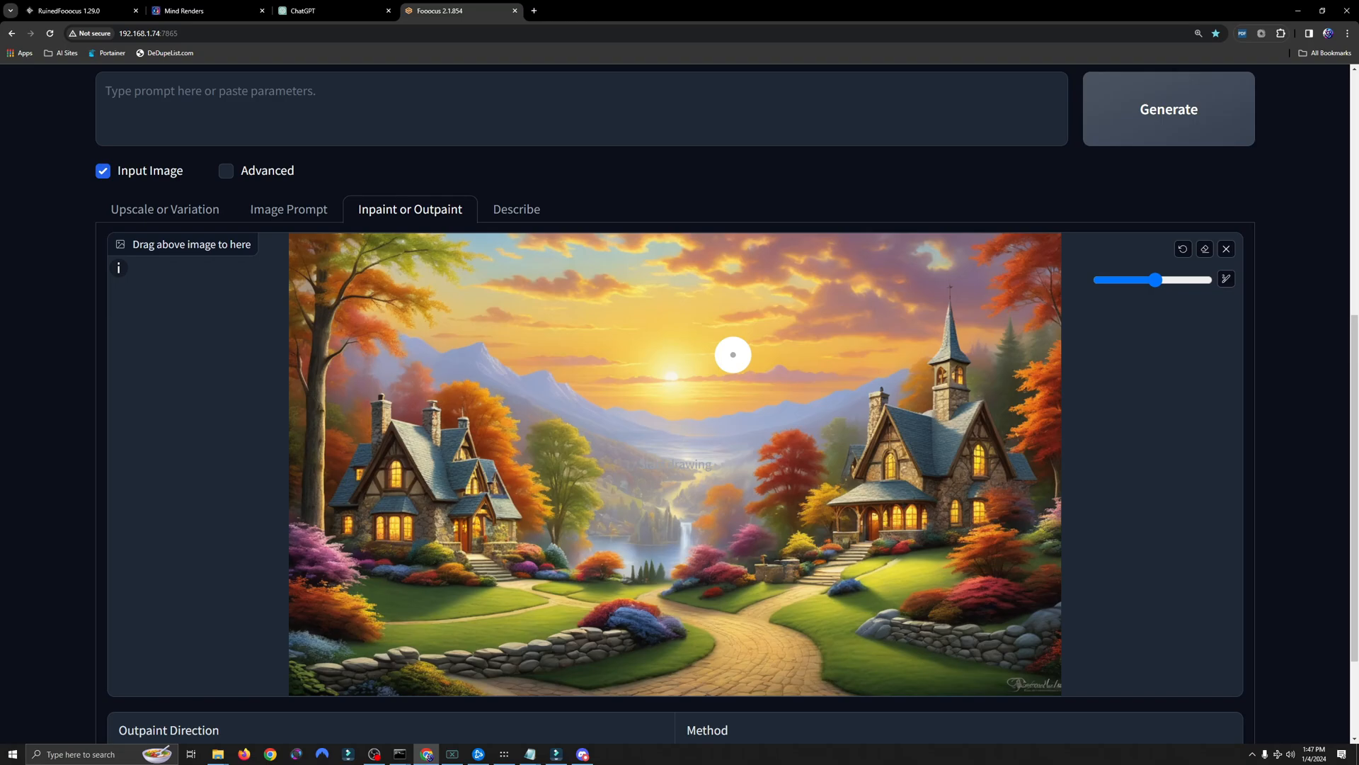
pyautogui.moveTo(1155, 279); pyautogui.dragTo(1123, 279)
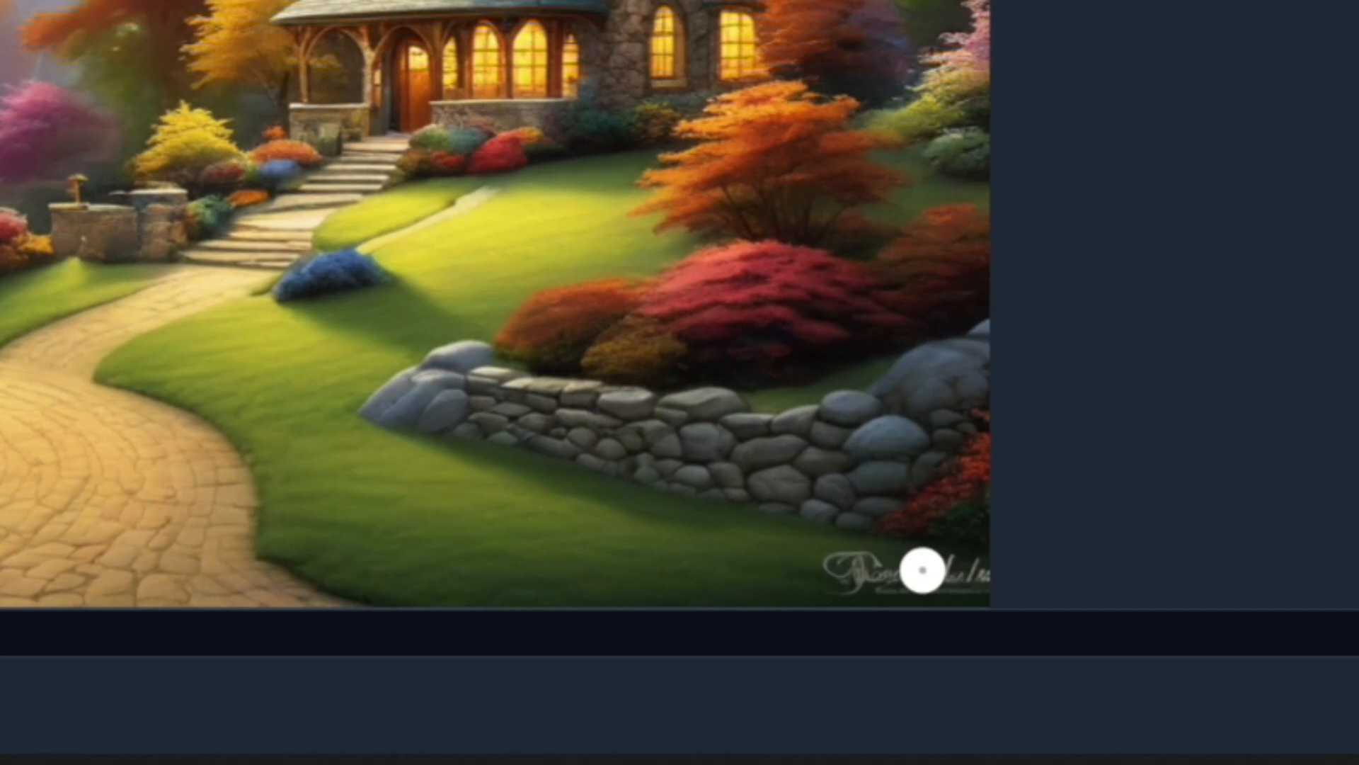
pyautogui.moveTo(889, 521)
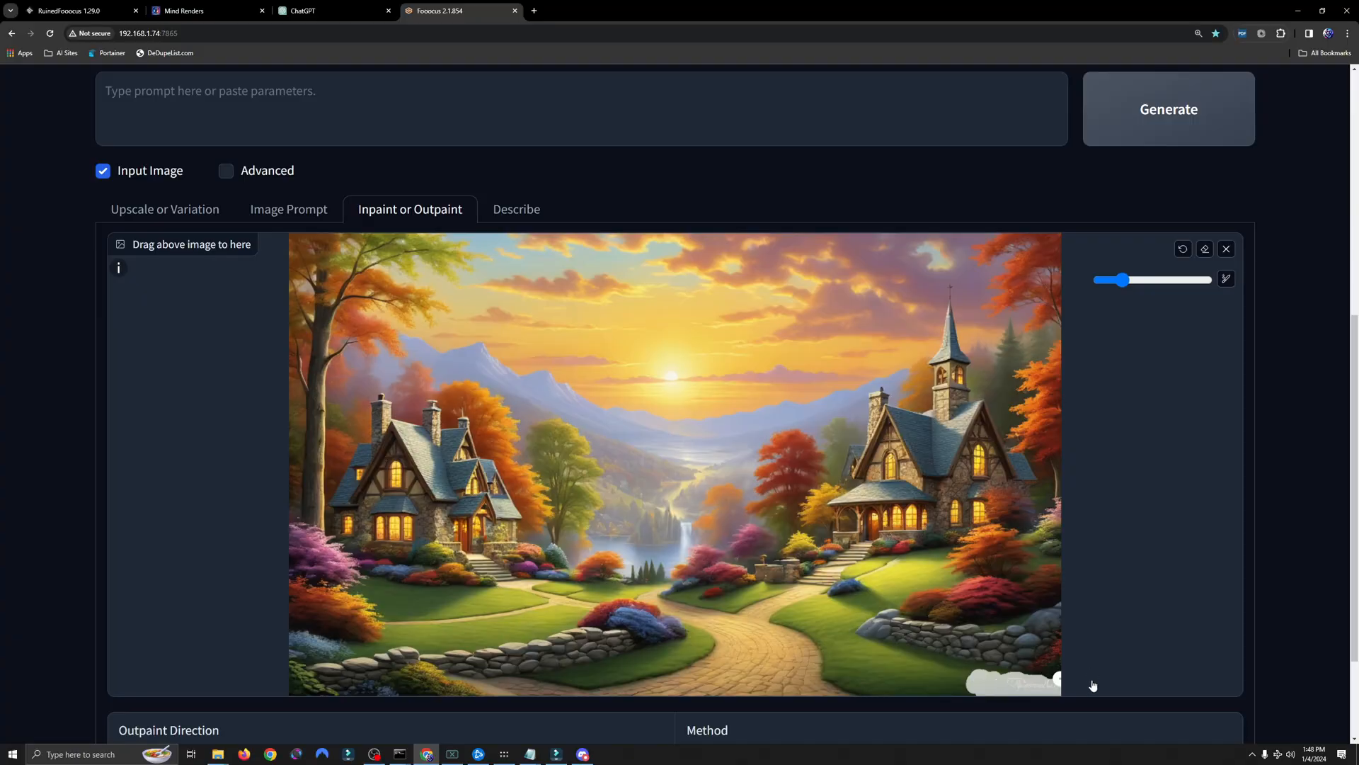
pyautogui.scroll(-3)
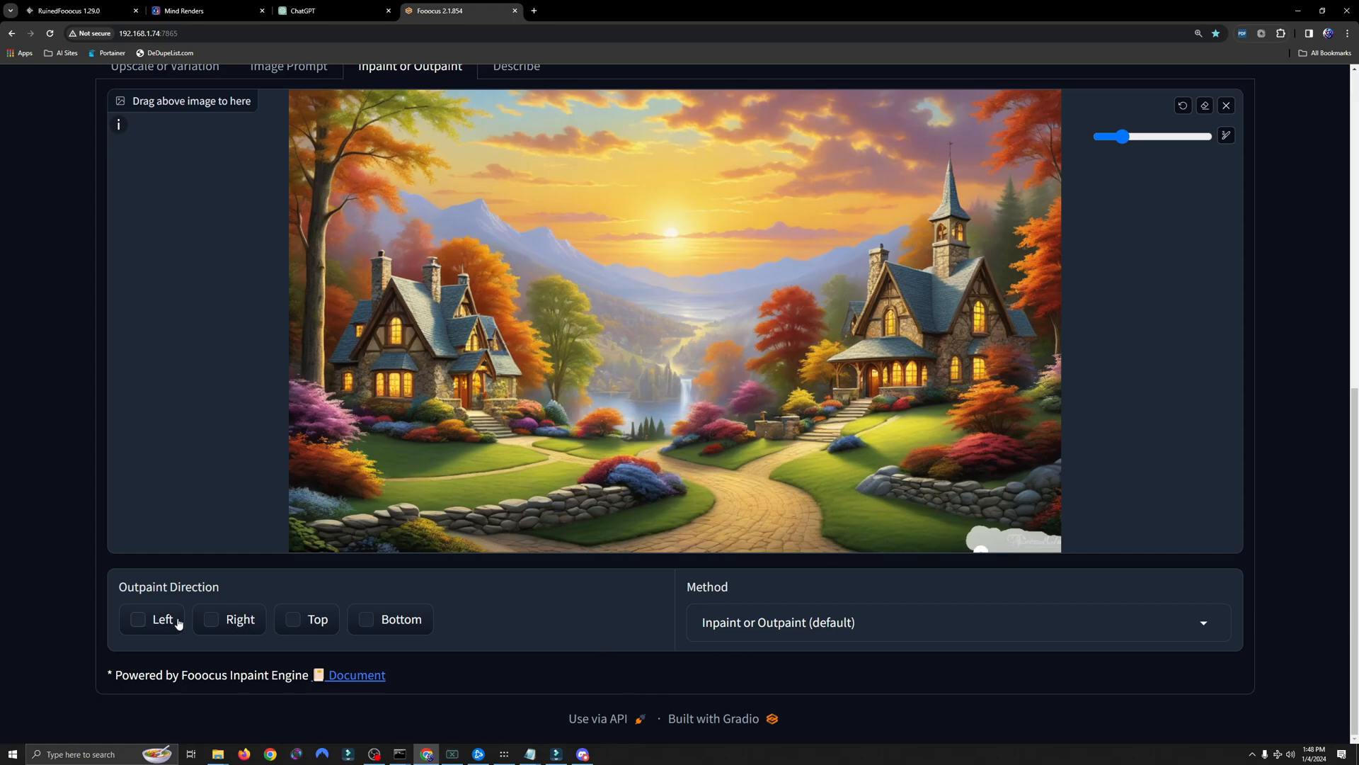
pyautogui.moveTo(873, 625)
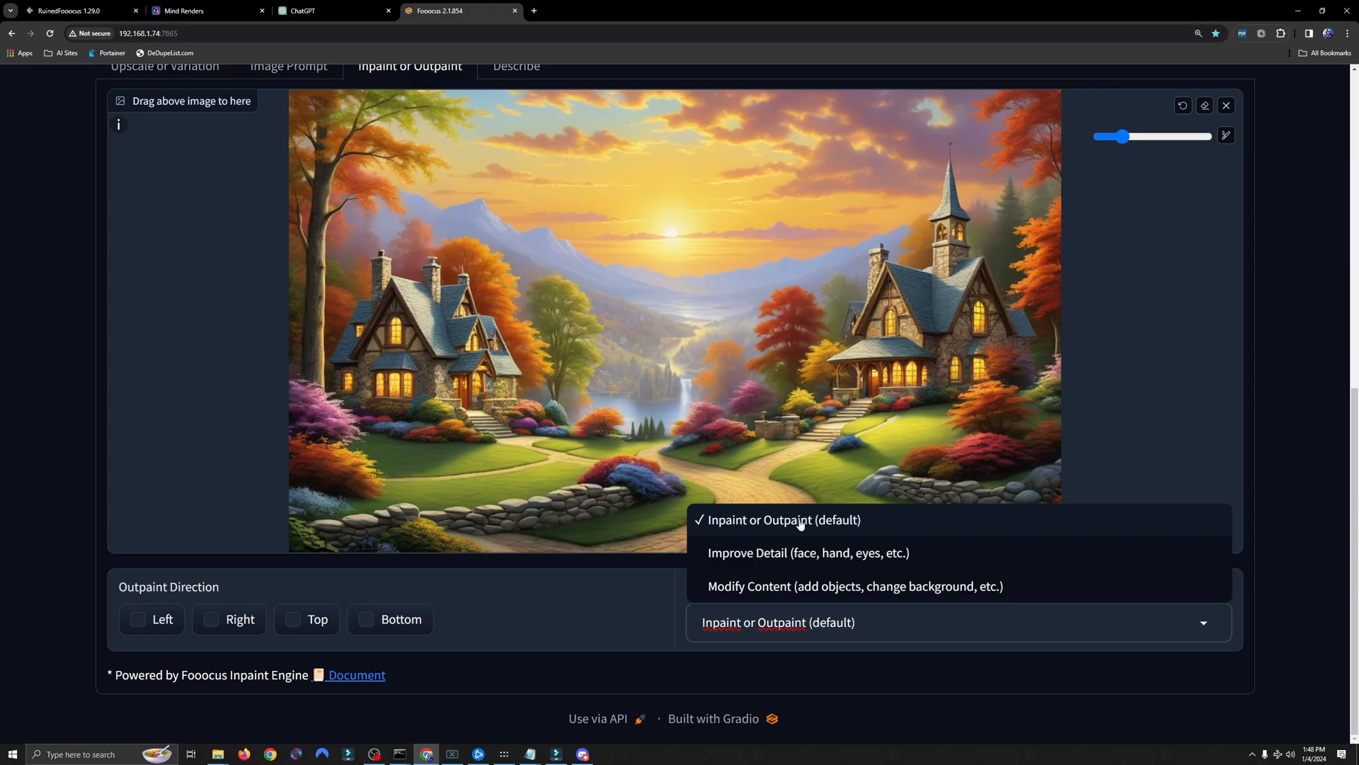
# Step: Keep Inpaint or Outpaint (default), tick Advanced and set Image Number to 5
pyautogui.click(784, 520)
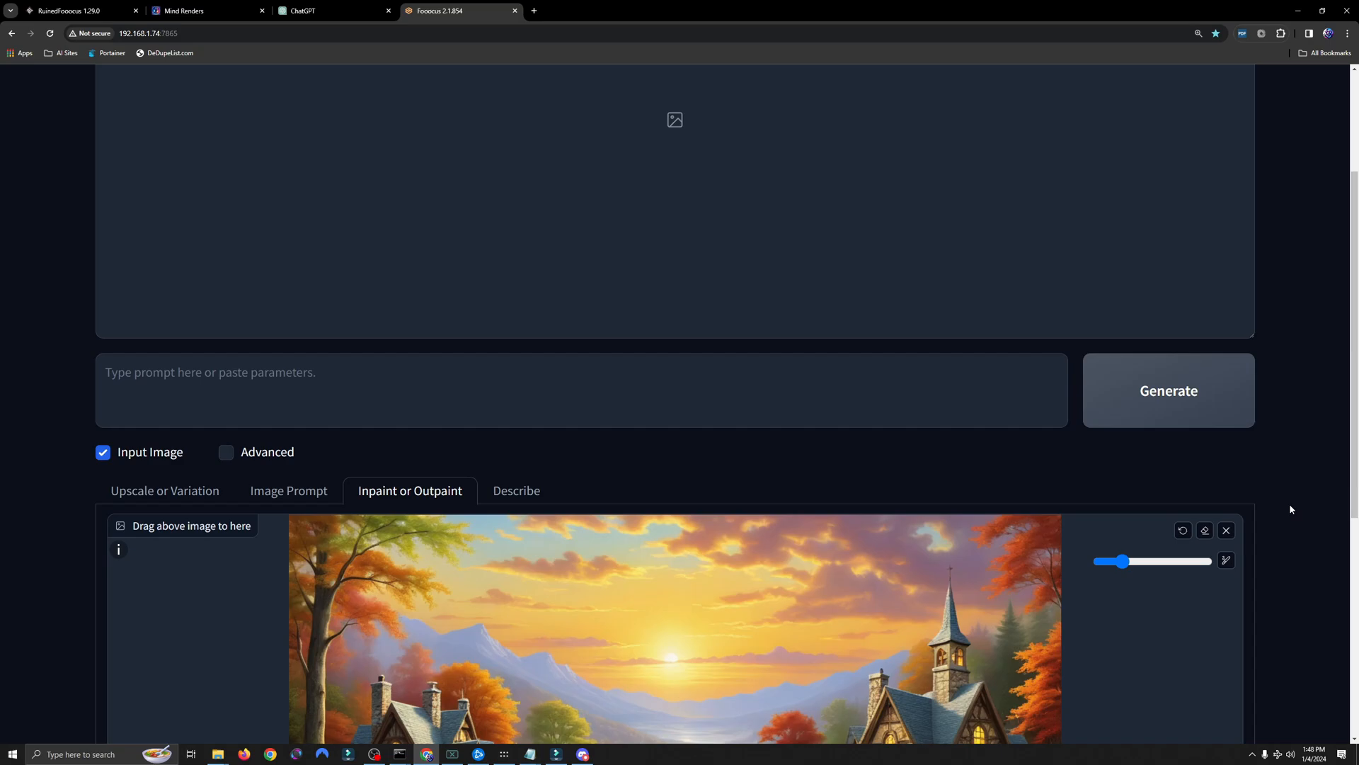
pyautogui.moveTo(1285, 515)
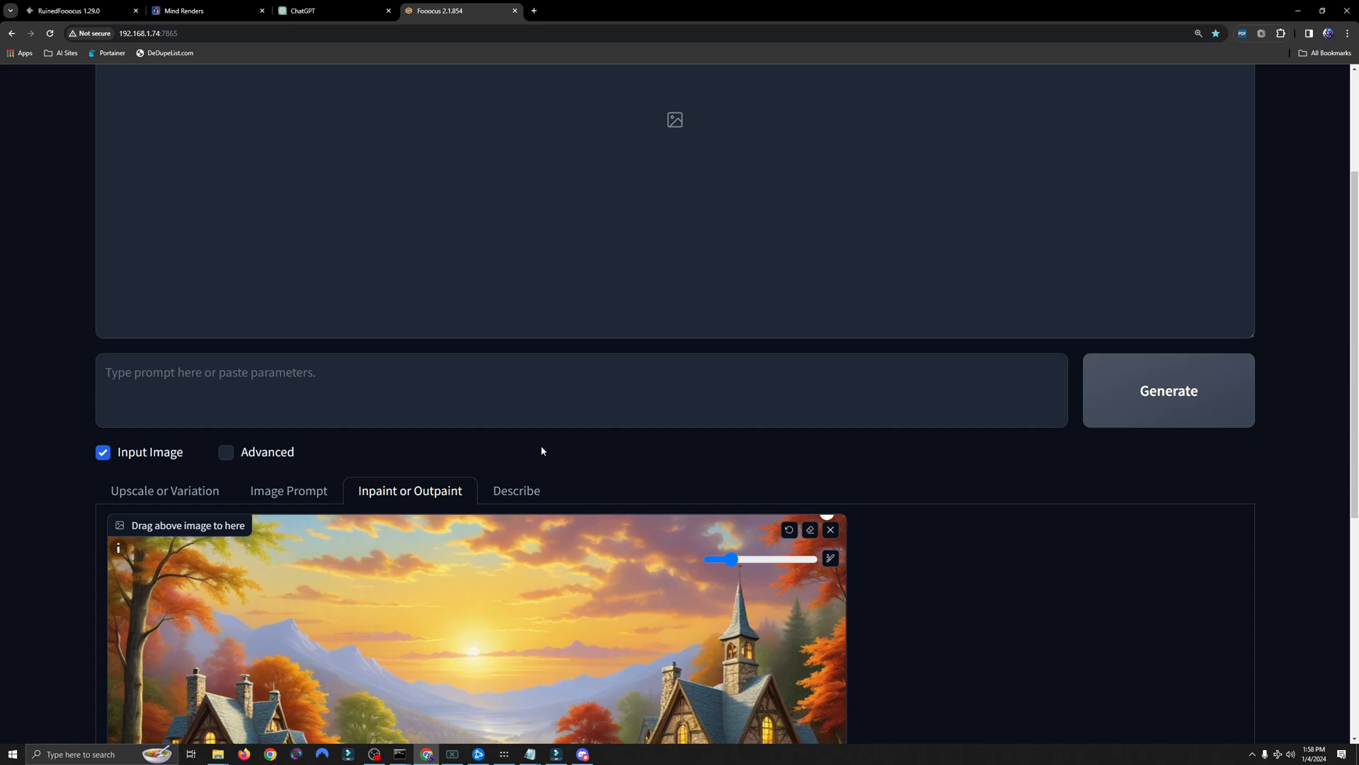
pyautogui.moveTo(509, 451)
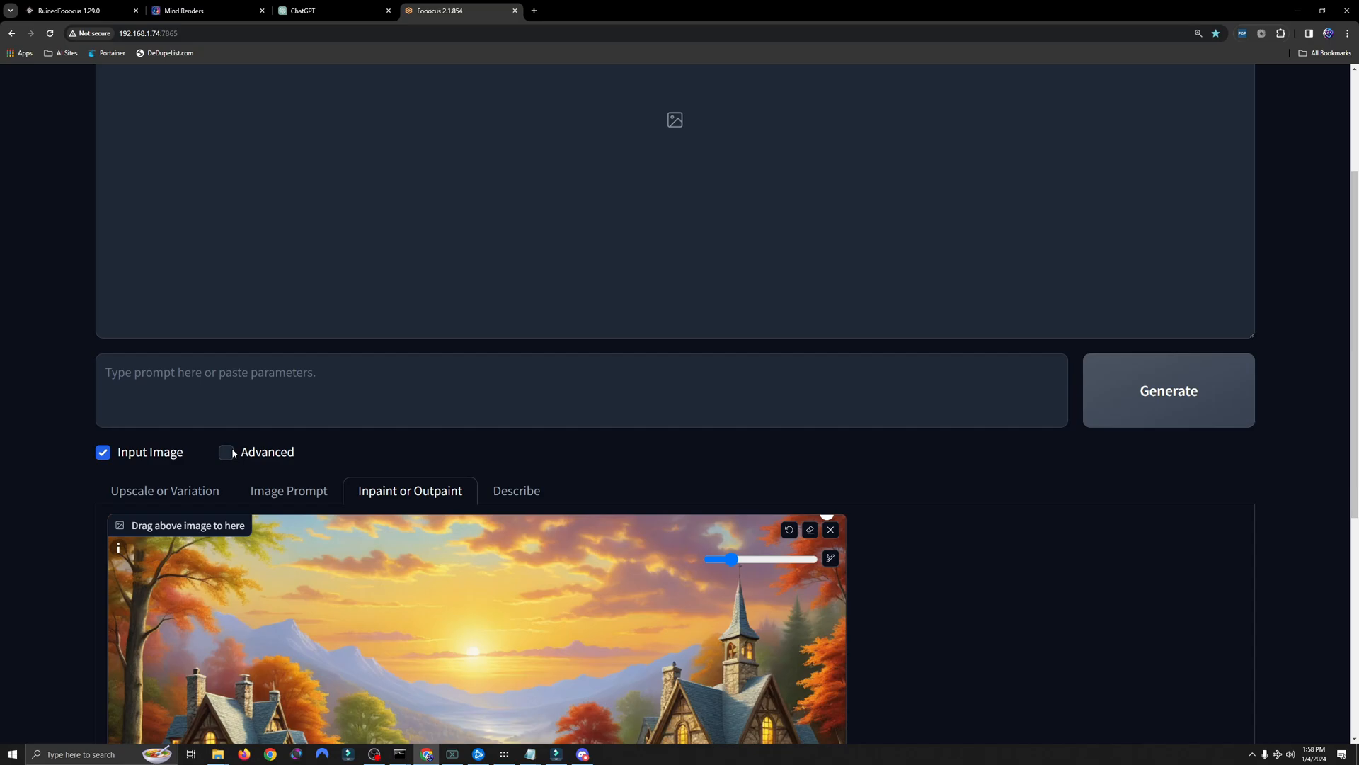
pyautogui.click(227, 451)
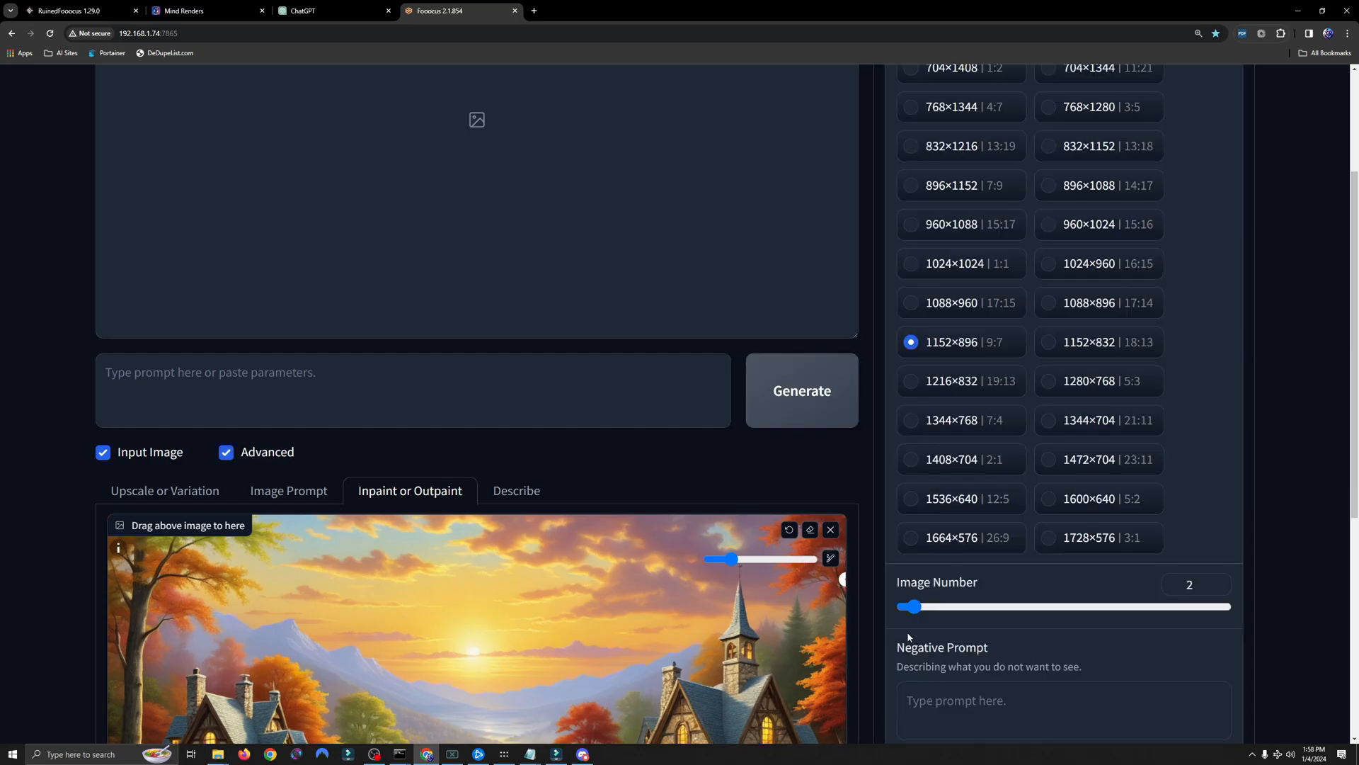
pyautogui.moveTo(902, 606); pyautogui.dragTo(956, 606)
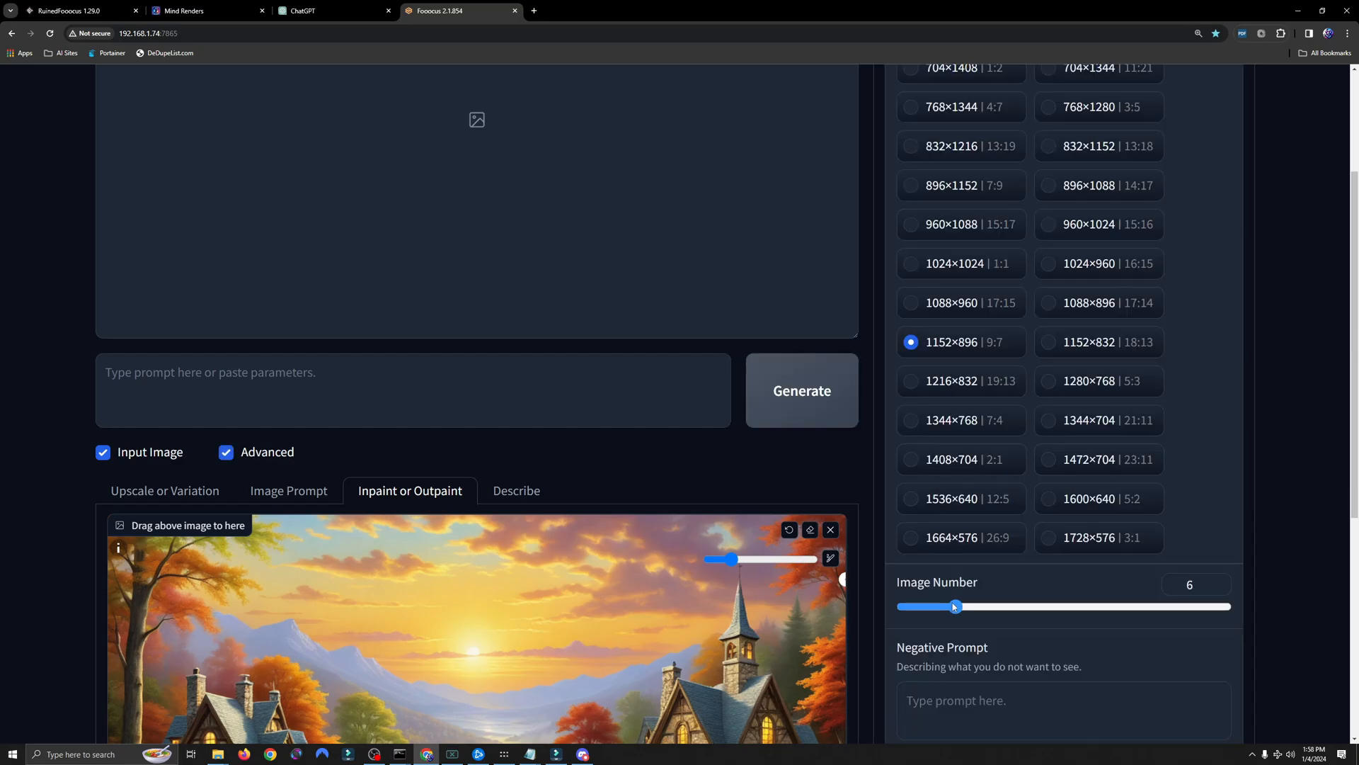
pyautogui.moveTo(953, 606); pyautogui.dragTo(947, 606)
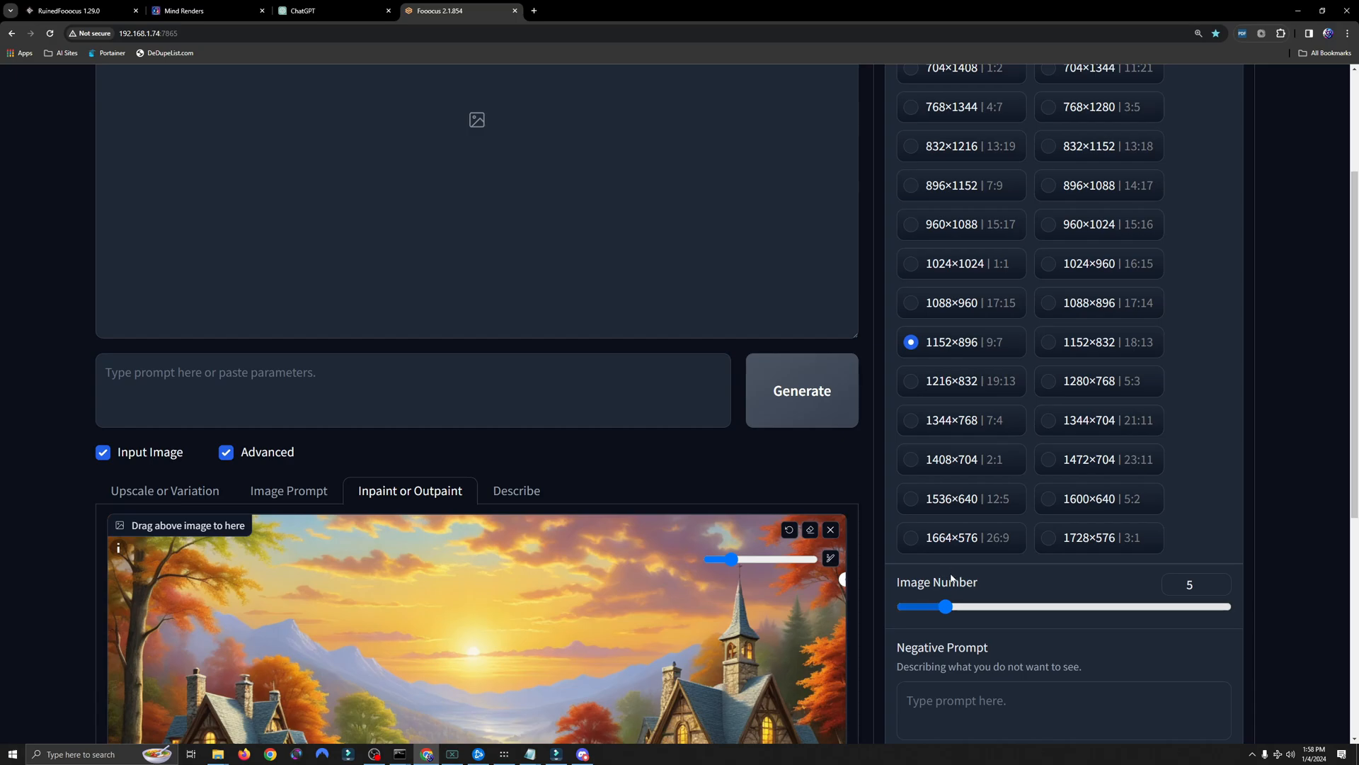
pyautogui.moveTo(820, 469)
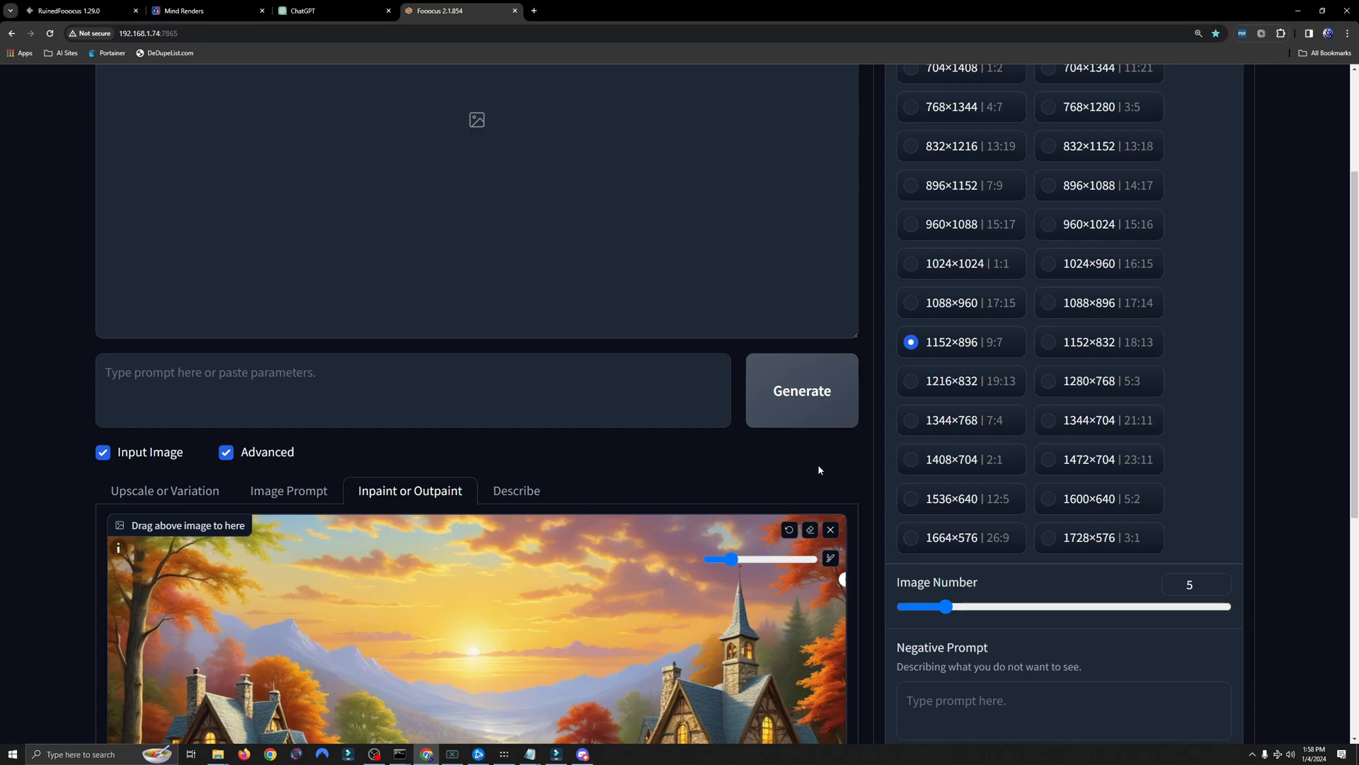
pyautogui.moveTo(700, 468)
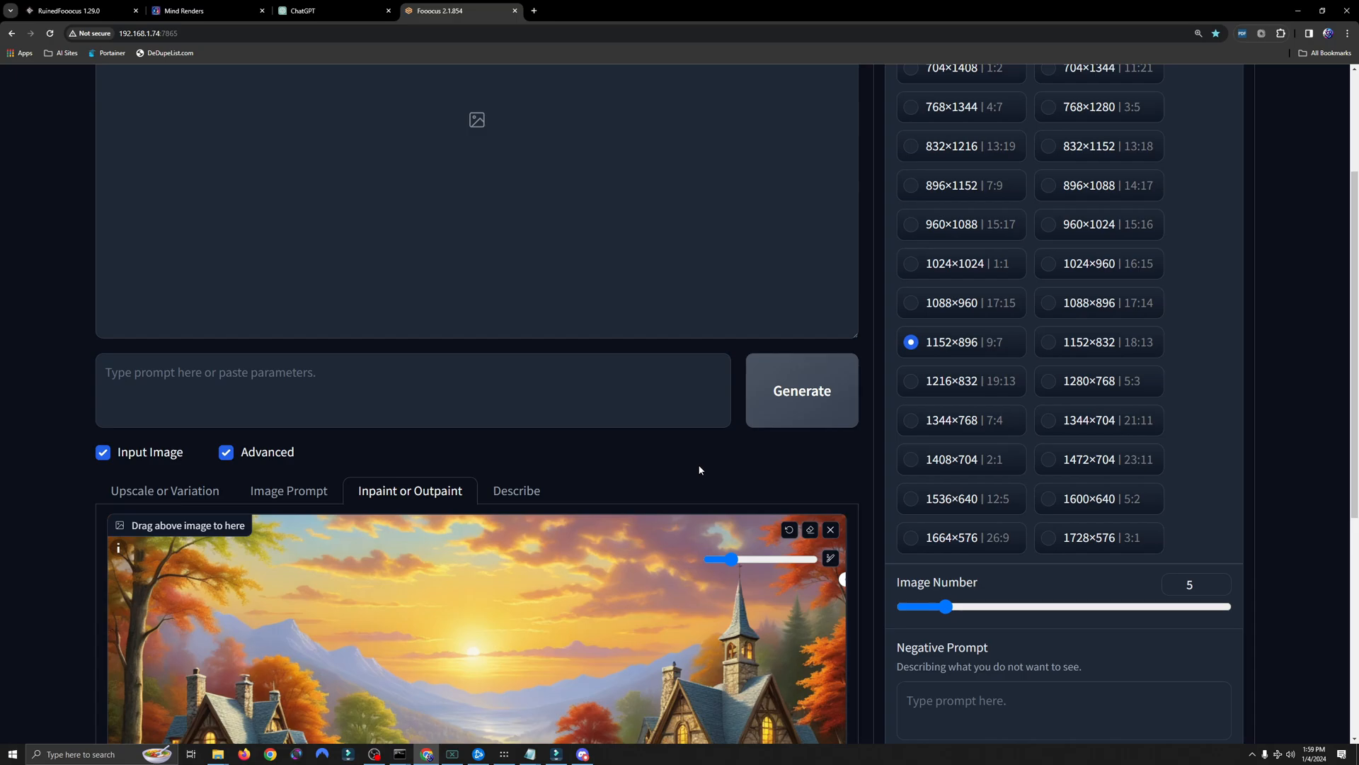
# Step: Generate the inpainted cottage variations and close the enlarged result preview
pyautogui.scroll(-3)
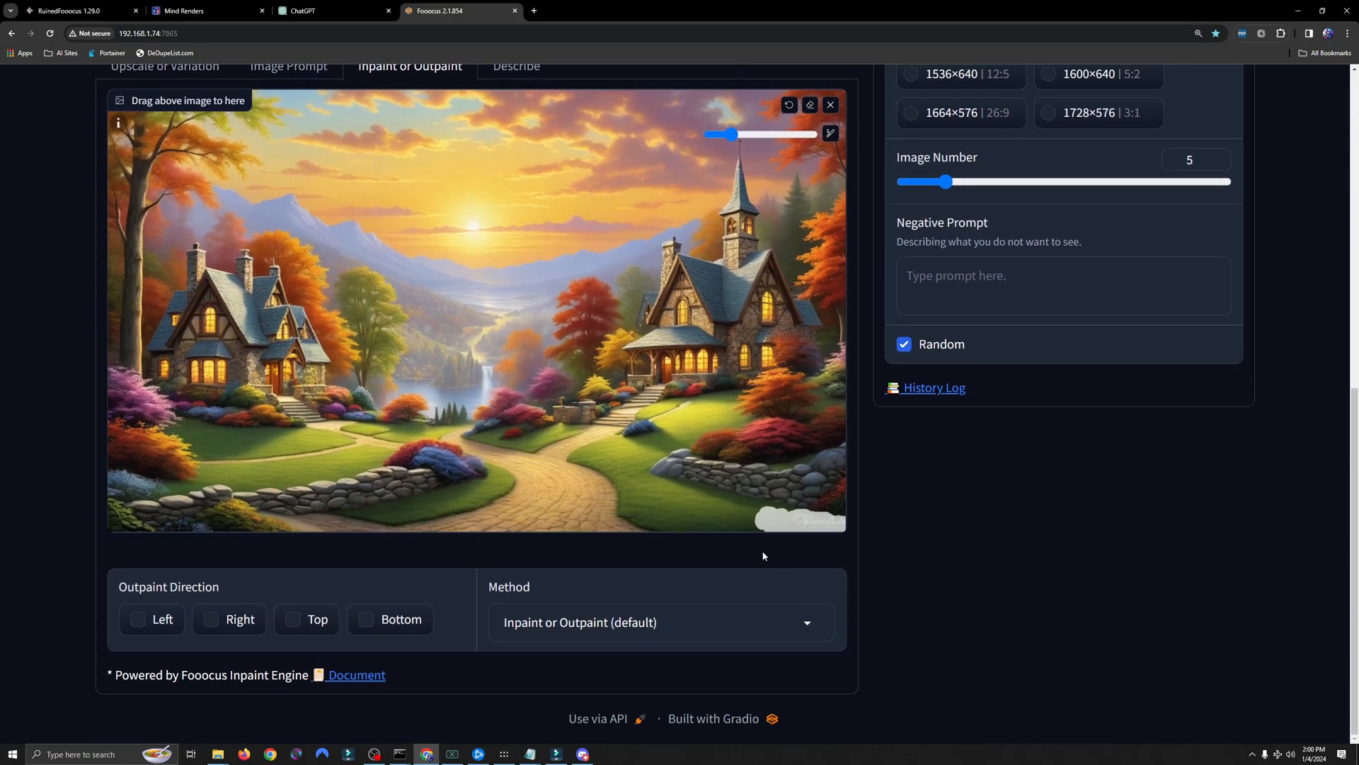
pyautogui.moveTo(915, 543)
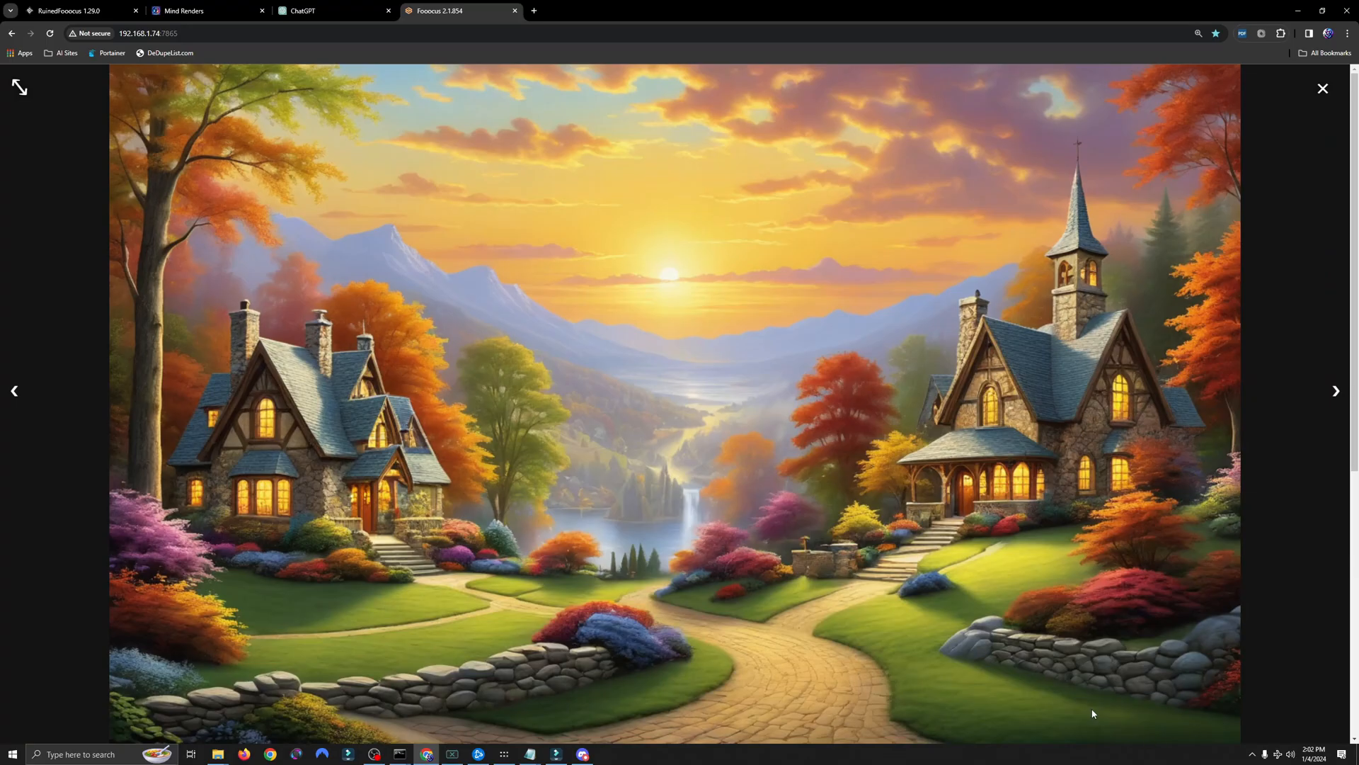
pyautogui.click(1323, 87)
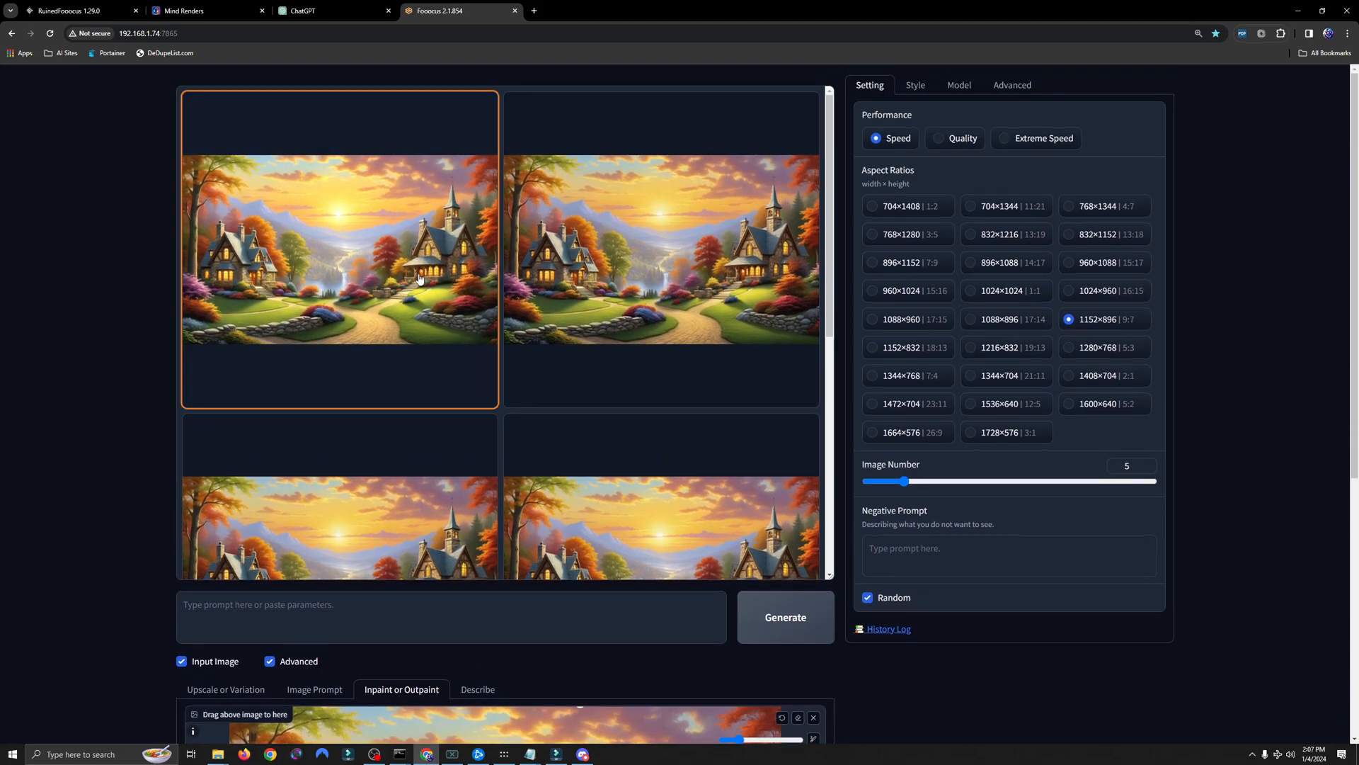
# Step: Flip through the five signature-free results, ending on the fourth one enlarged
pyautogui.scroll(-3)
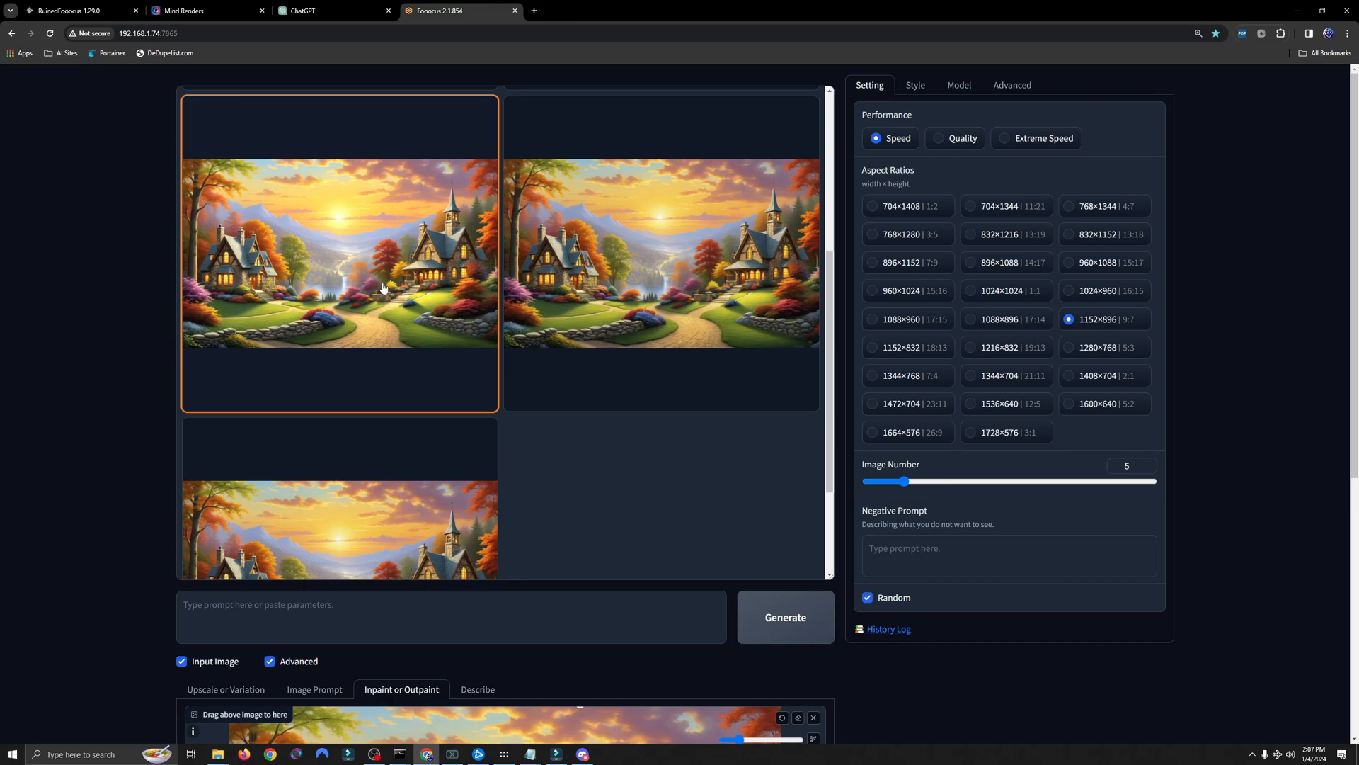
pyautogui.scroll(-3)
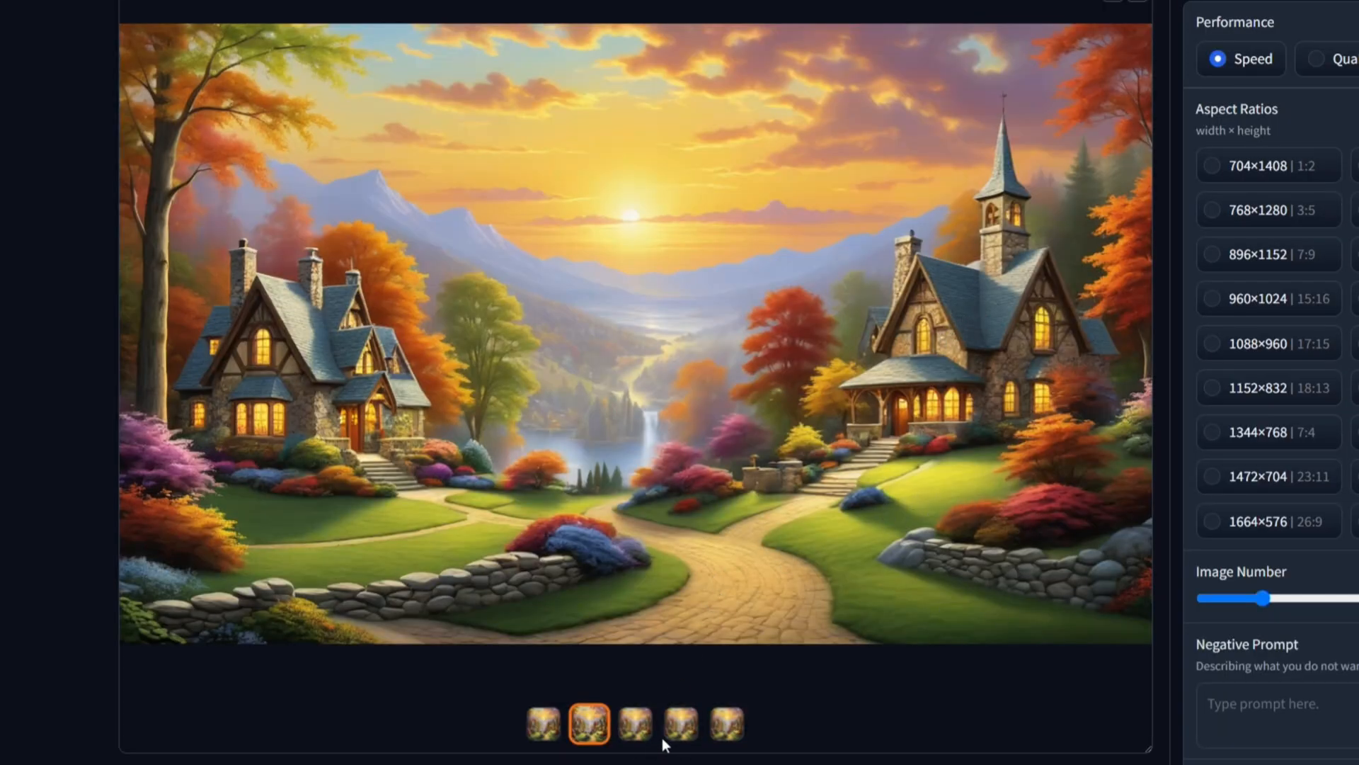
pyautogui.click(728, 728)
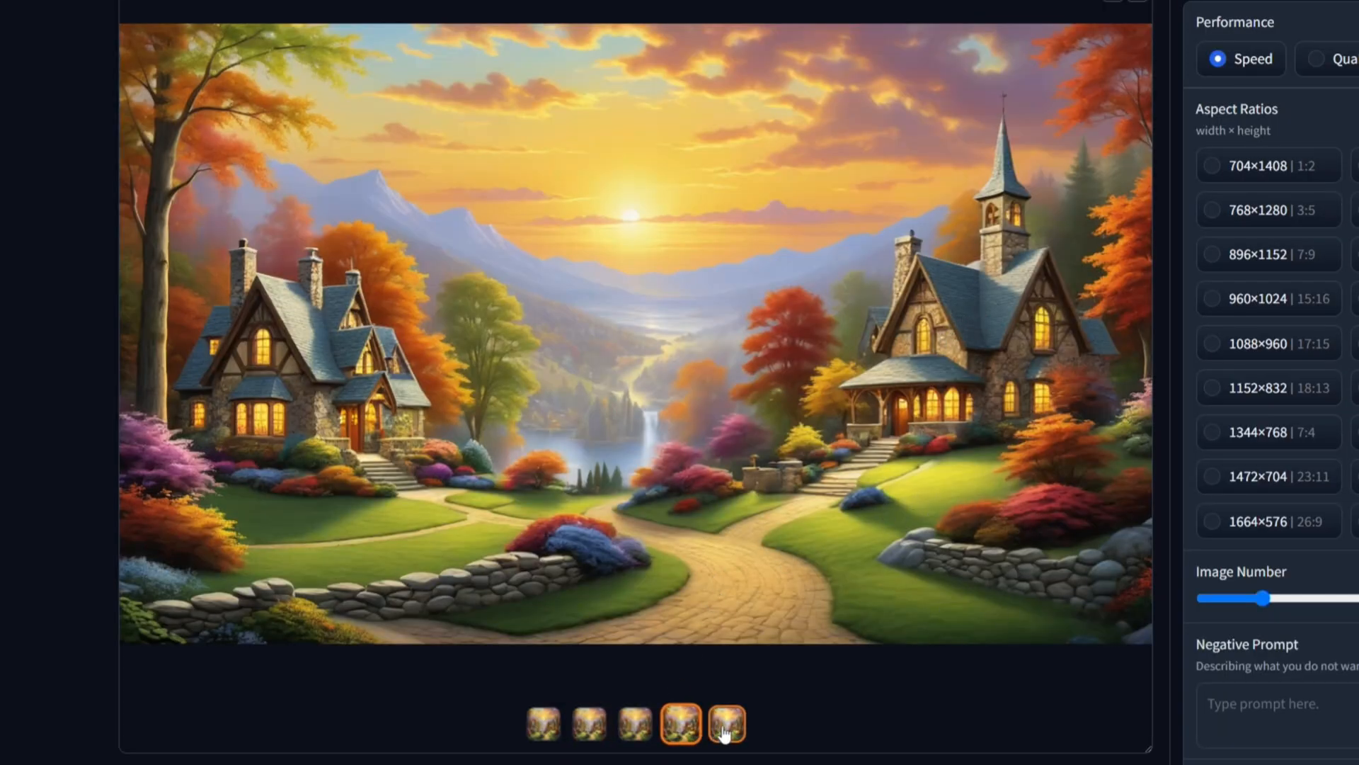
pyautogui.click(681, 734)
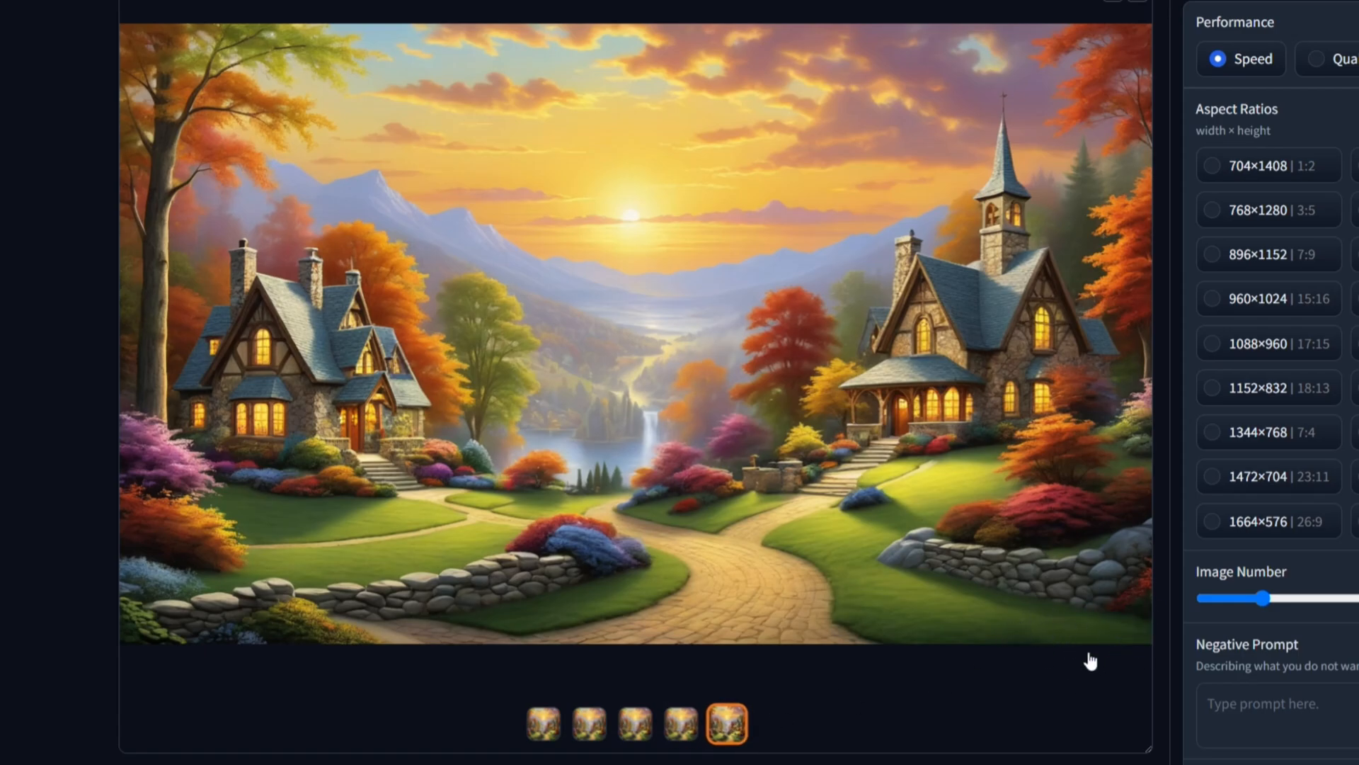
pyautogui.click(591, 733)
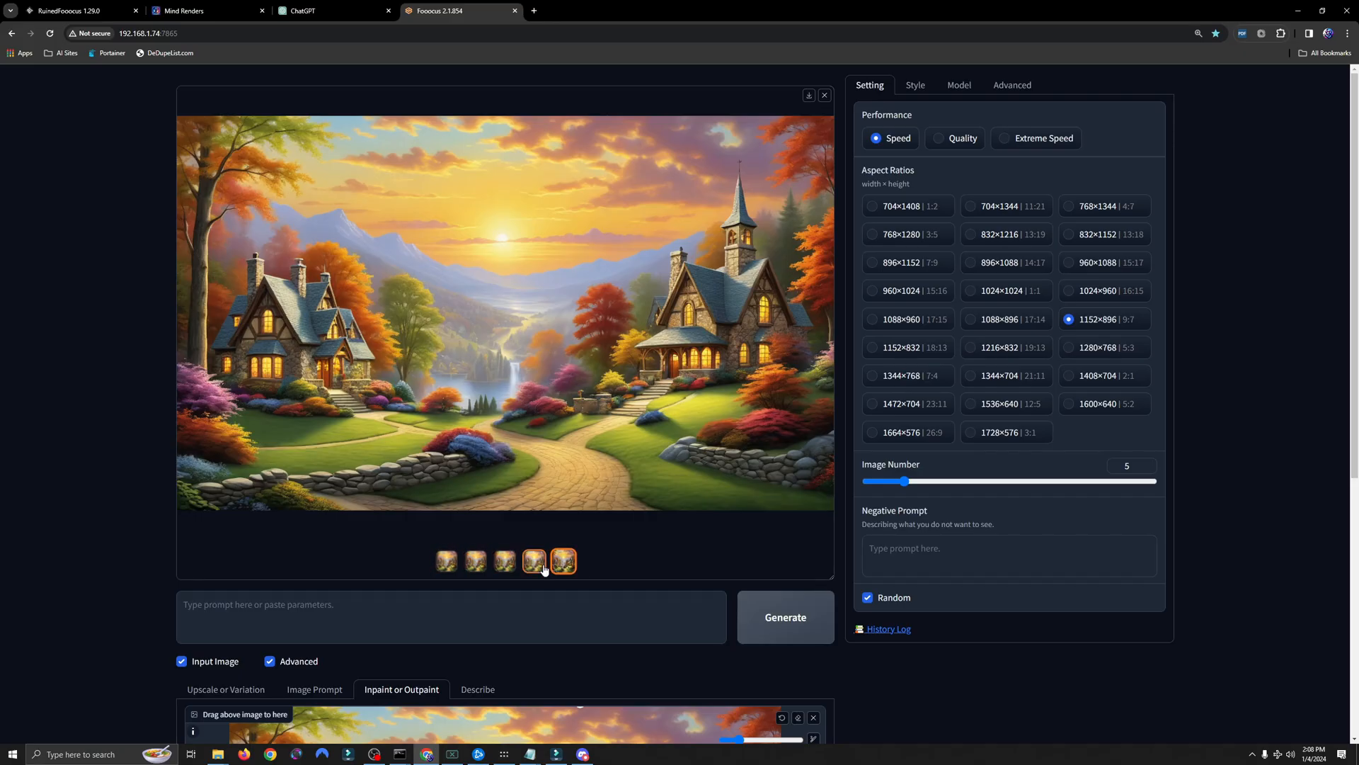
pyautogui.click(534, 561)
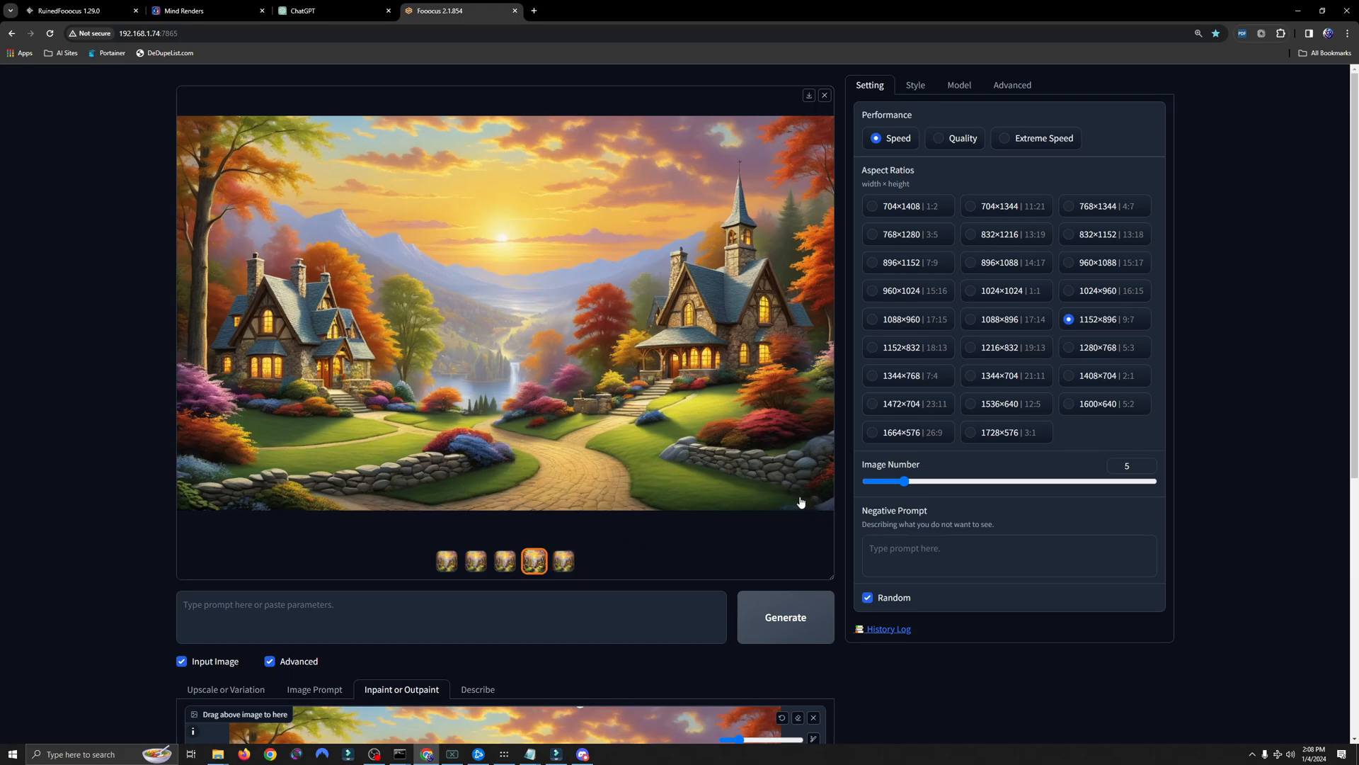
pyautogui.moveTo(697, 510)
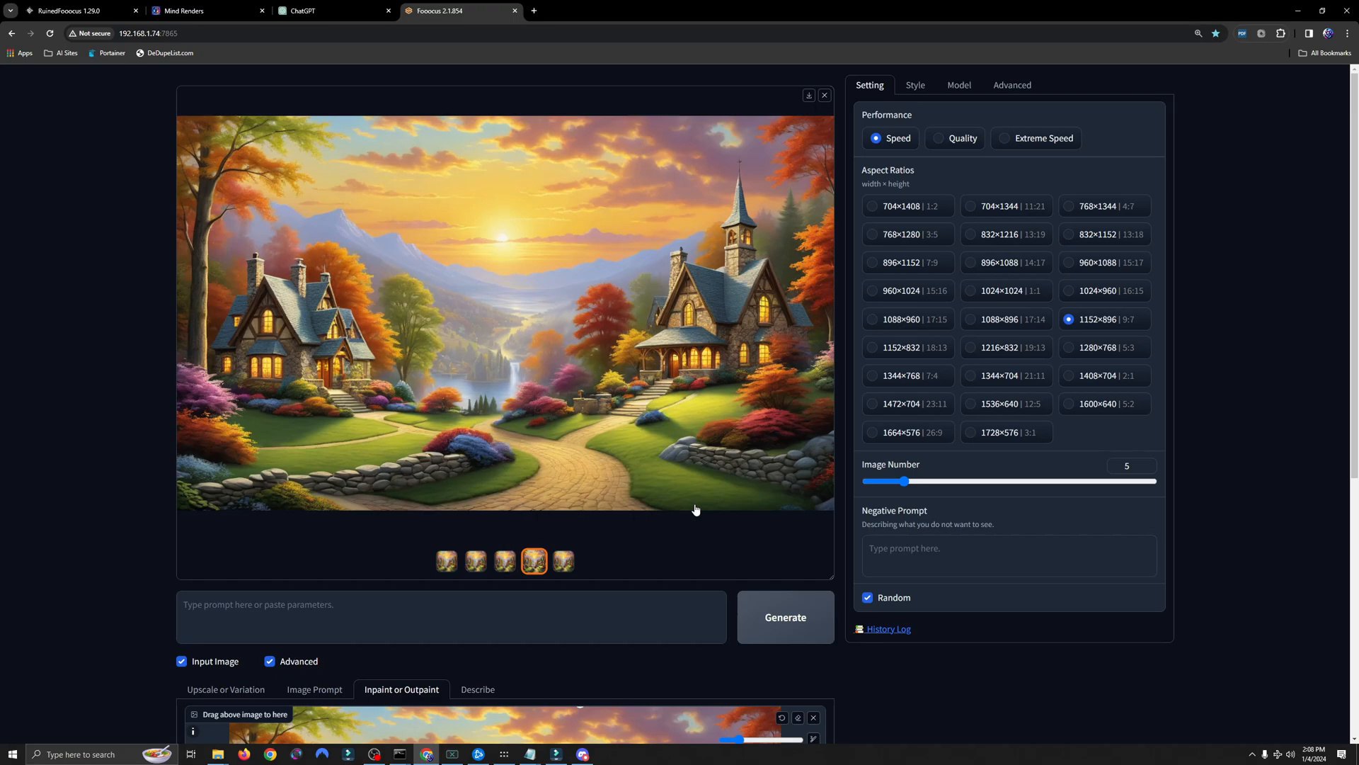
pyautogui.moveTo(771, 515)
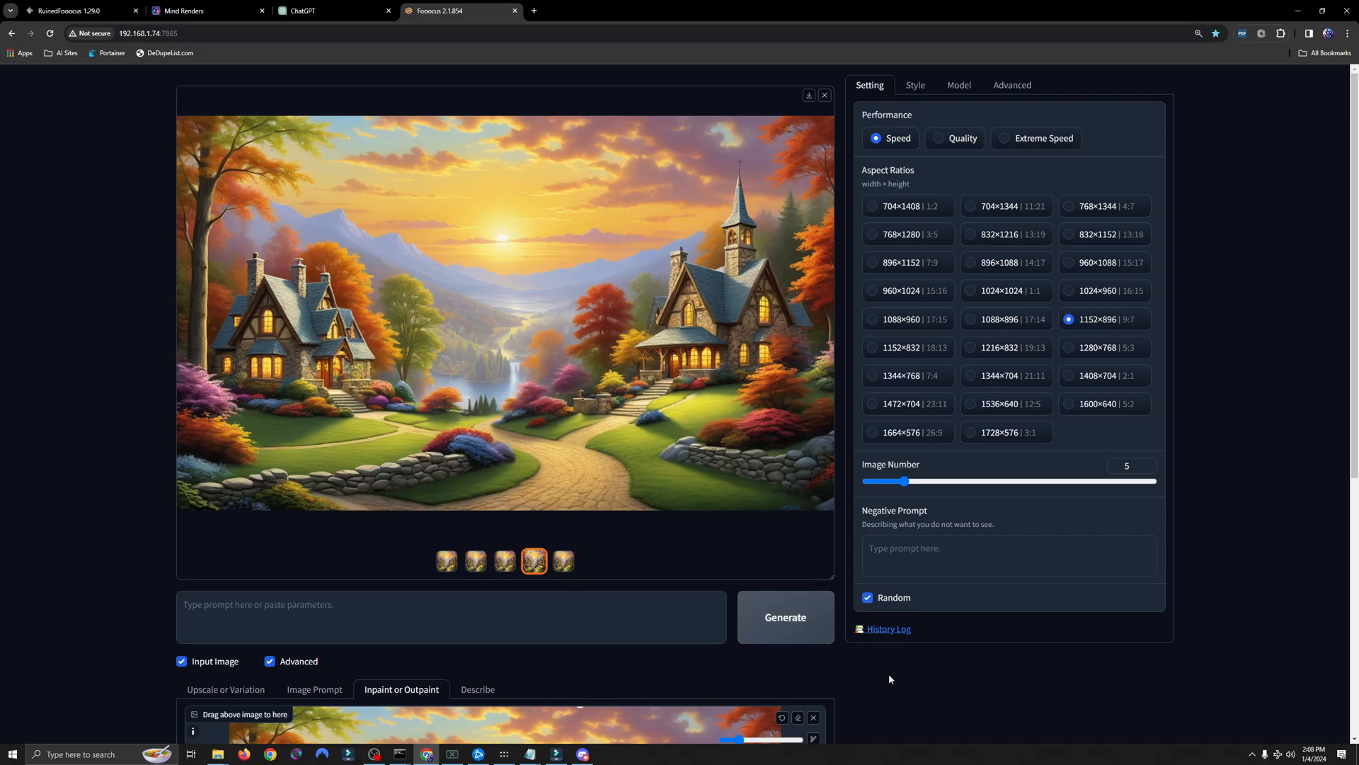
pyautogui.moveTo(872, 683)
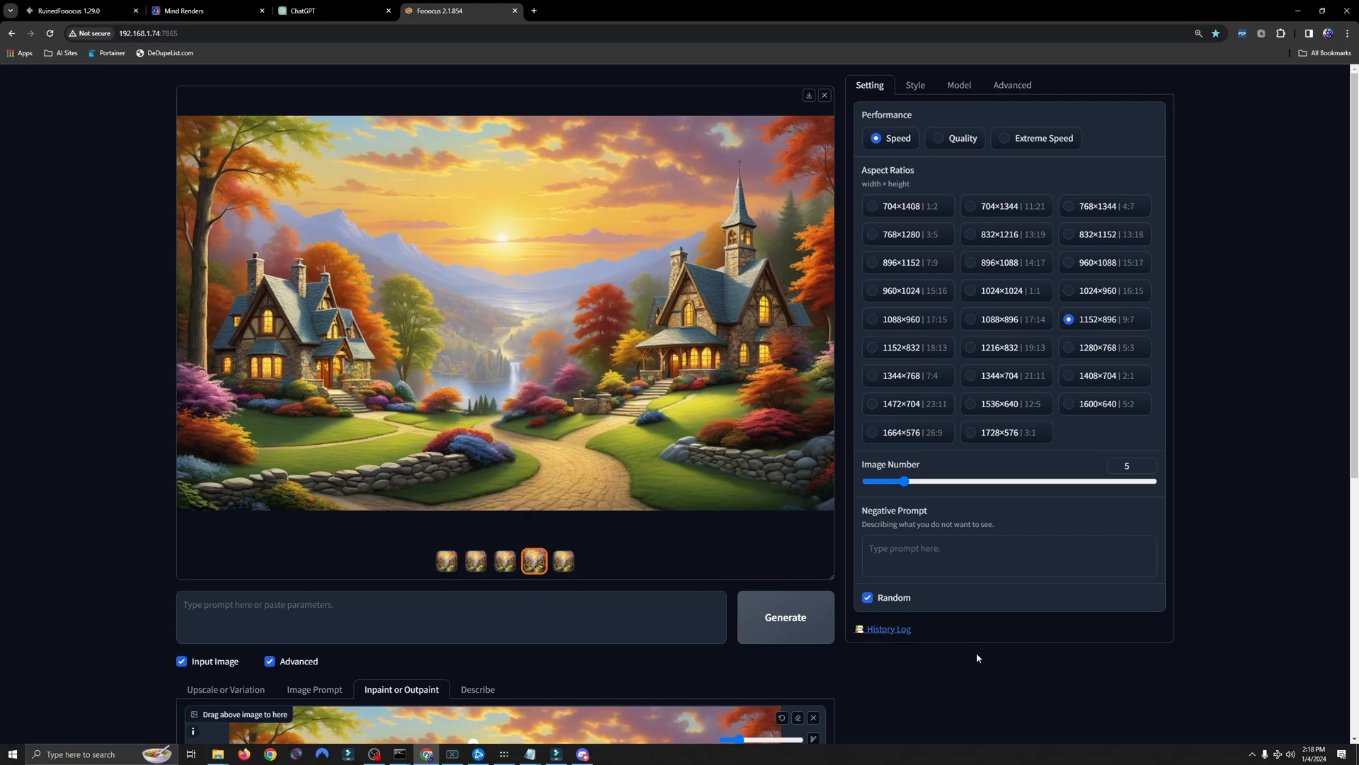
pyautogui.moveTo(1064, 303)
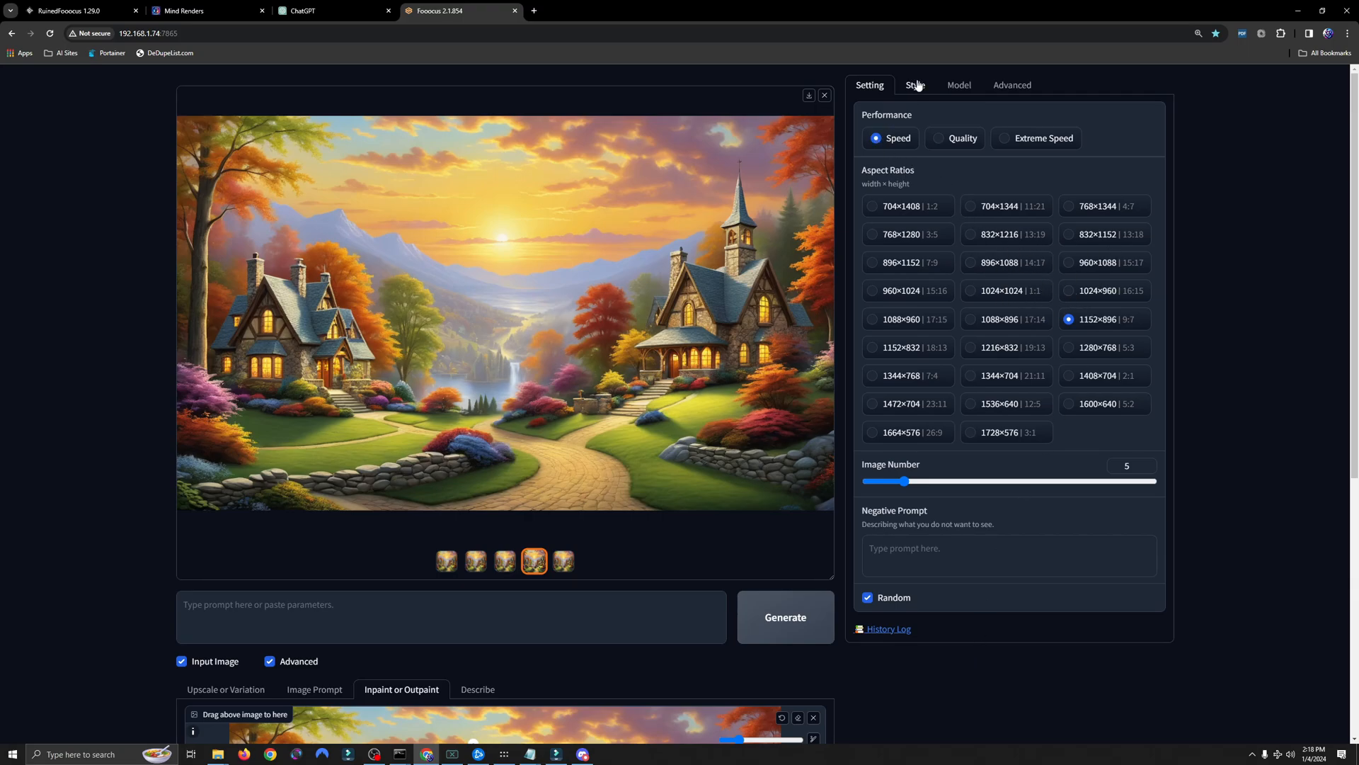
# Step: Look through the Model/LoRA and Setting panels, then show Advanced guidance scale and sharpness
pyautogui.click(960, 85)
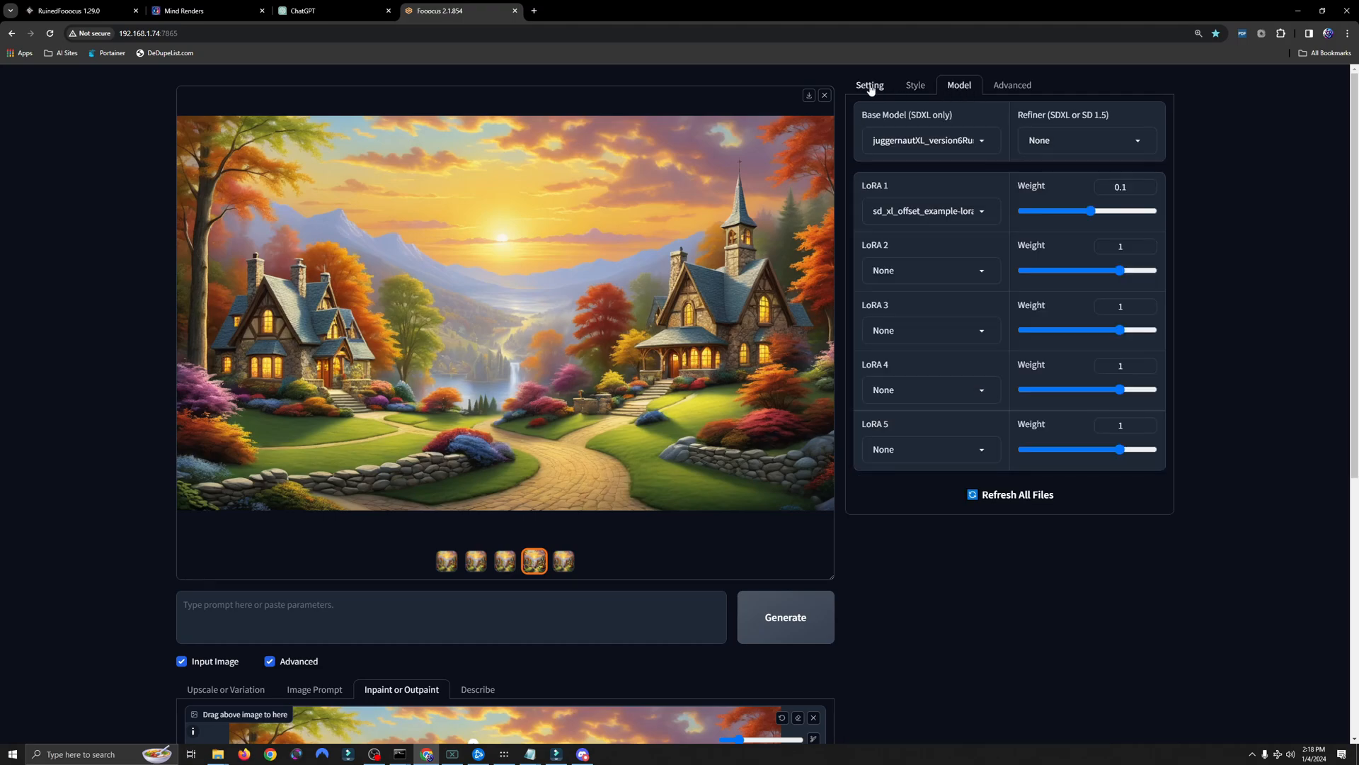
pyautogui.click(869, 85)
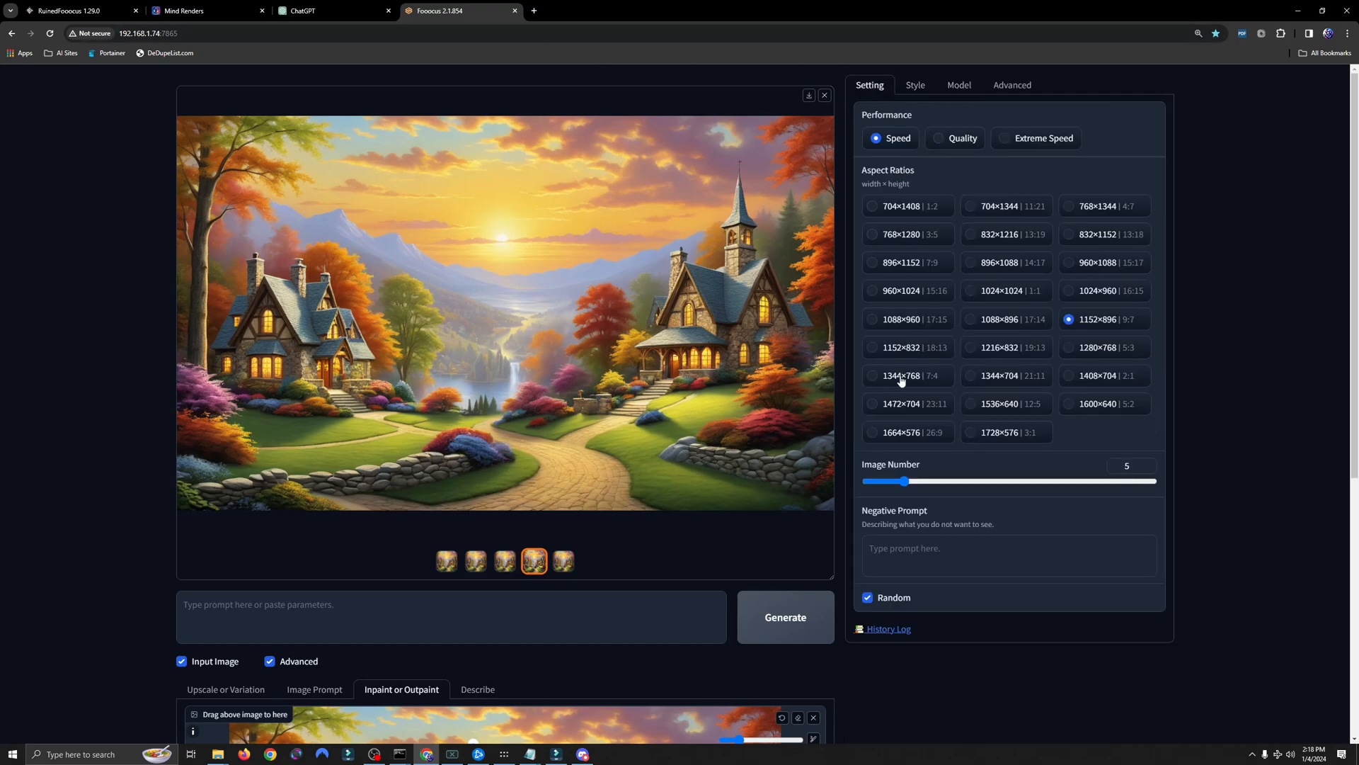
pyautogui.scroll(-3)
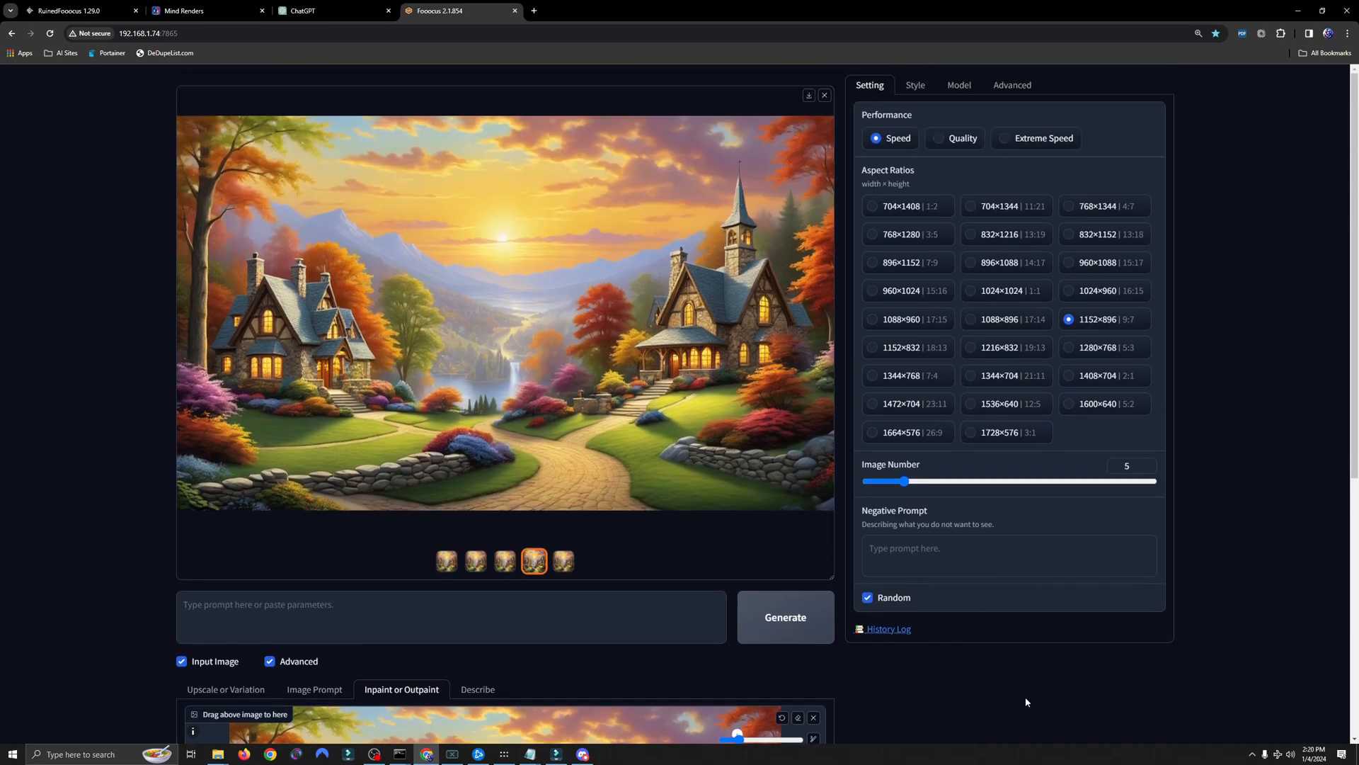
pyautogui.click(959, 85)
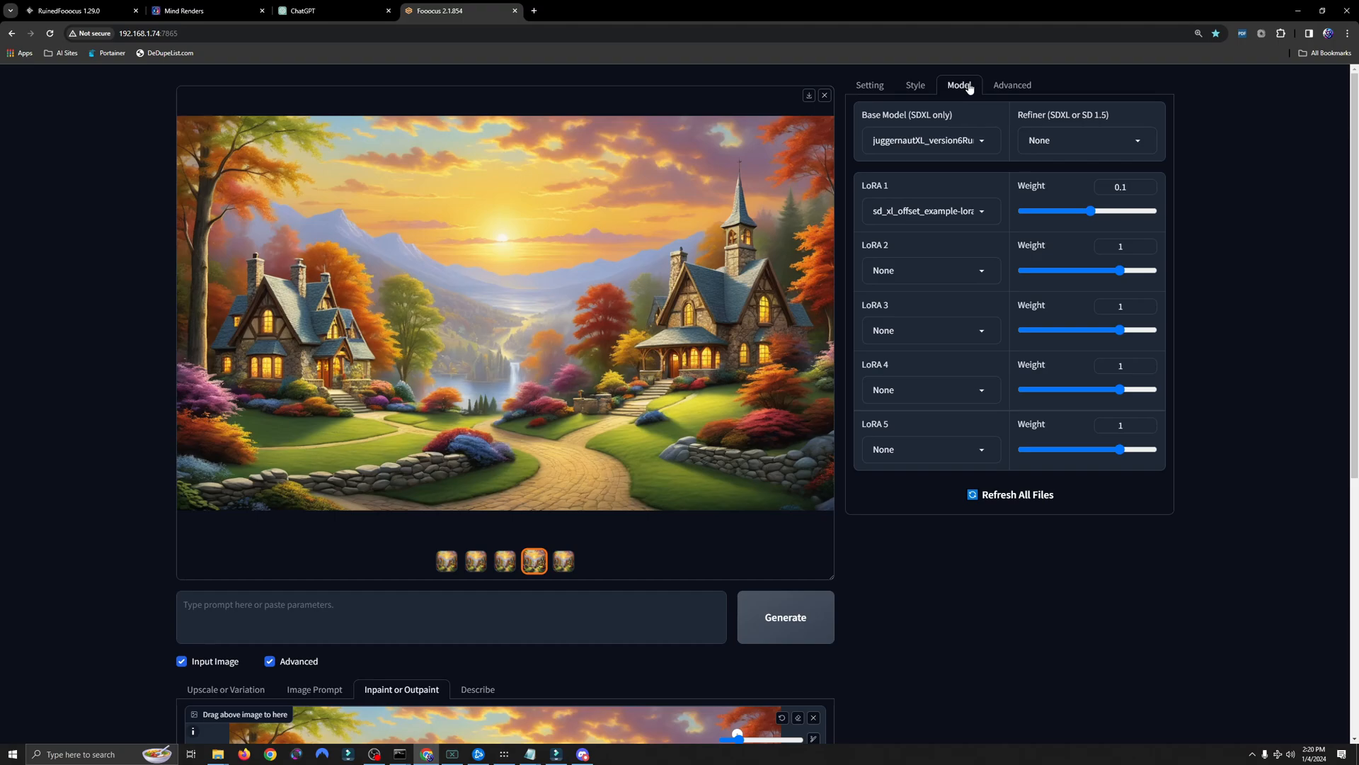
pyautogui.moveTo(988, 224)
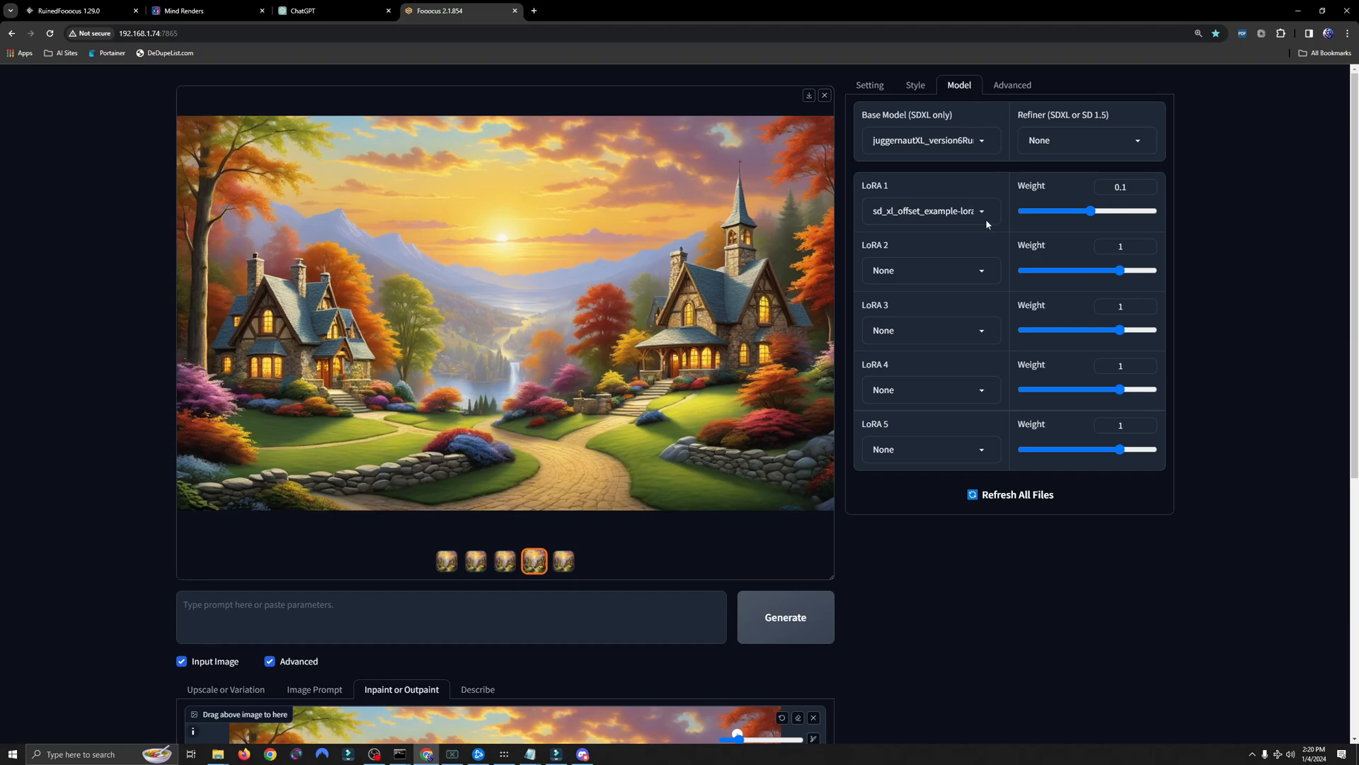
pyautogui.click(1013, 85)
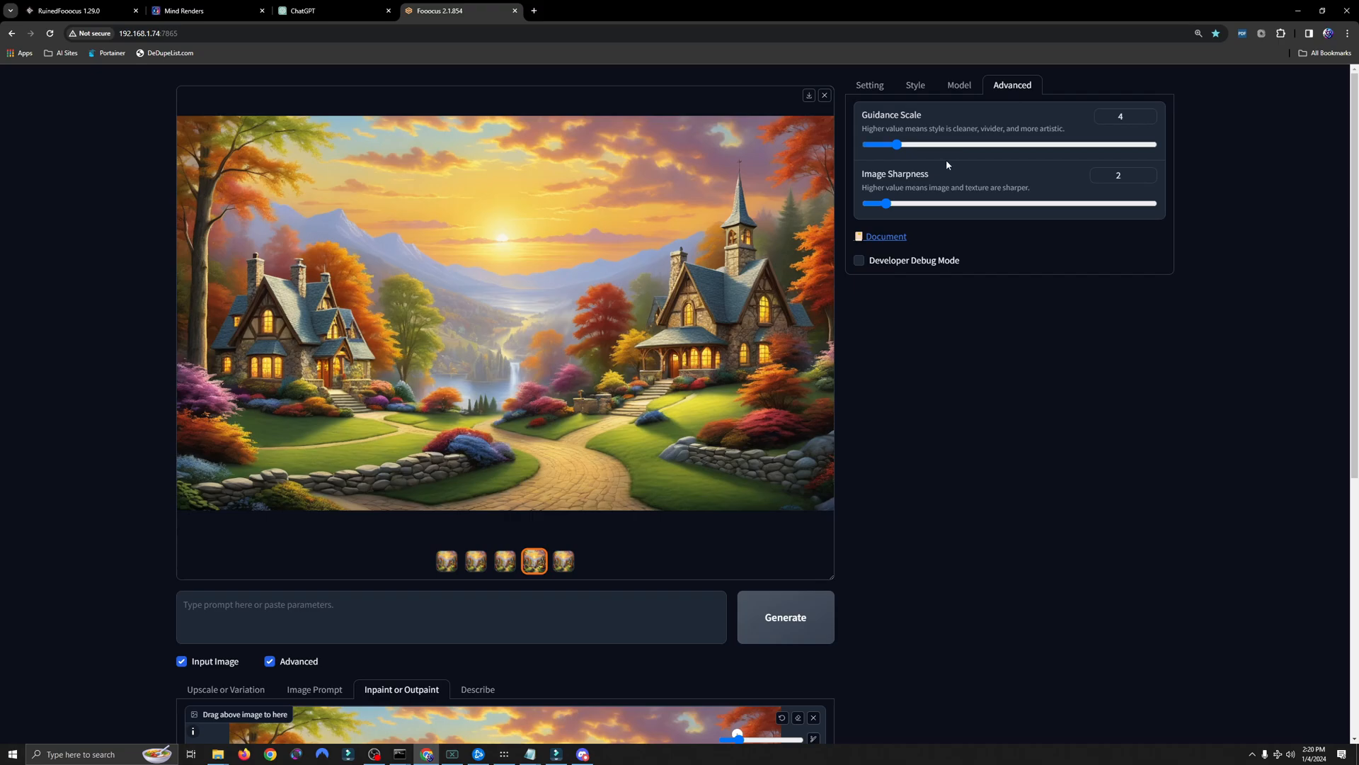
pyautogui.moveTo(927, 193)
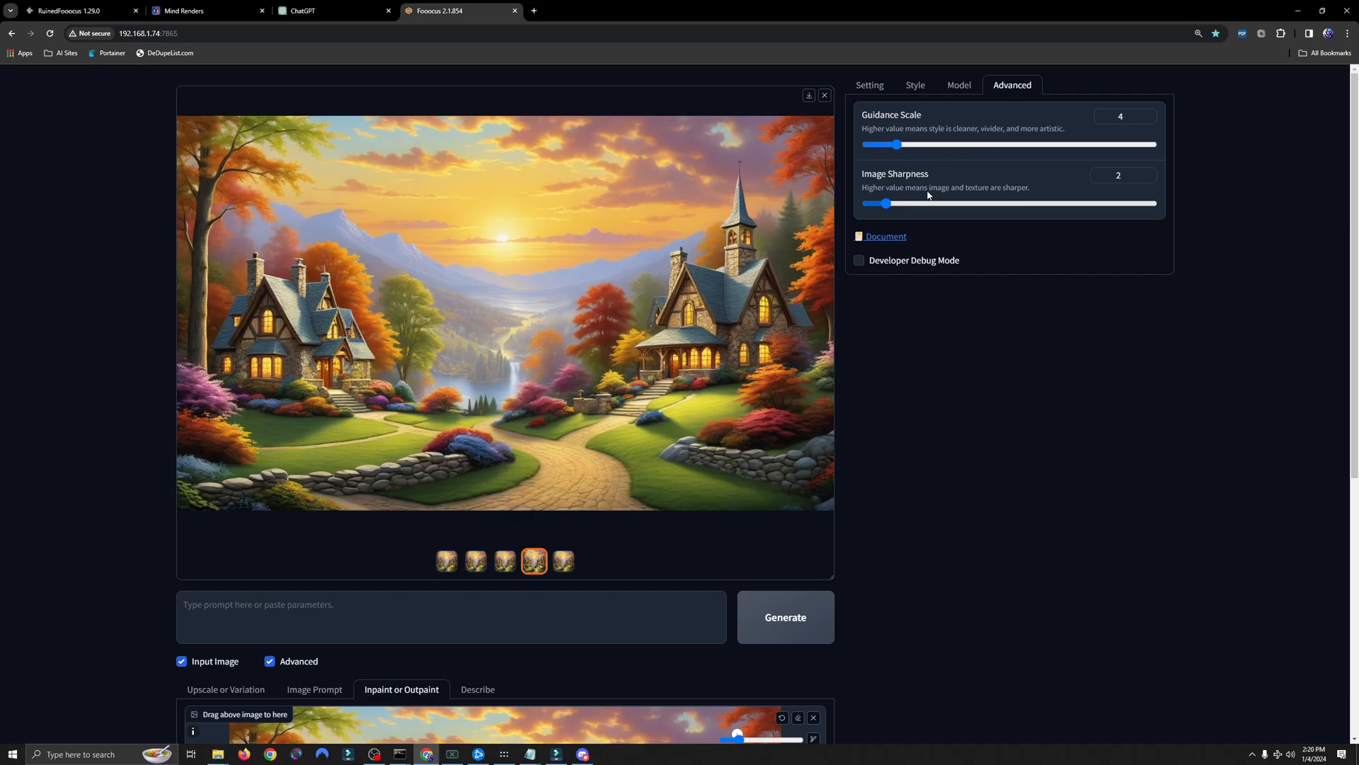
pyautogui.moveTo(903, 264)
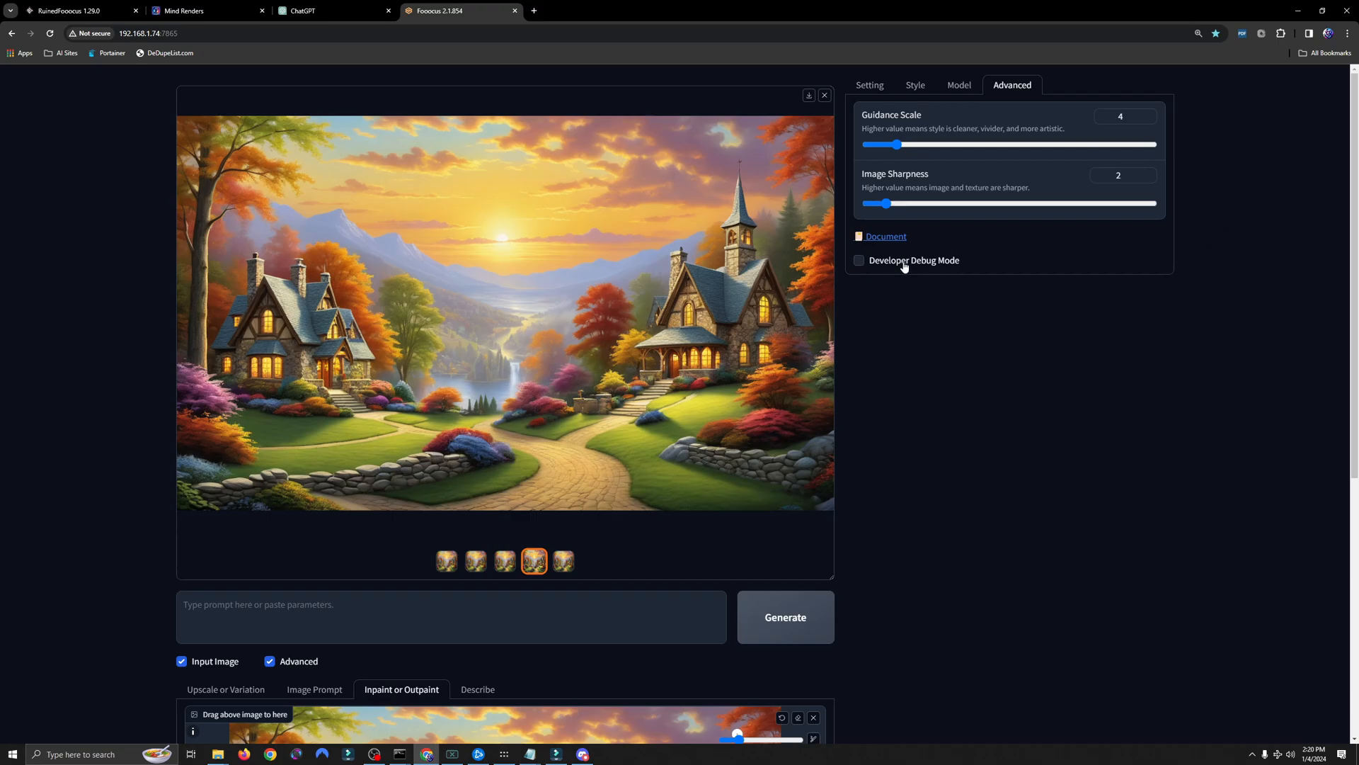
# Step: Enable Developer Debug Mode, set sampler dpmpp_sde and Forced Overwrite of Sampling Step to 5
pyautogui.click(858, 261)
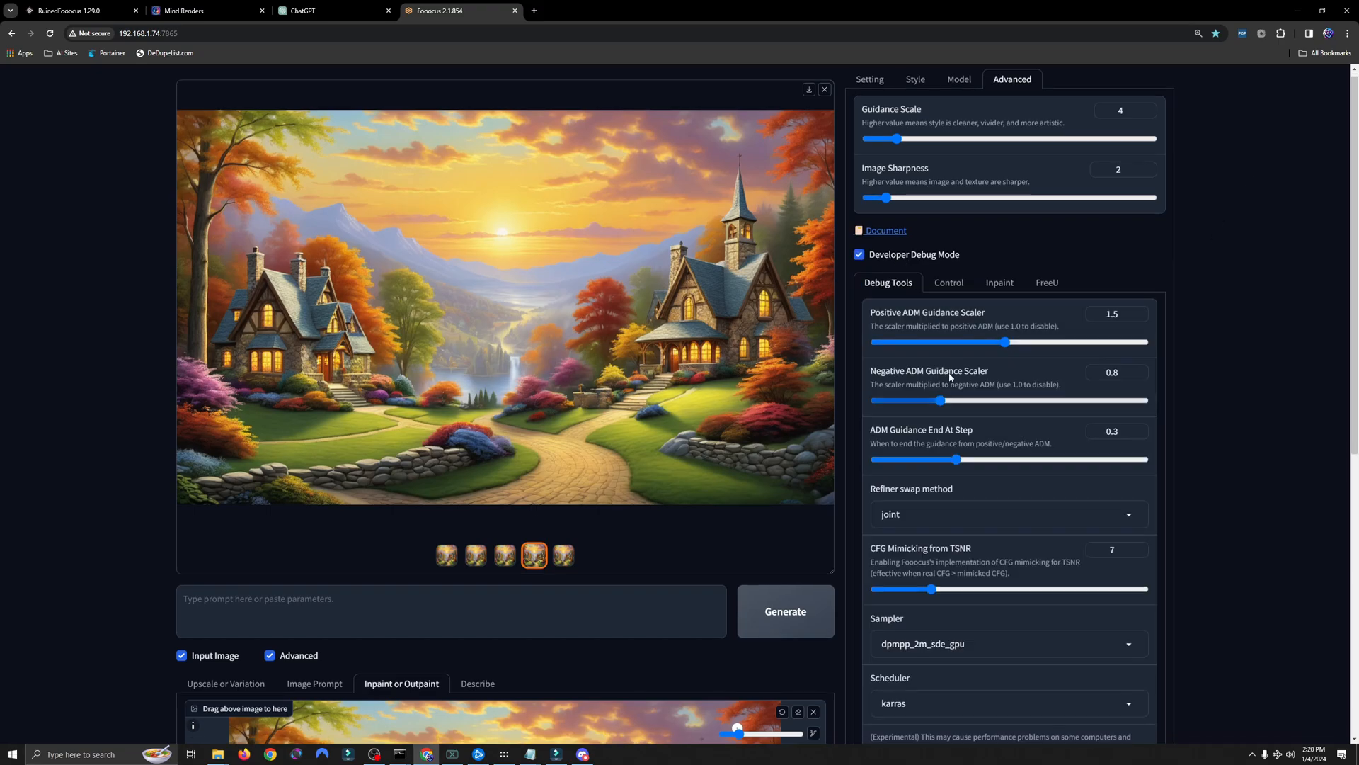
pyautogui.click(1010, 643)
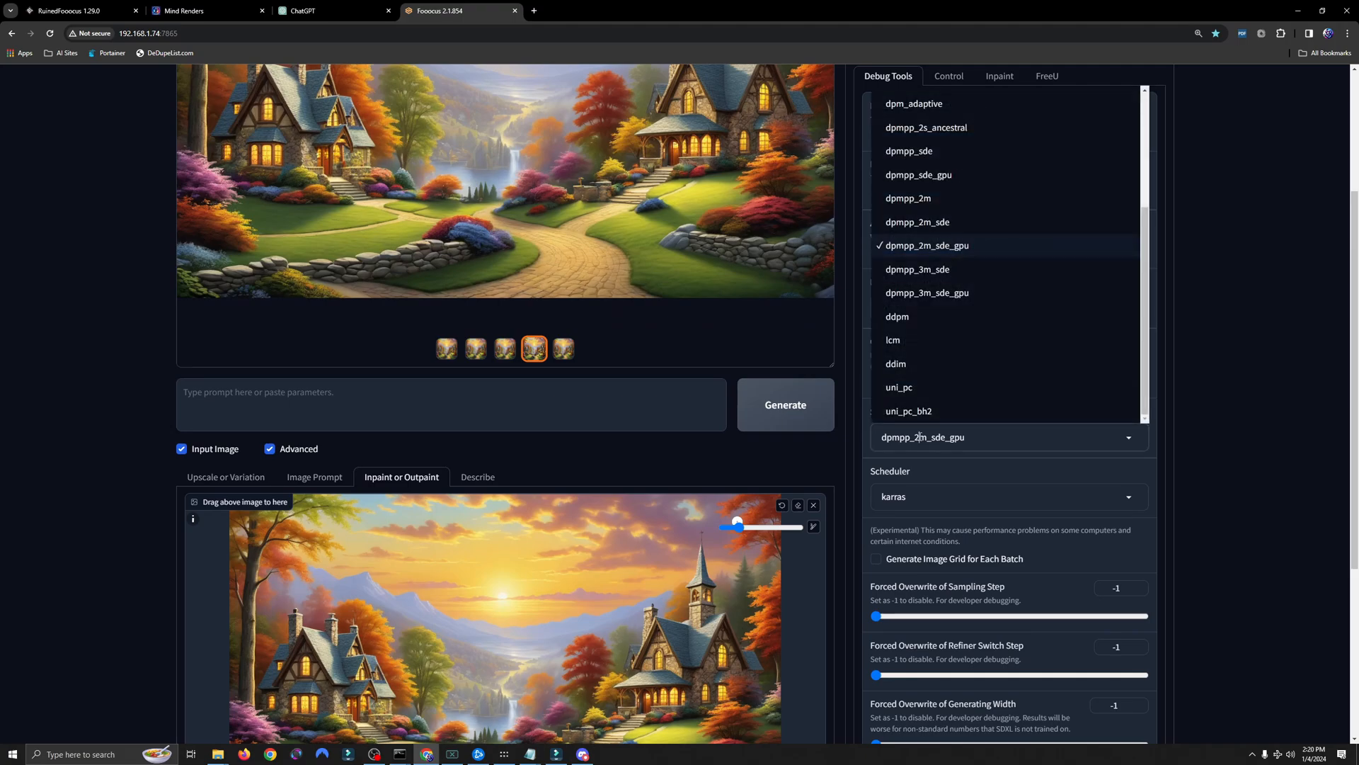
pyautogui.moveTo(917, 150)
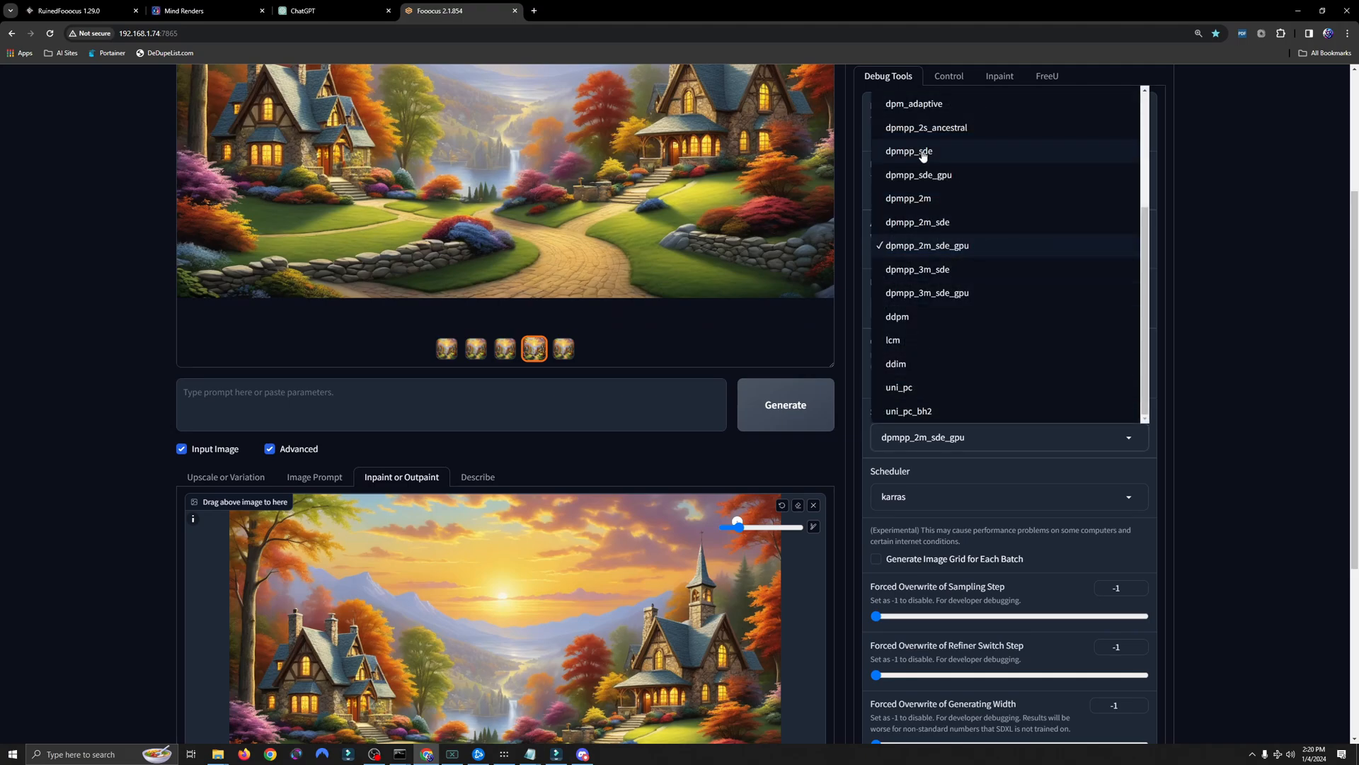
pyautogui.click(909, 150)
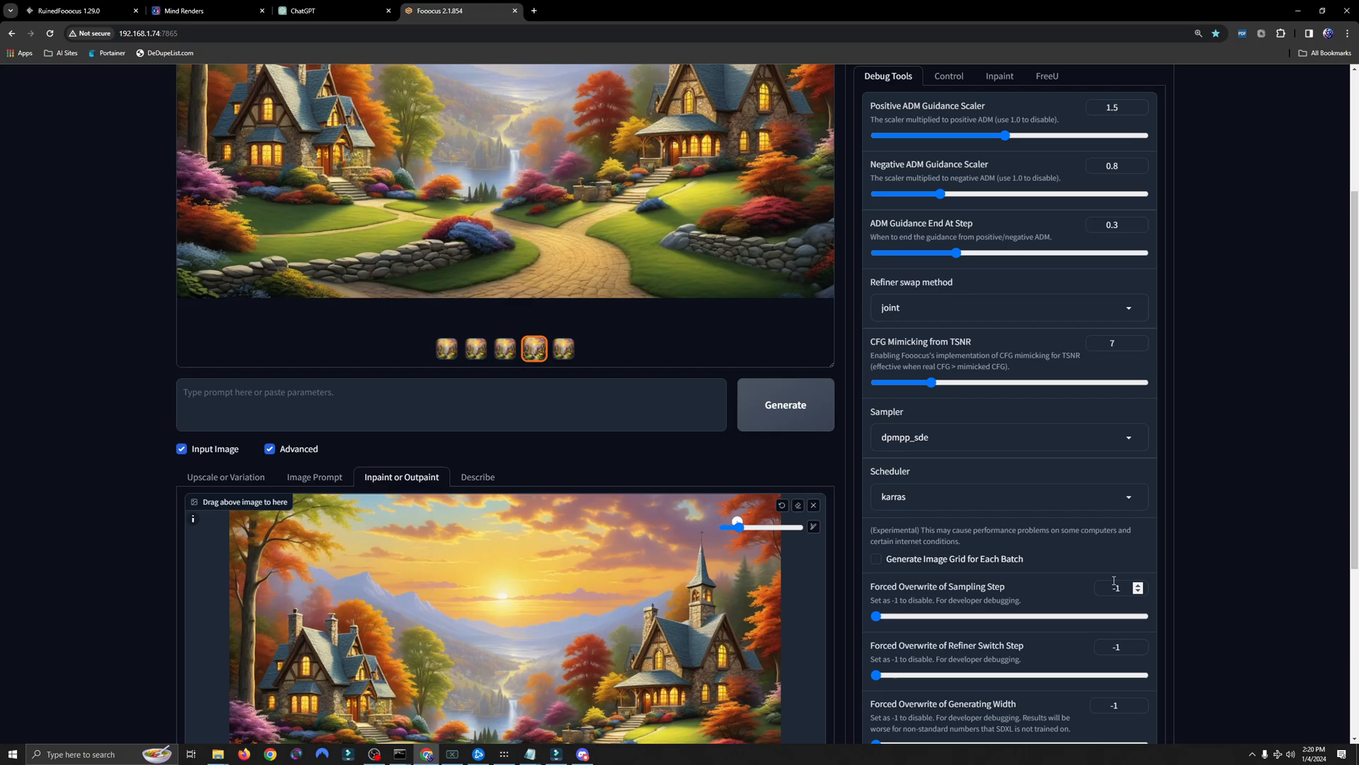
pyautogui.click(1115, 588)
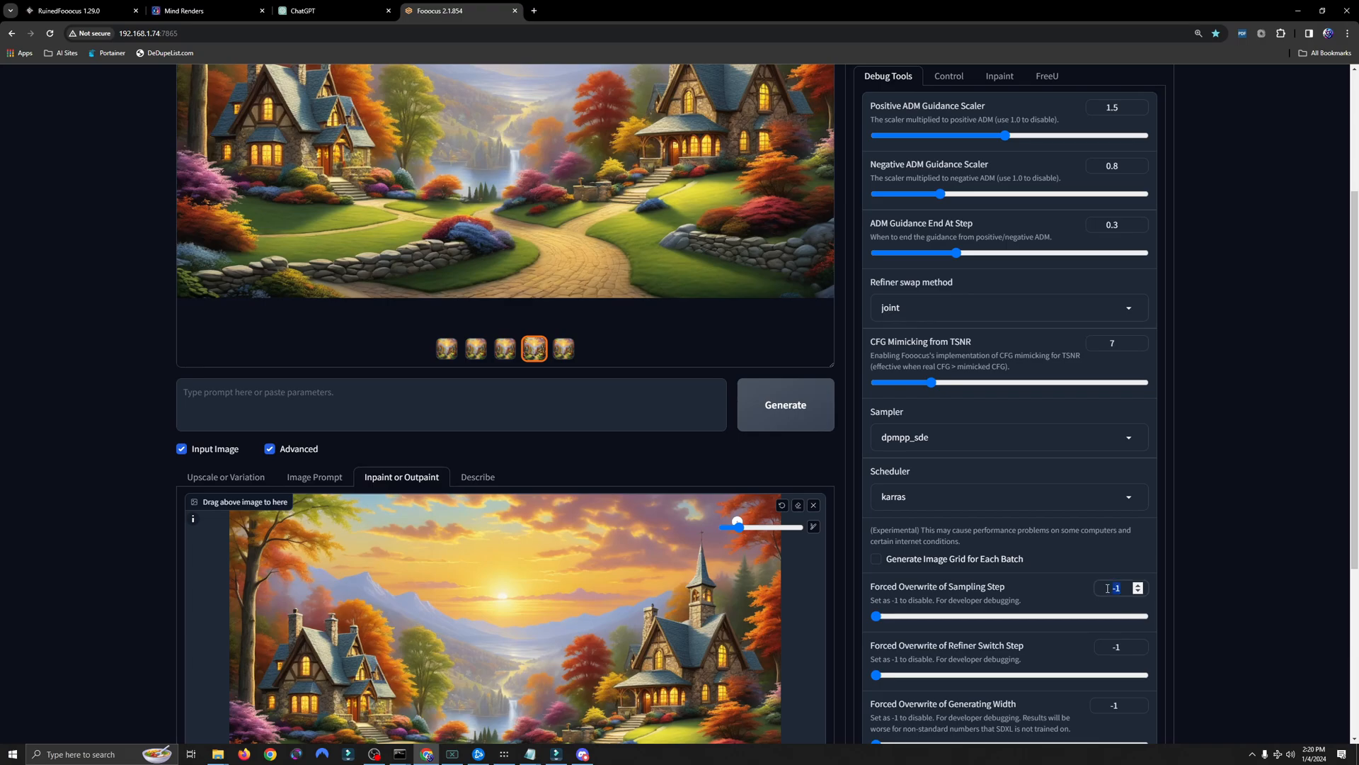
pyautogui.moveTo(875, 616); pyautogui.dragTo(1145, 616)
pyautogui.write('5')
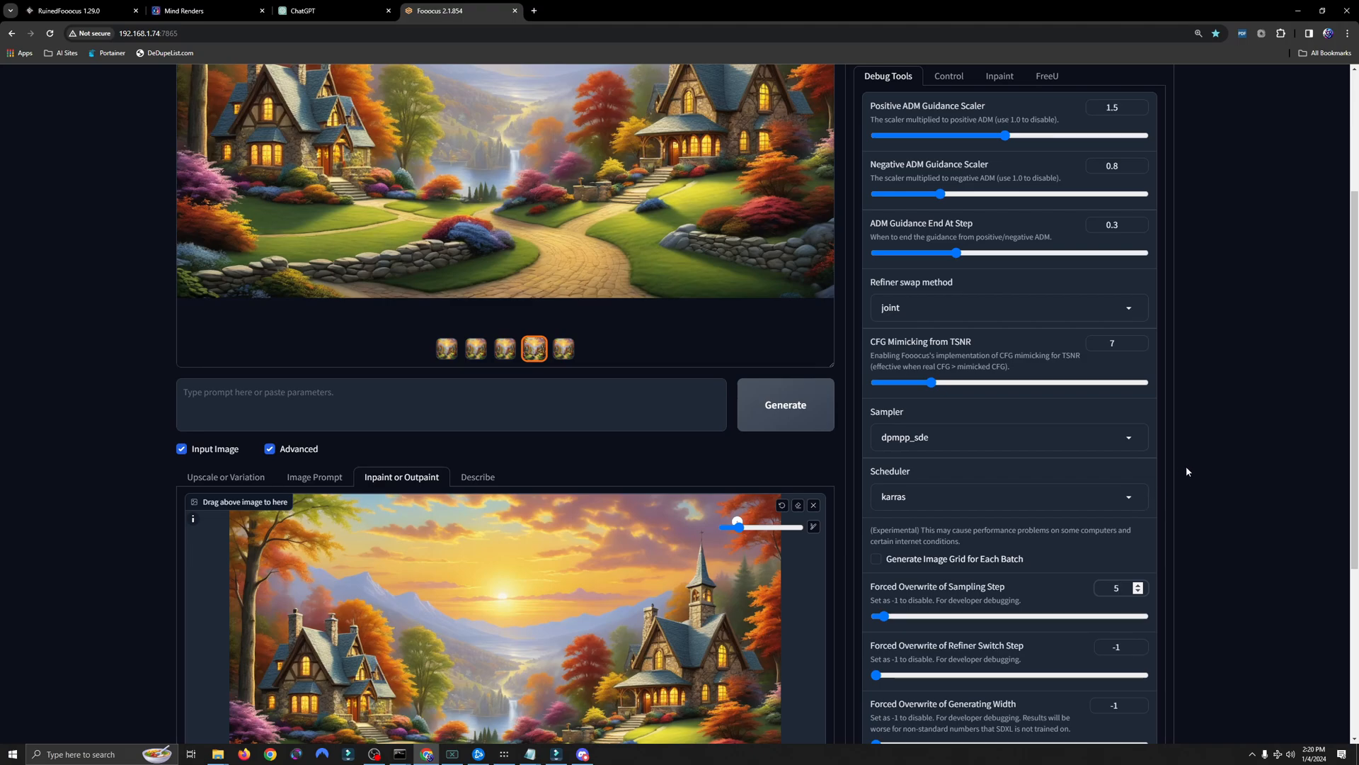
pyautogui.click(1115, 588)
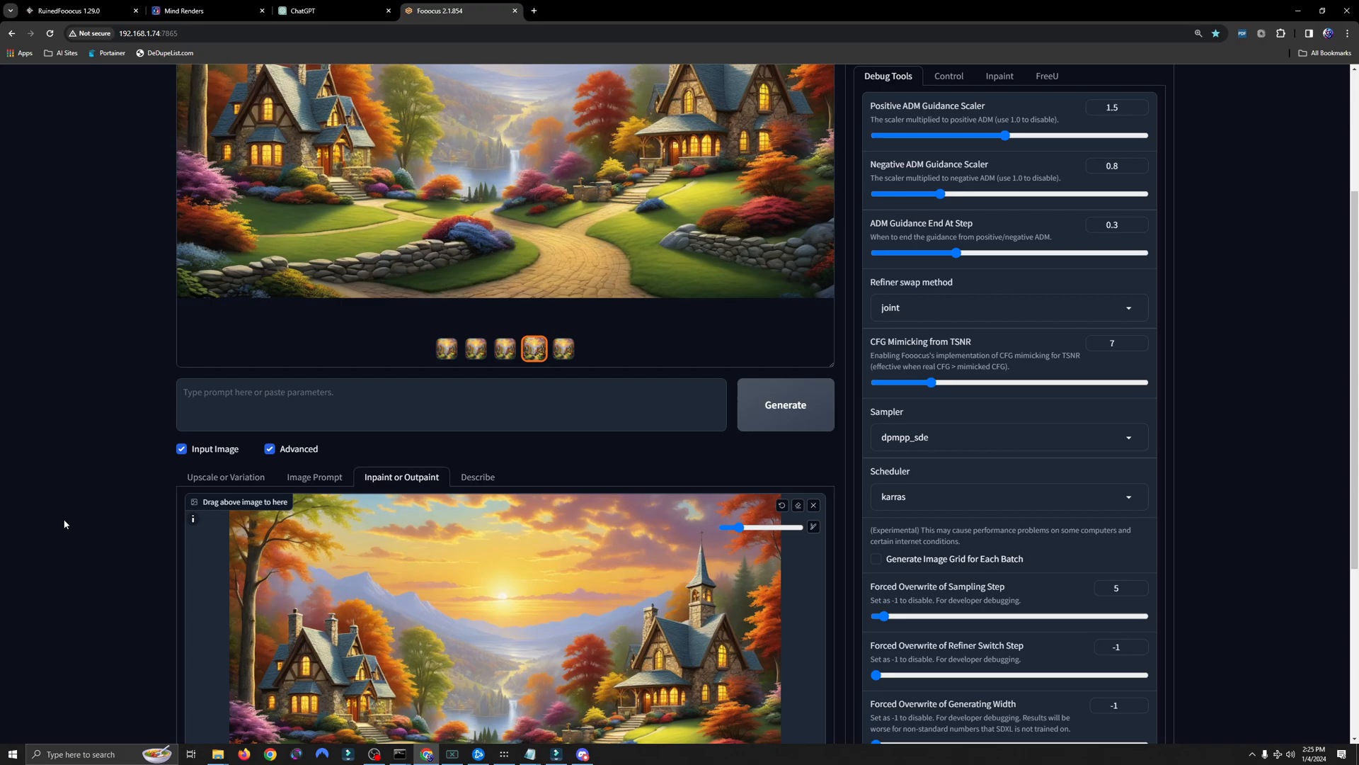
pyautogui.moveTo(51, 521)
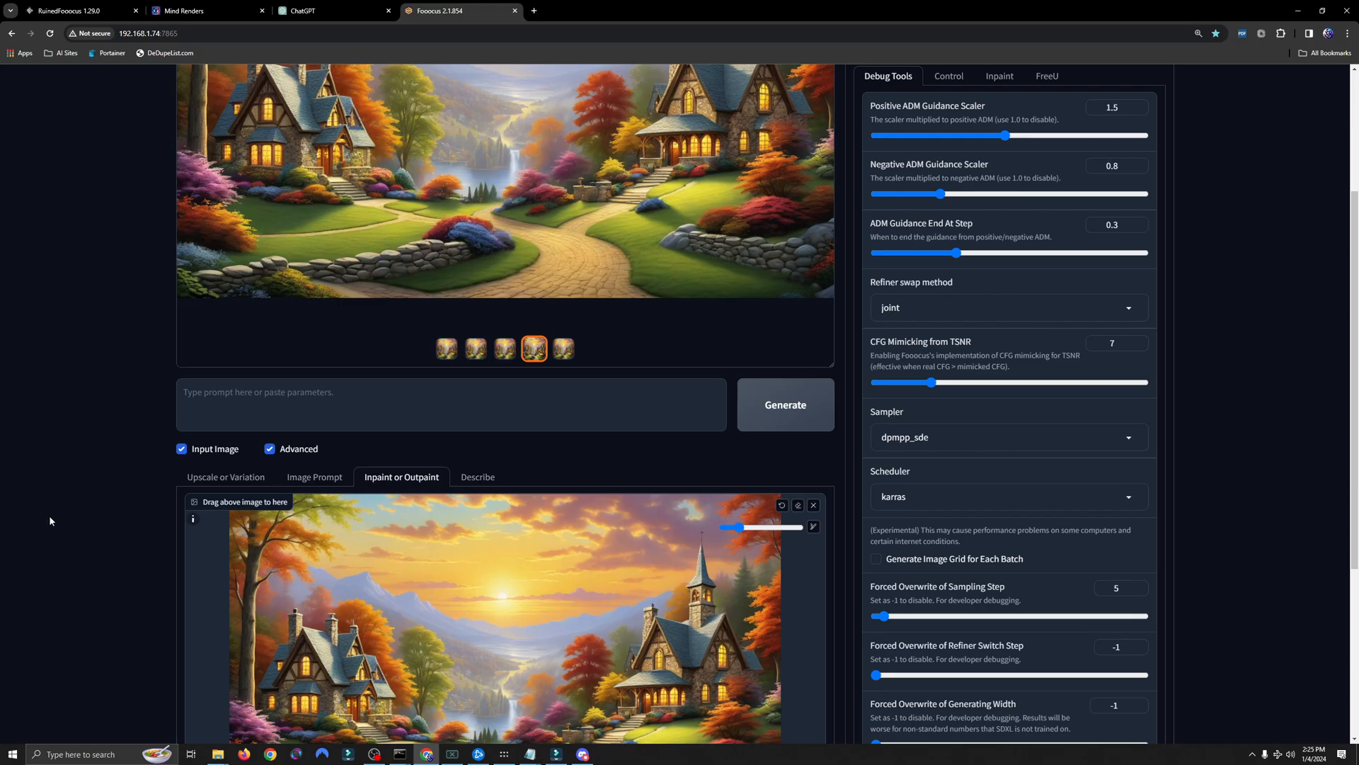
pyautogui.moveTo(17, 516)
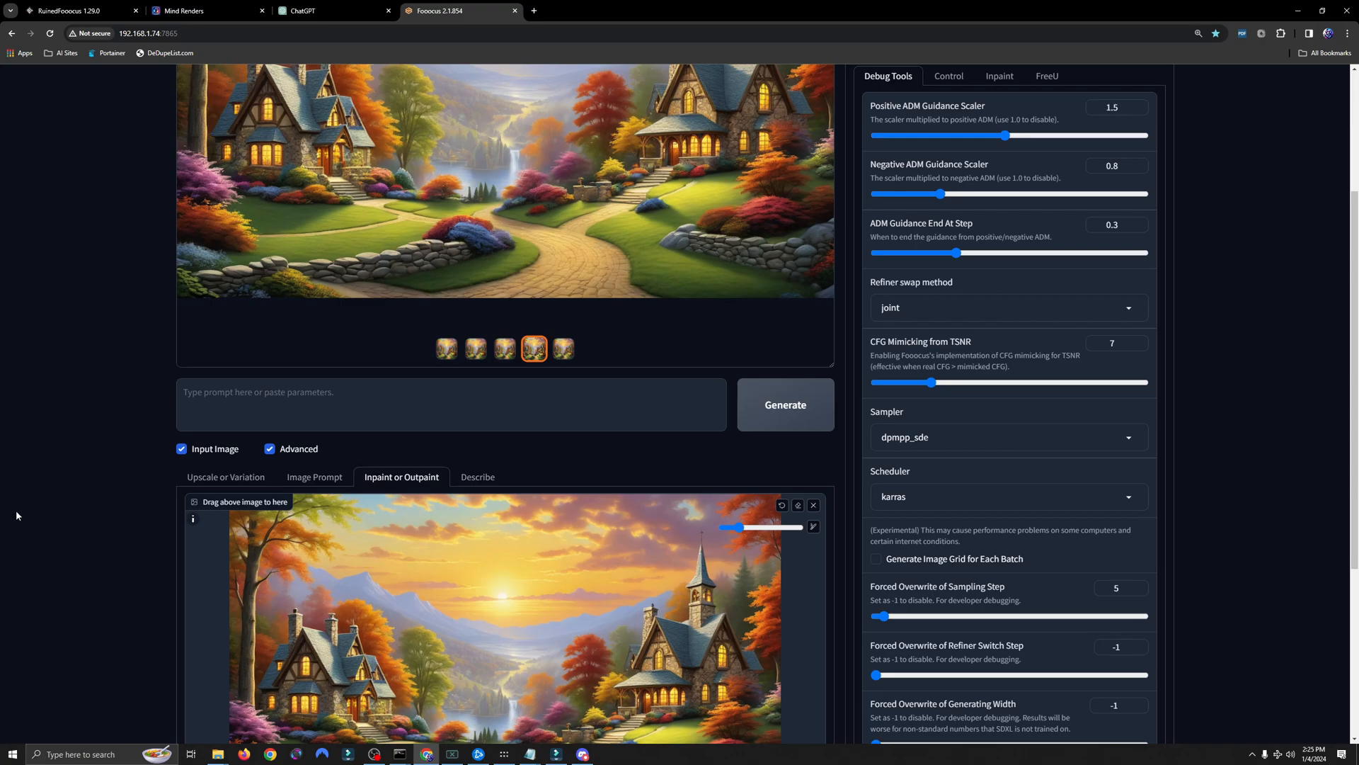
pyautogui.moveTo(1, 518)
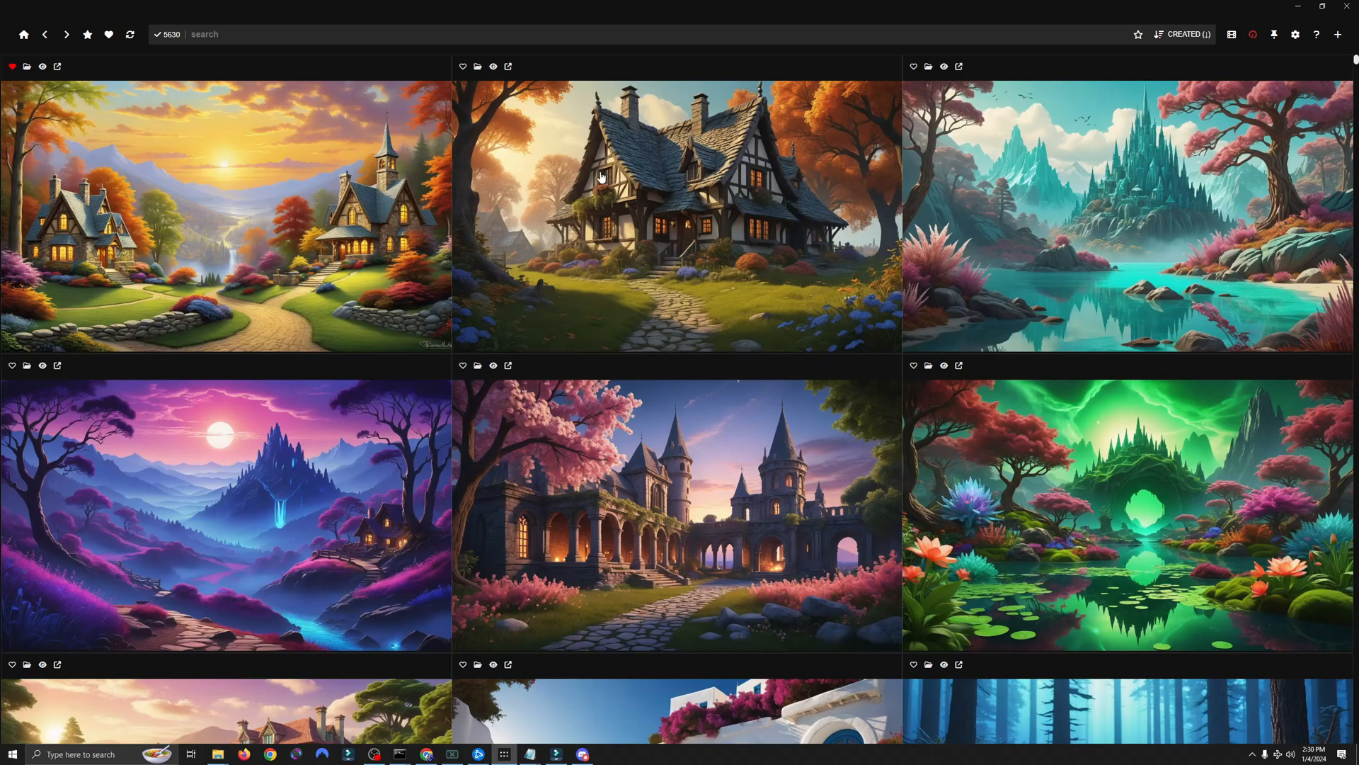
pyautogui.moveTo(760, 337)
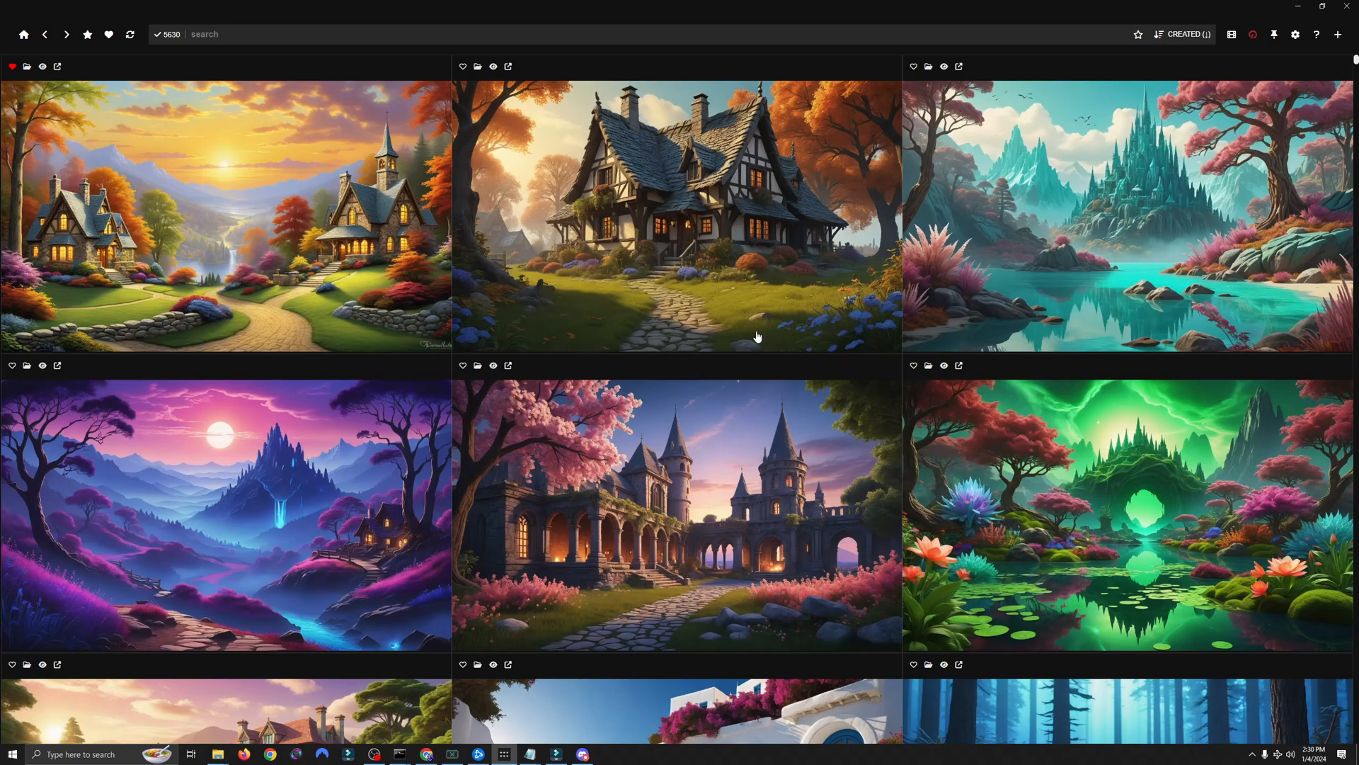
pyautogui.moveTo(745, 334)
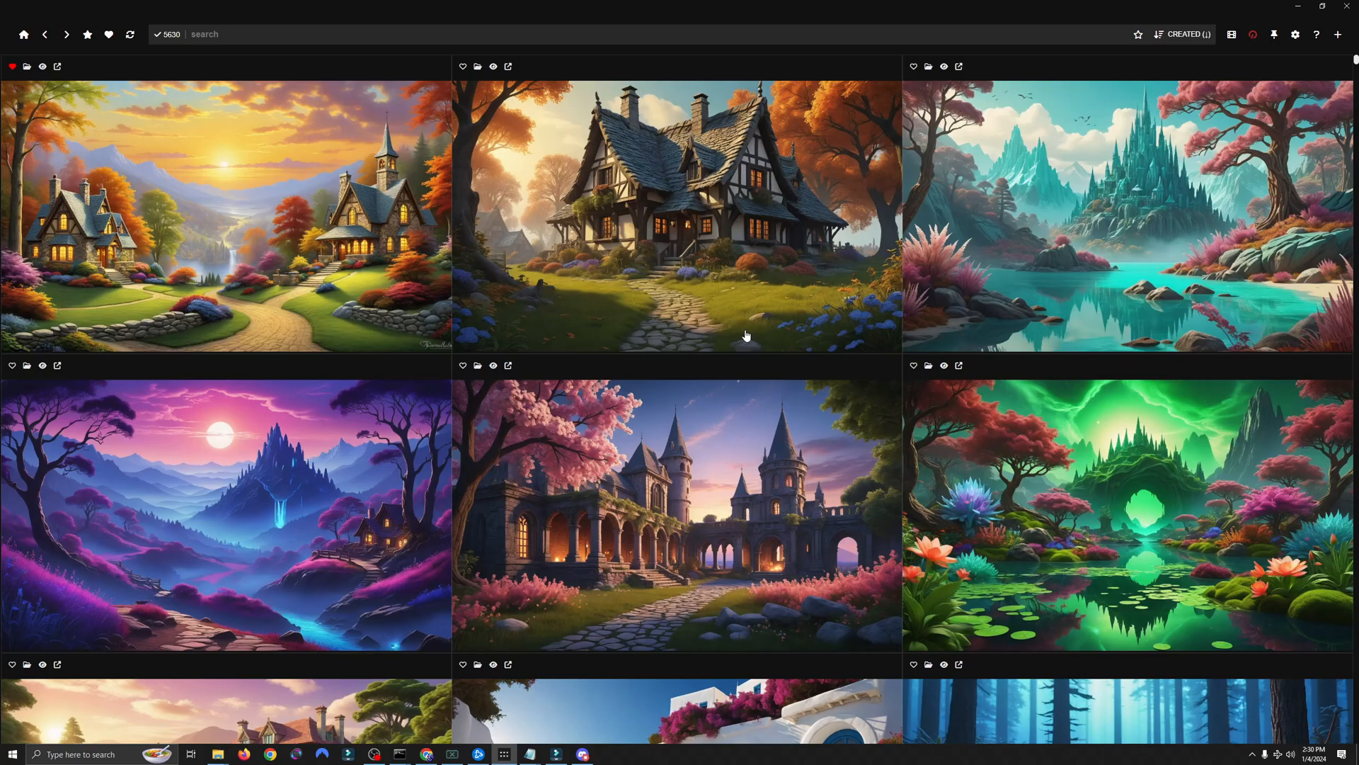
pyautogui.moveTo(606, 242)
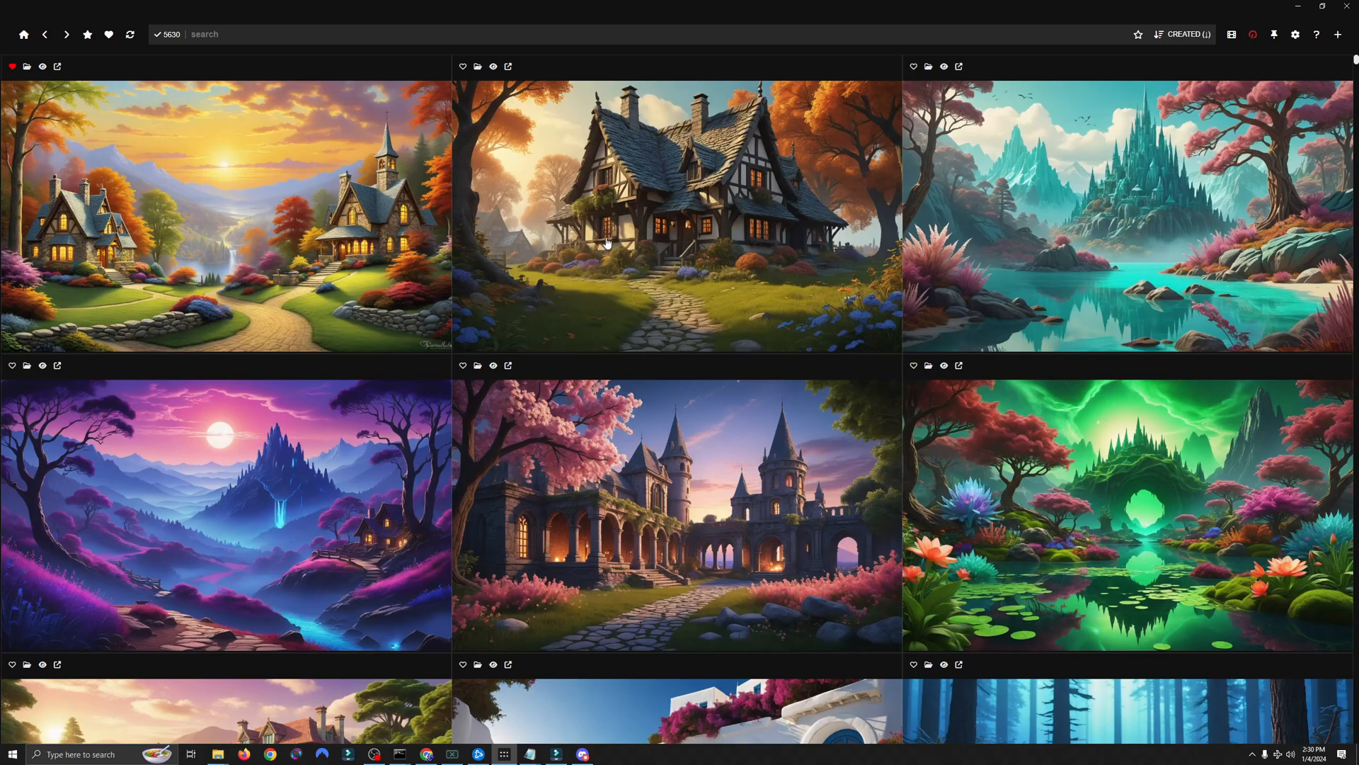
pyautogui.moveTo(589, 237)
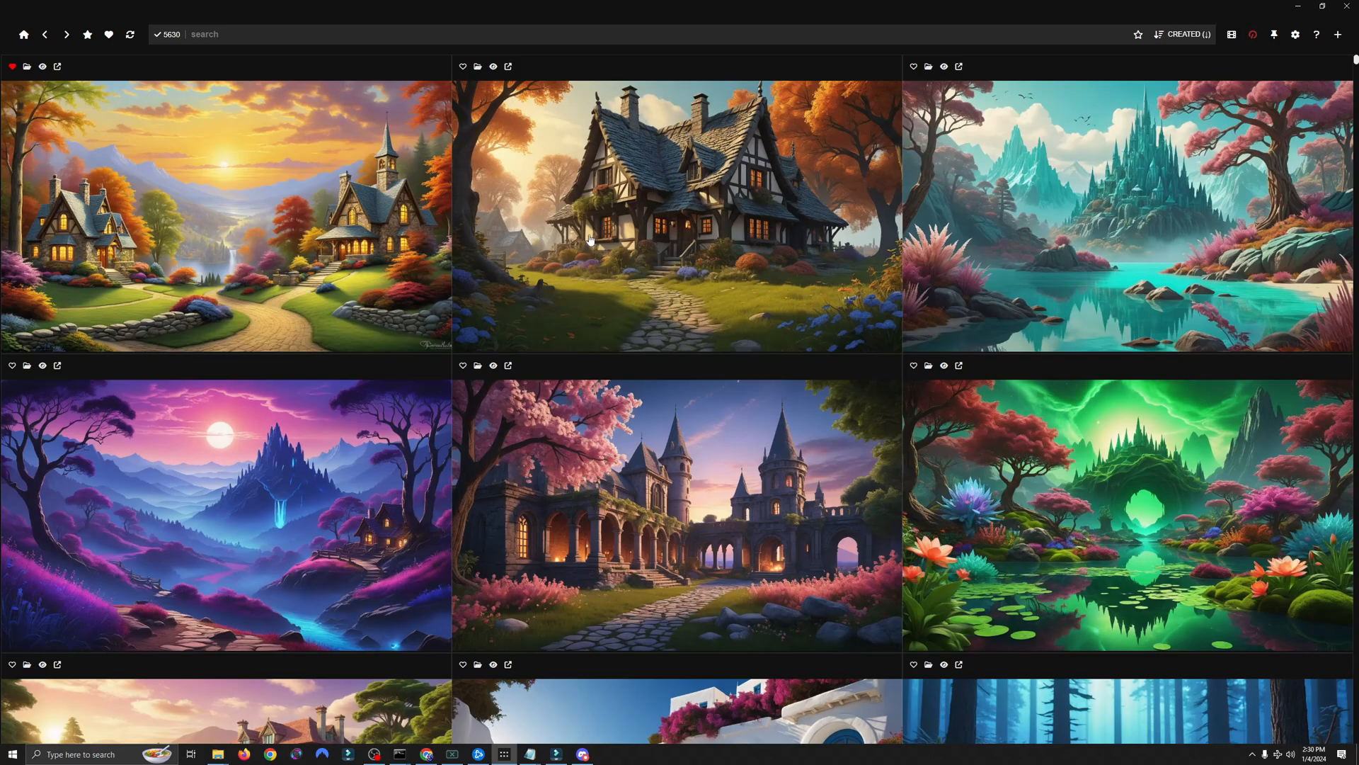
pyautogui.moveTo(870, 349)
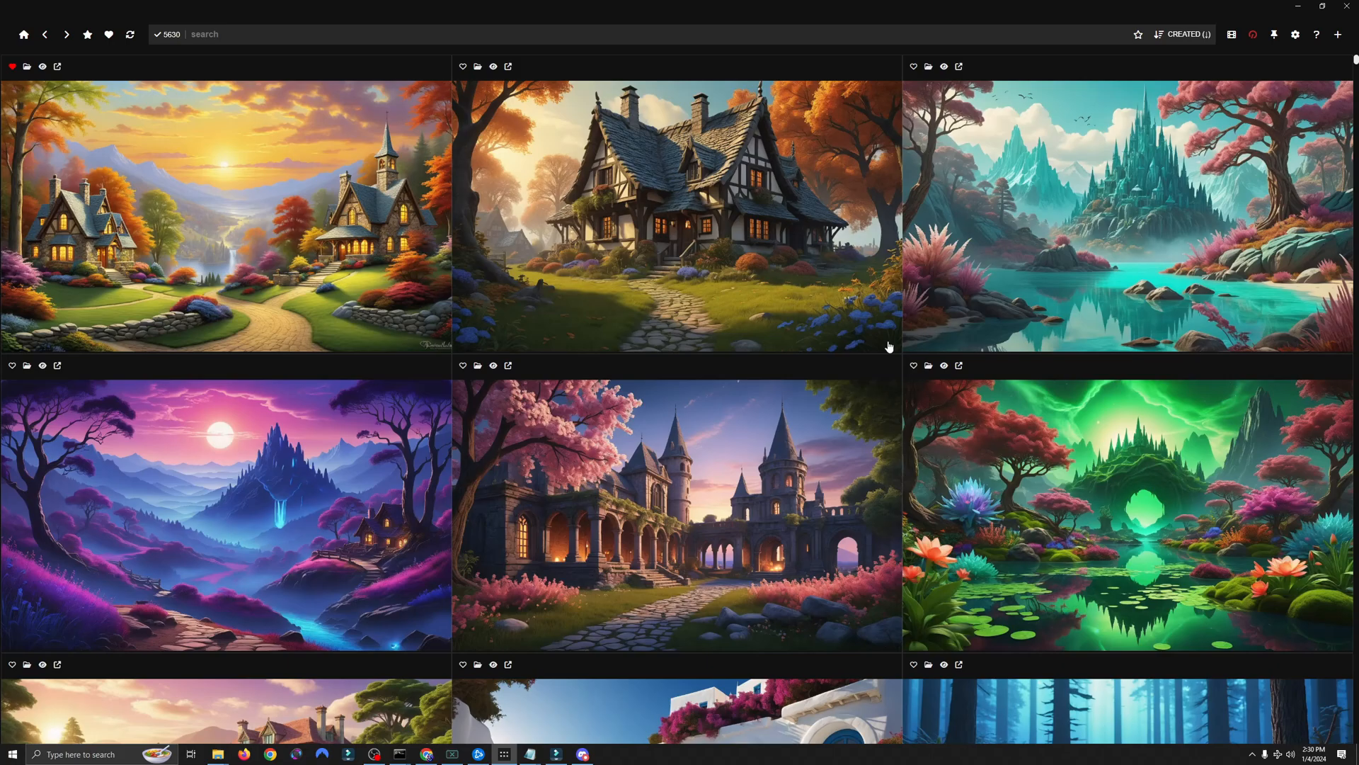
pyautogui.moveTo(850, 333)
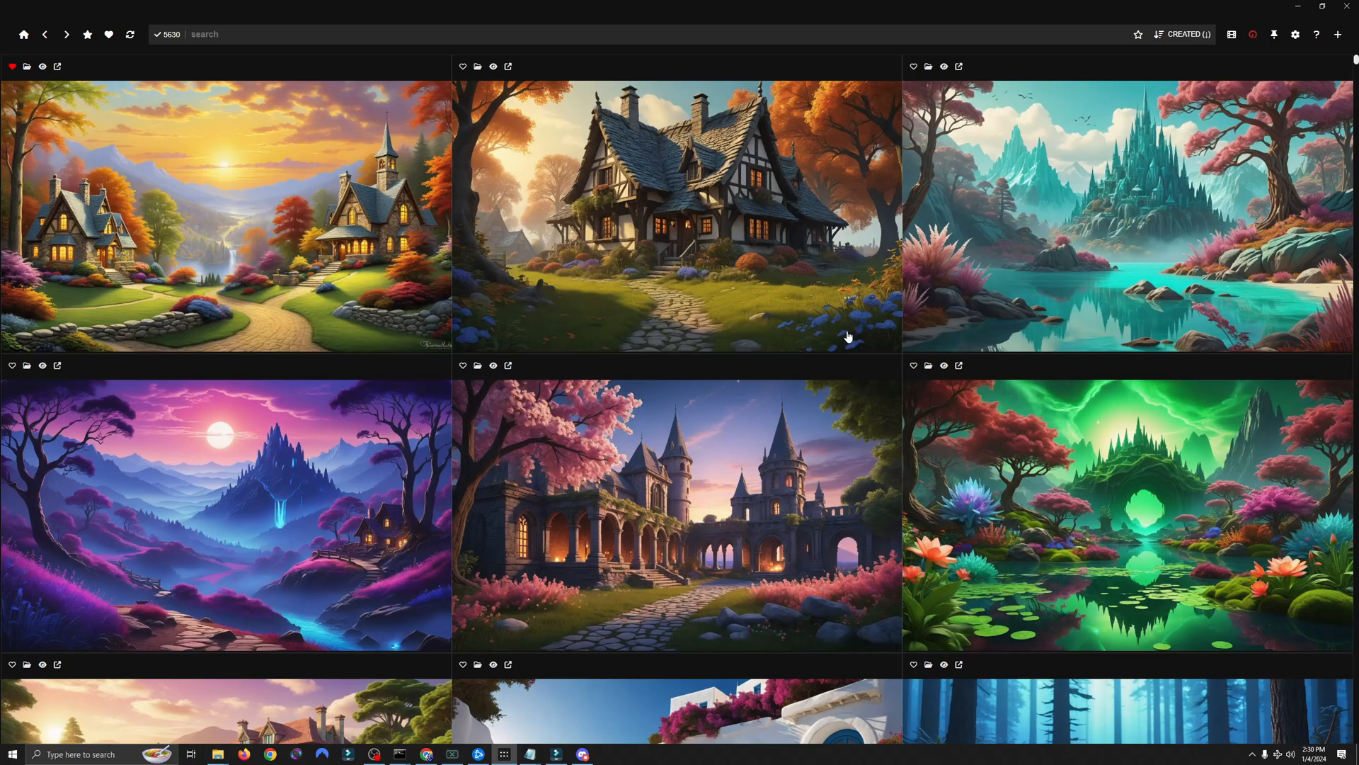
pyautogui.moveTo(705, 479)
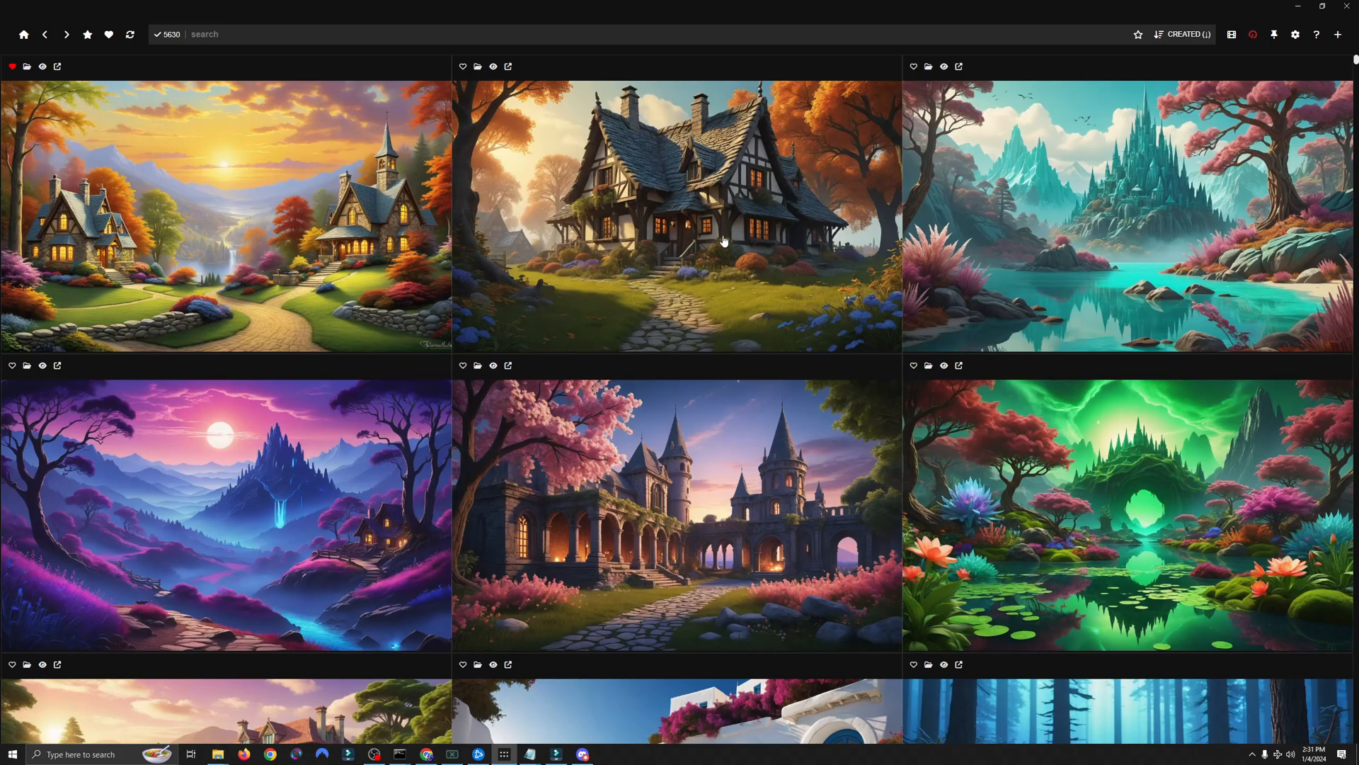
pyautogui.moveTo(581, 281)
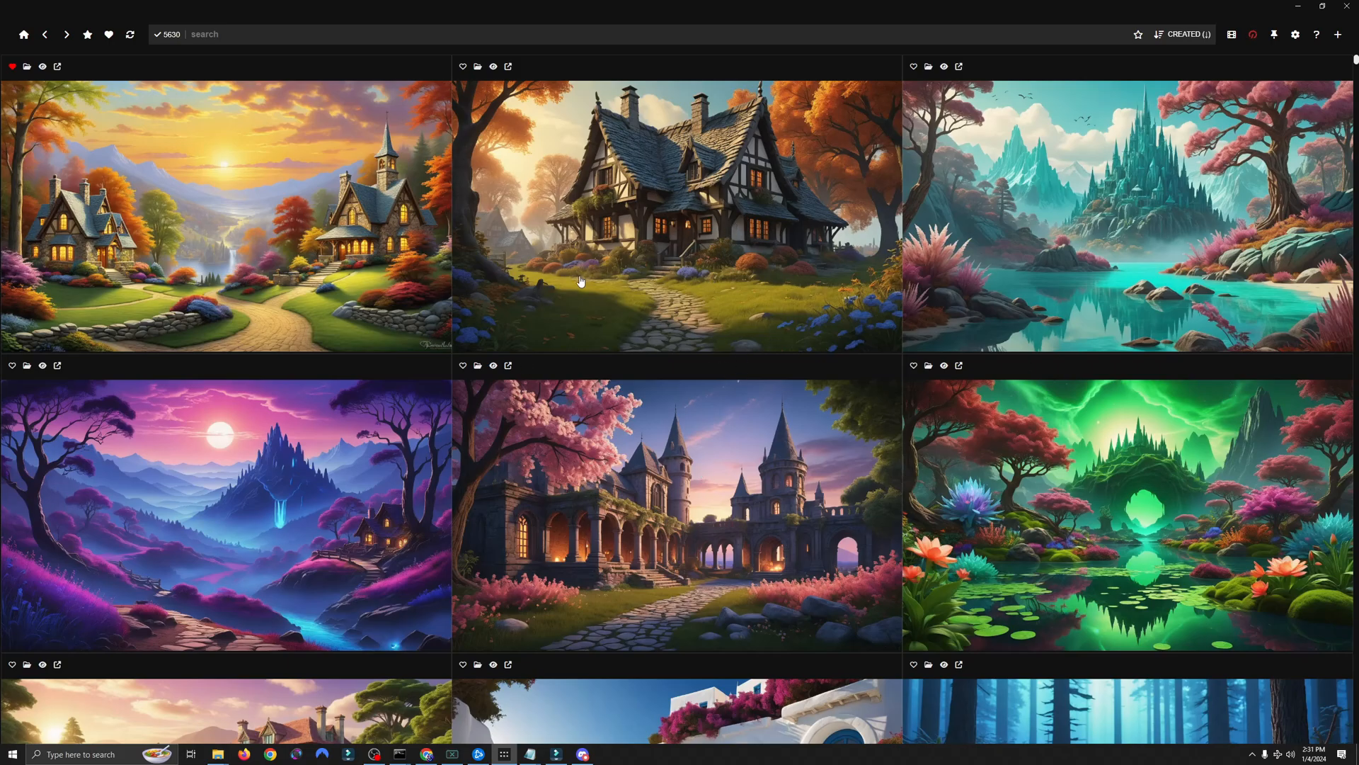
pyautogui.moveTo(334, 204)
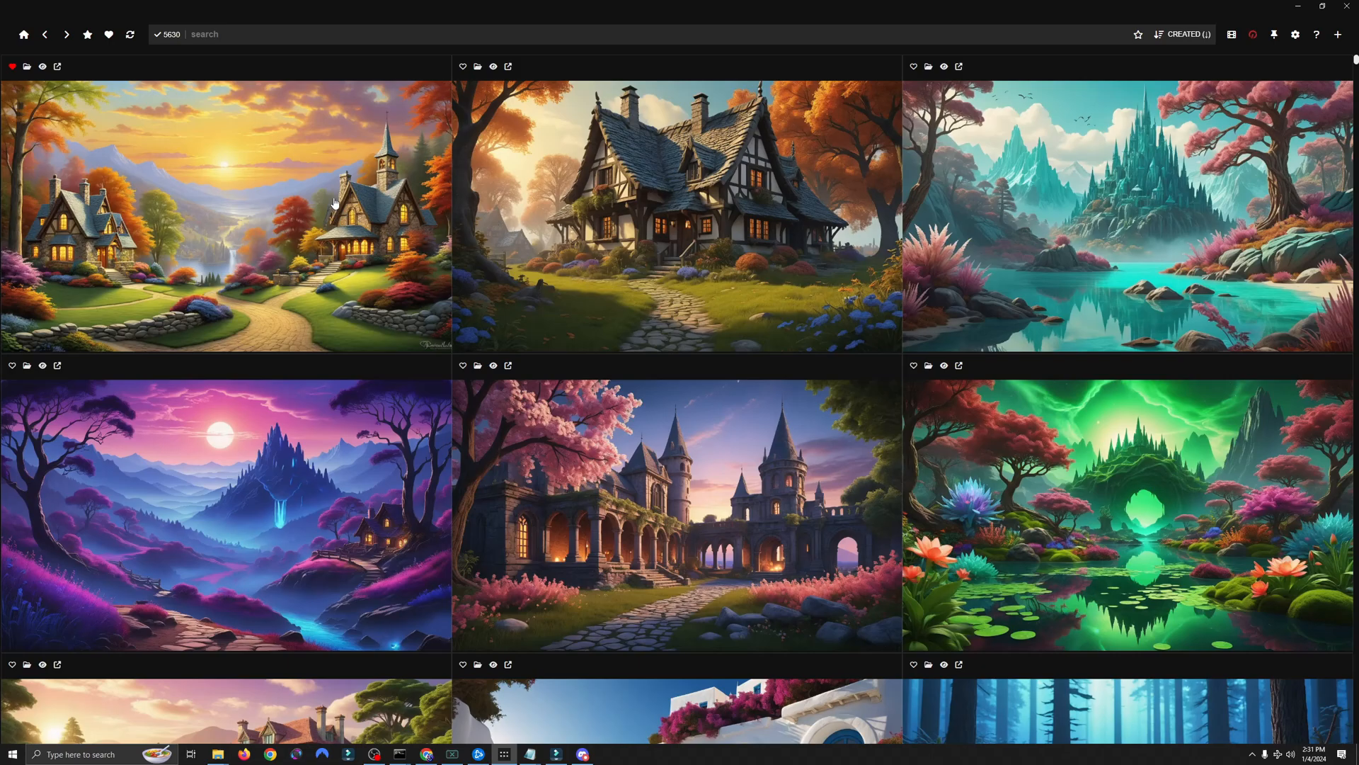
pyautogui.moveTo(1046, 333)
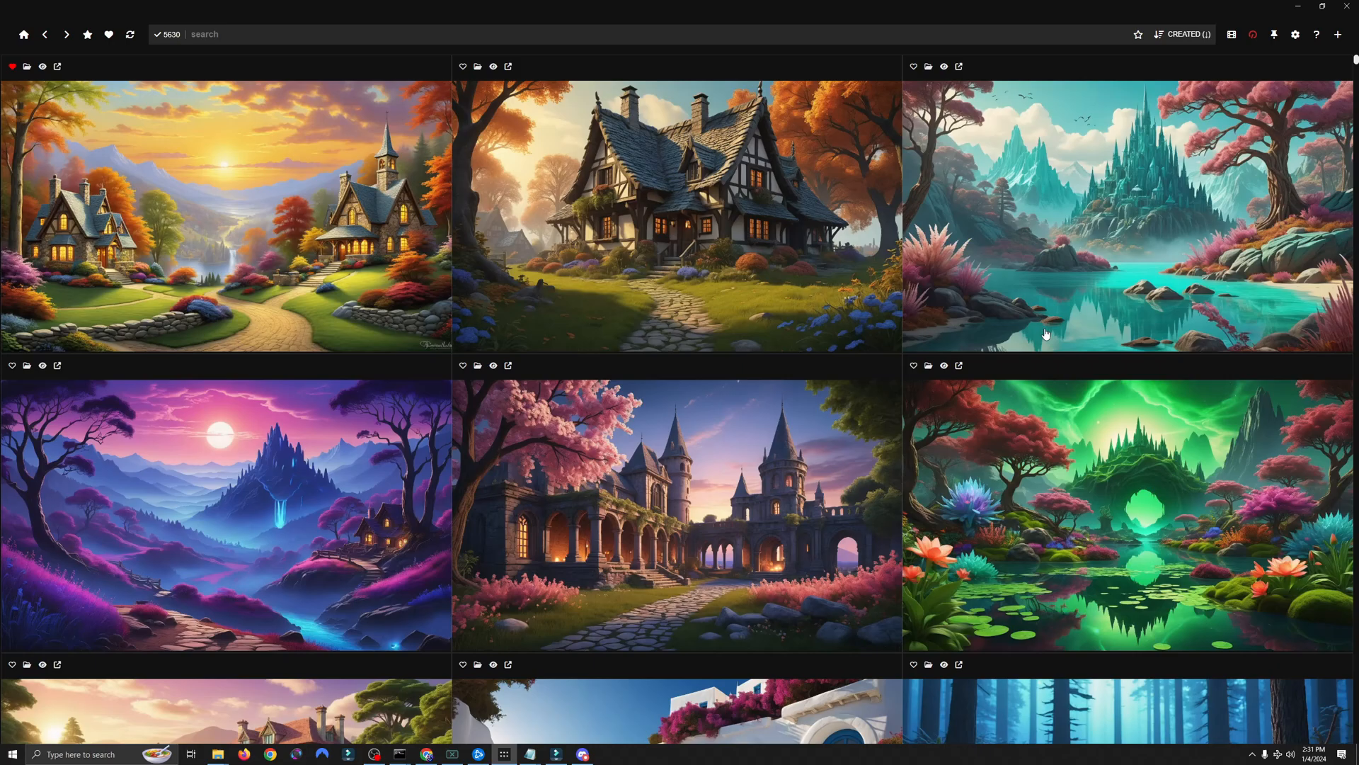
pyautogui.moveTo(1045, 224)
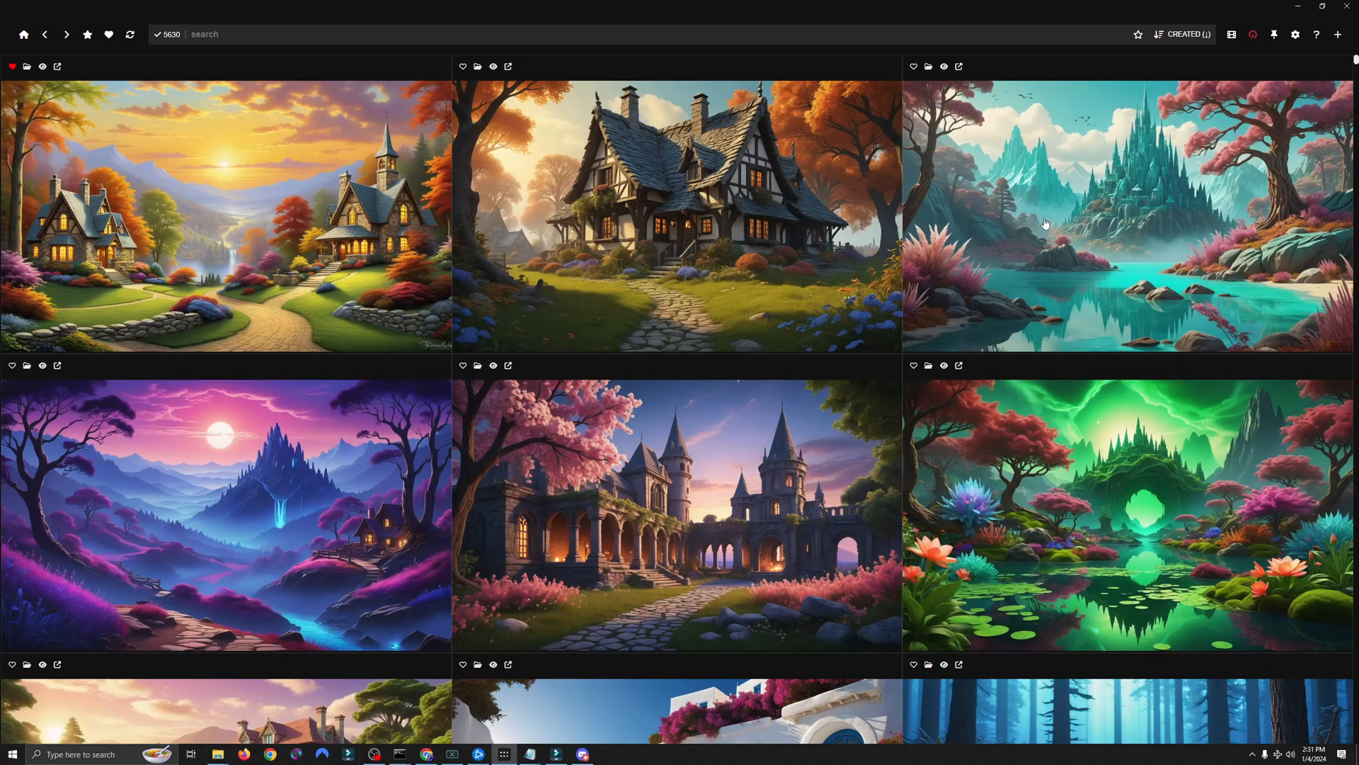
pyautogui.moveTo(158, 266)
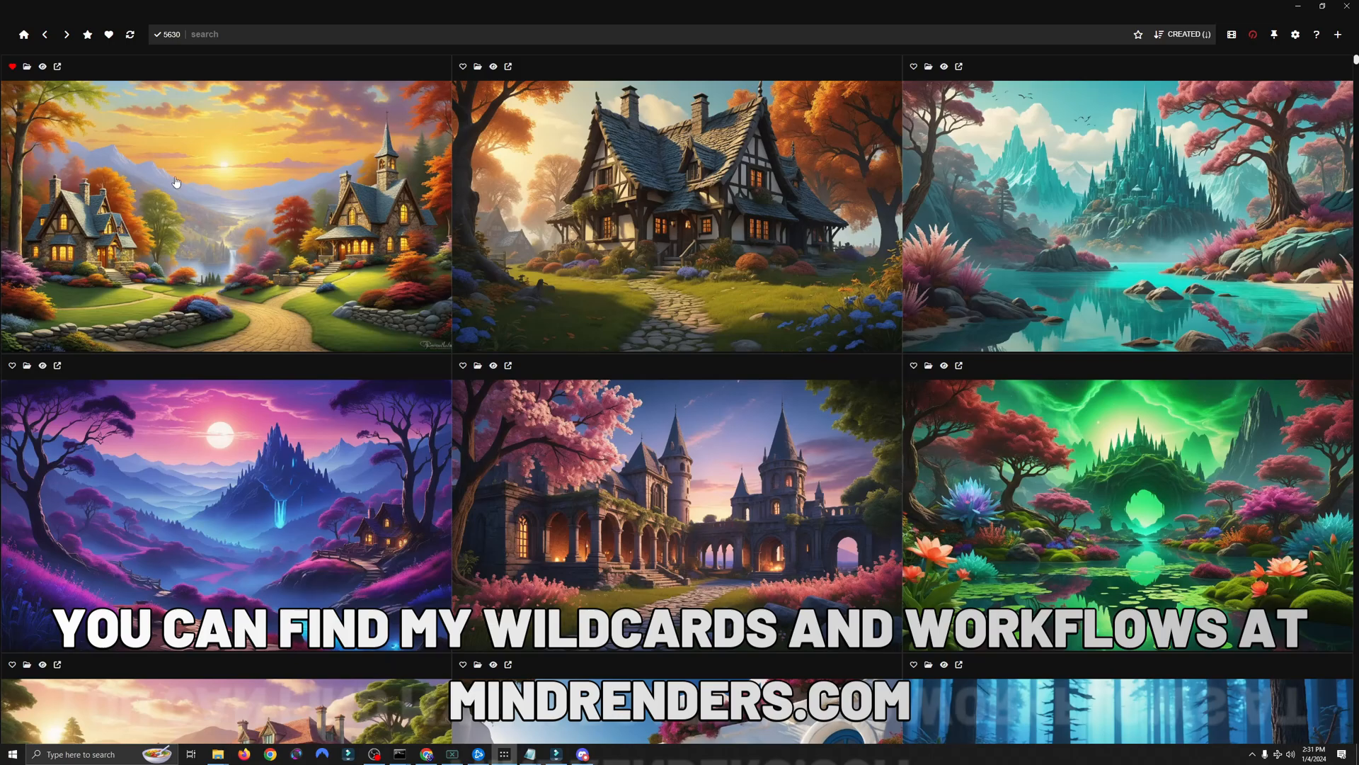
pyautogui.moveTo(212, 225)
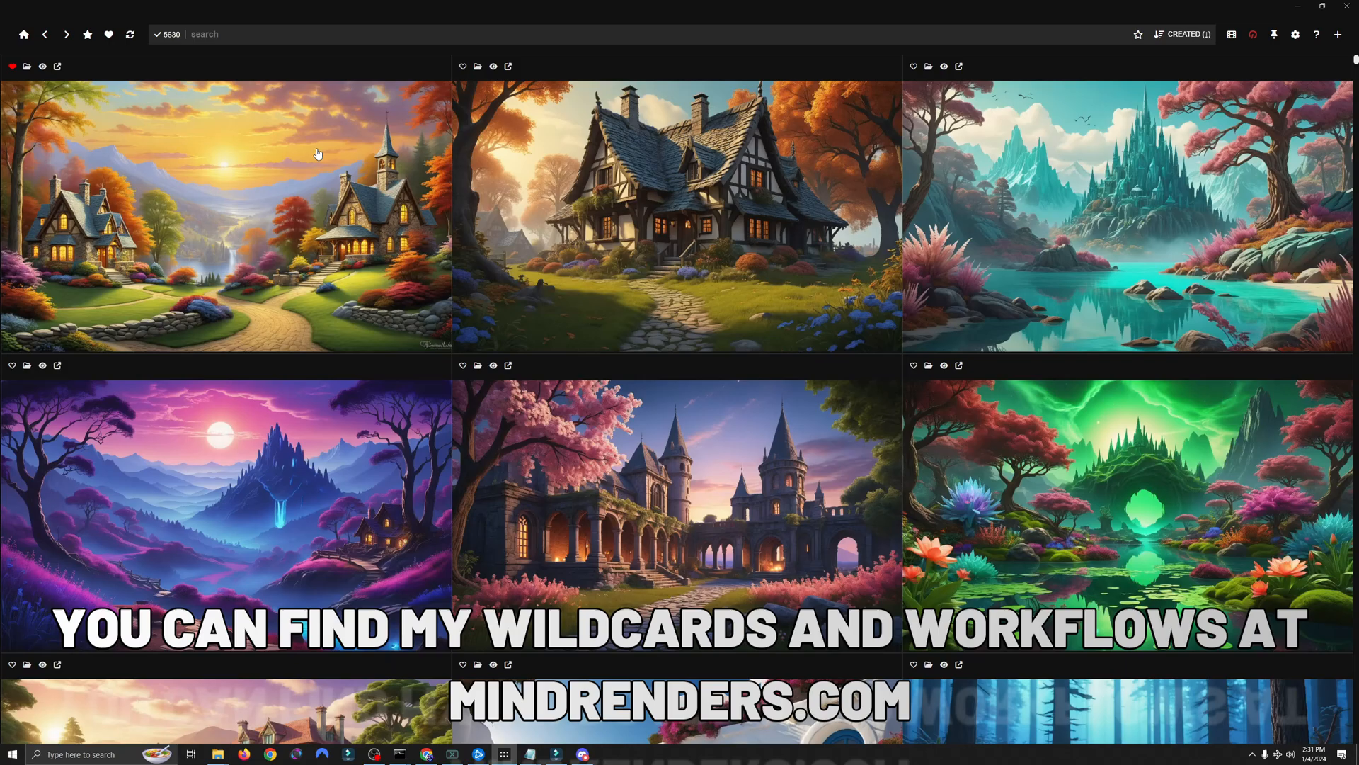
pyautogui.moveTo(311, 269)
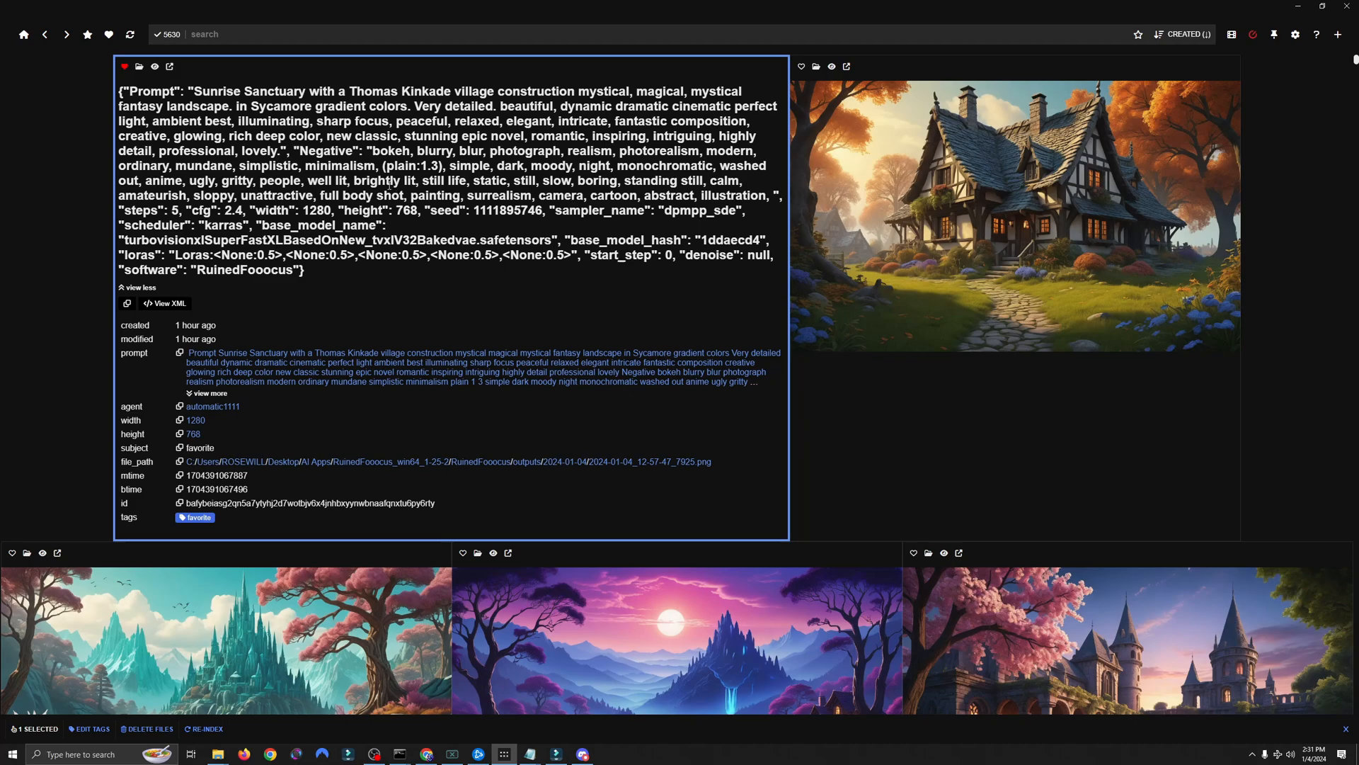
pyautogui.moveTo(396, 204)
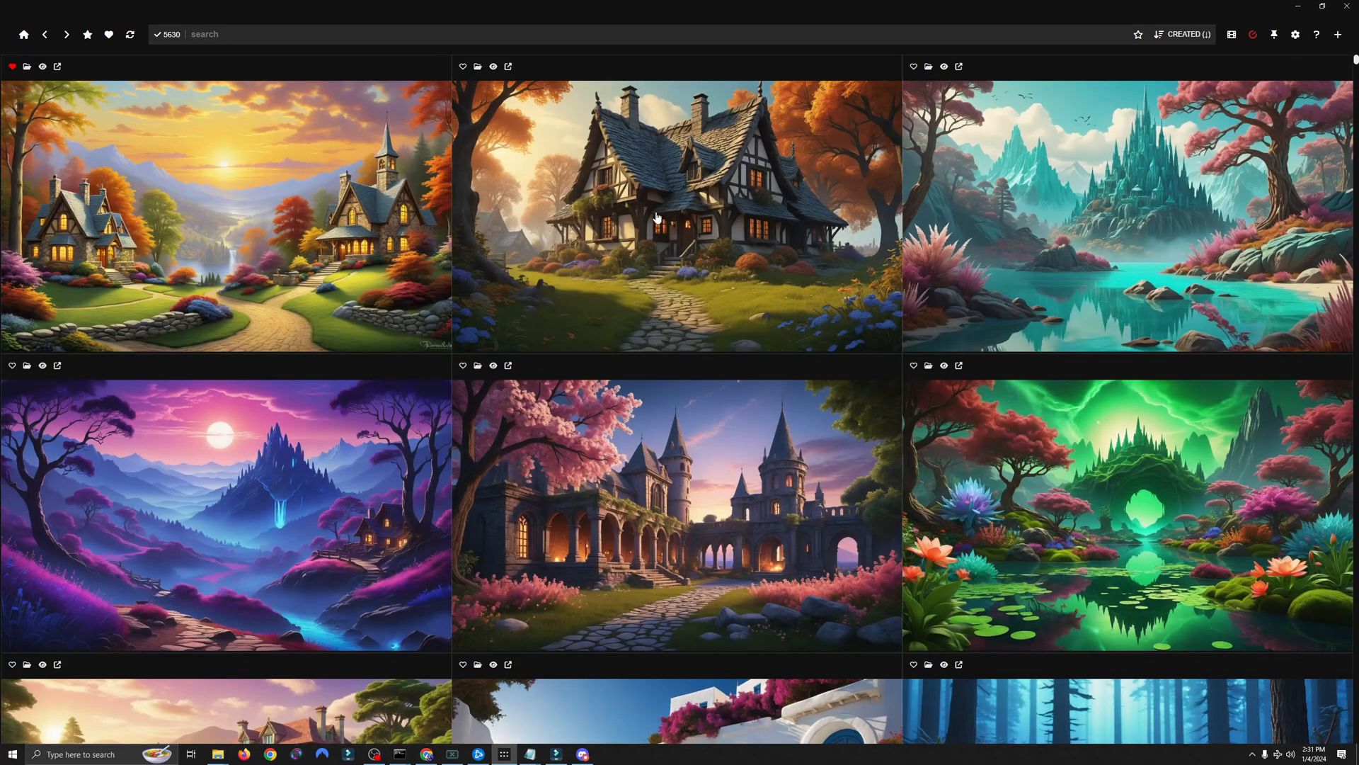
pyautogui.moveTo(611, 243)
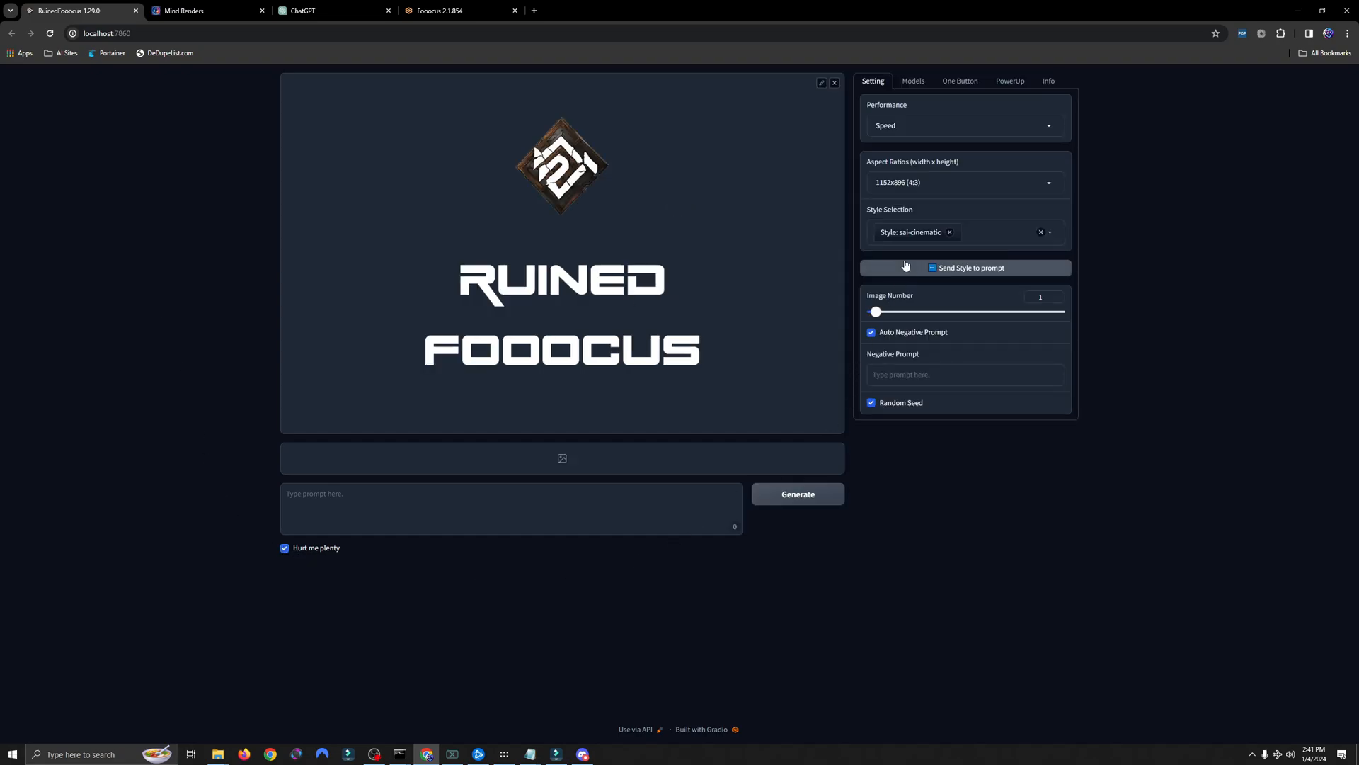
# Step: Choose the 1280x768 (16:9) aspect ratio and switch performance to Custom (5 steps, CFG 2.4)
pyautogui.click(966, 181)
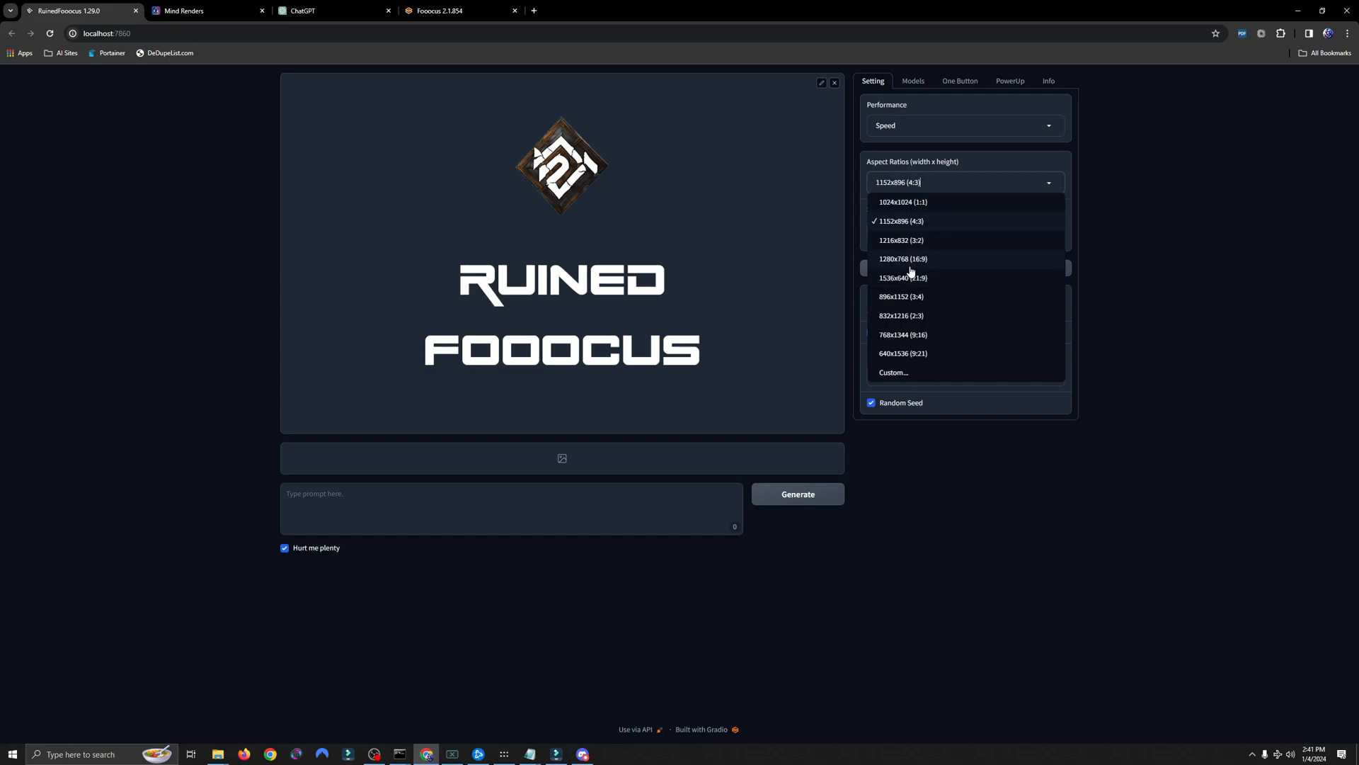
pyautogui.click(903, 258)
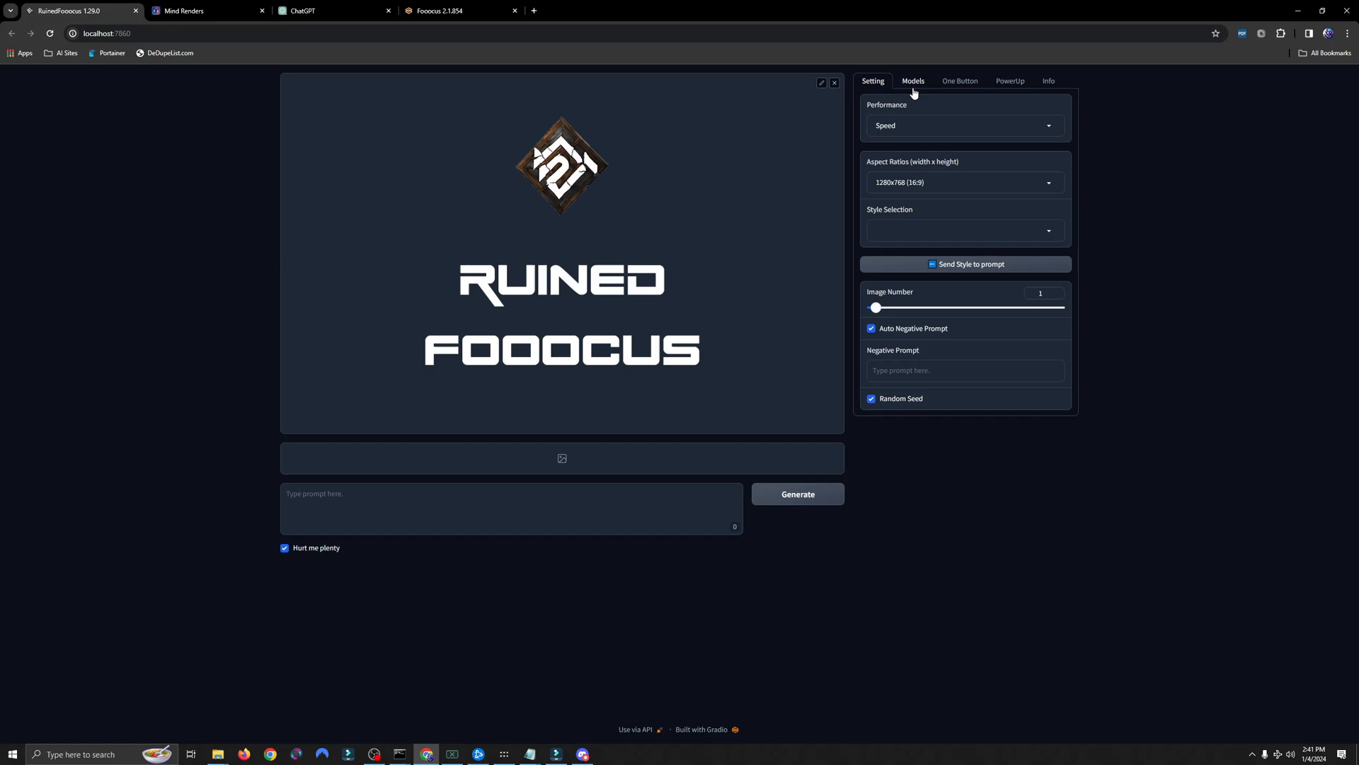
pyautogui.click(966, 125)
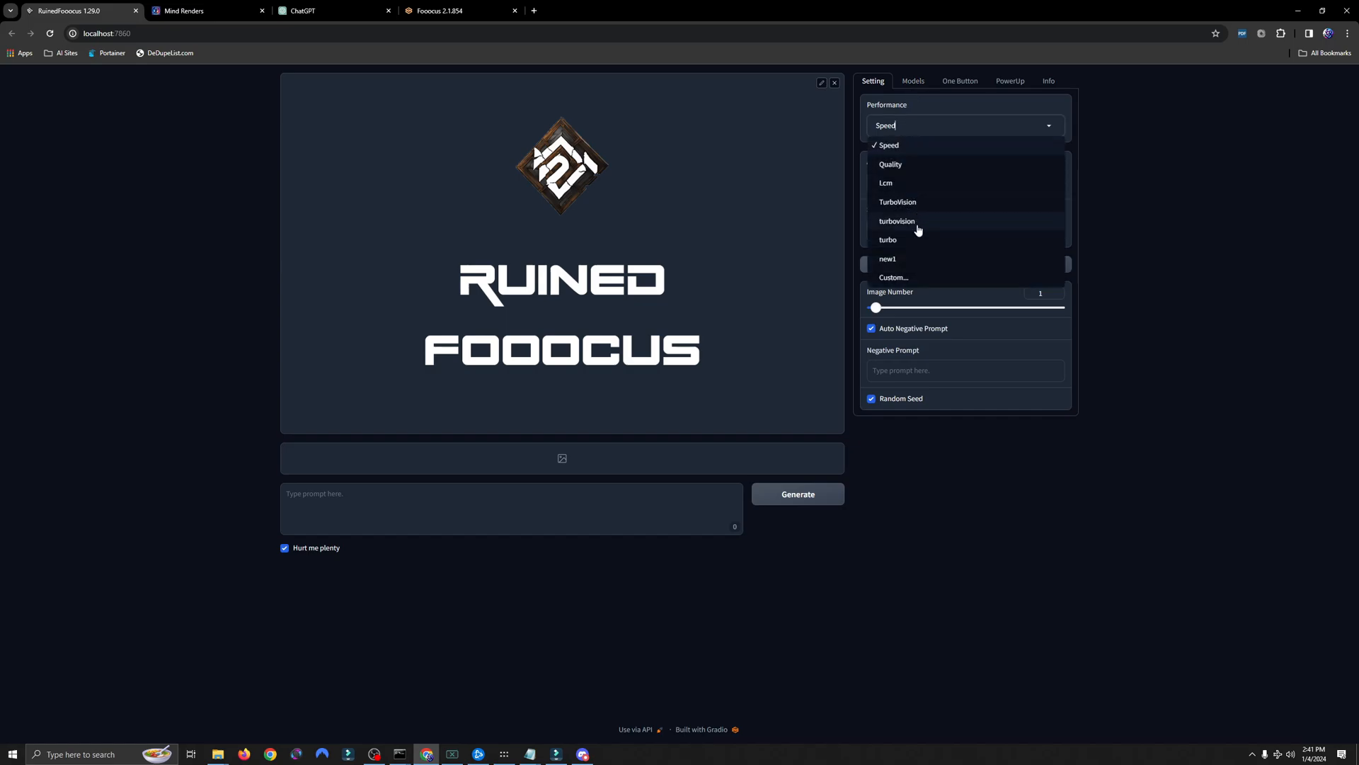
pyautogui.click(895, 277)
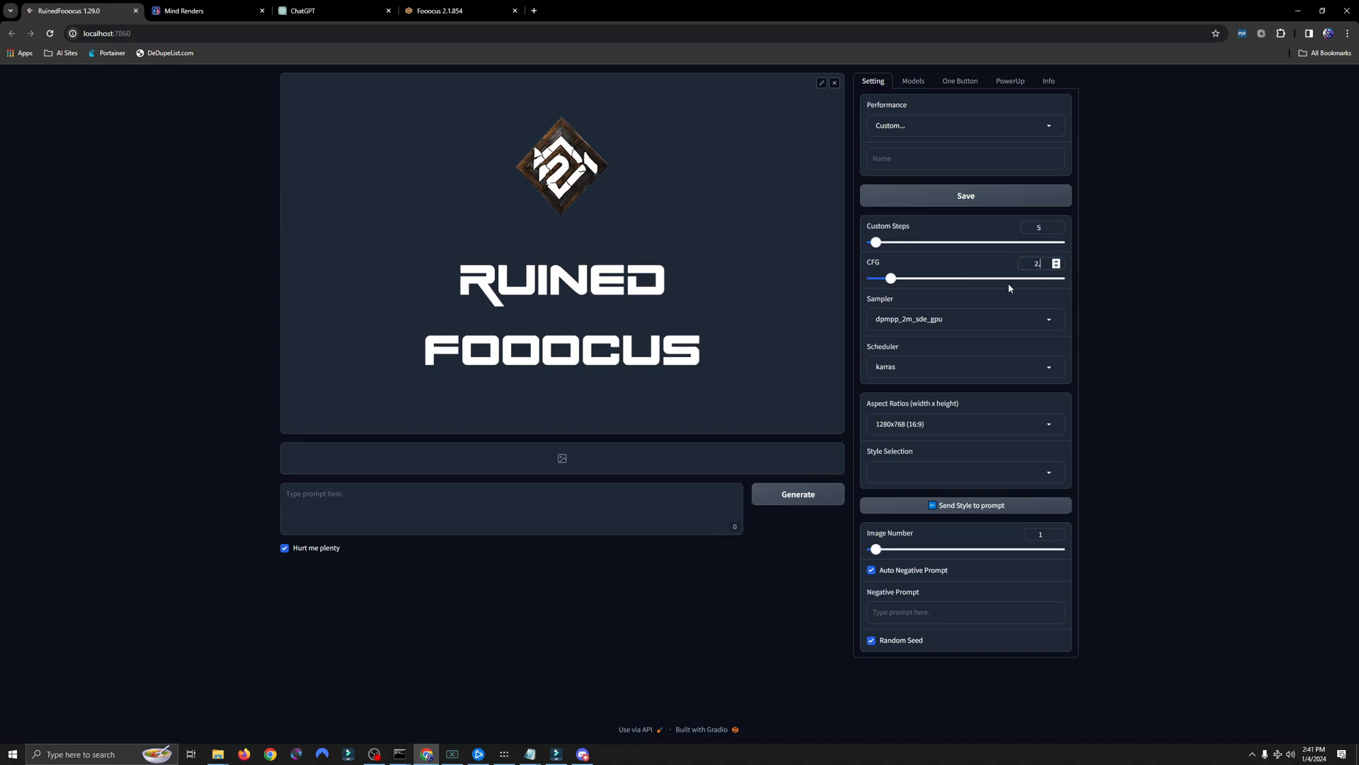
# Step: In Models, select the turbovision SDXL base model, review the LoRA list, and return to Setting
pyautogui.click(913, 80)
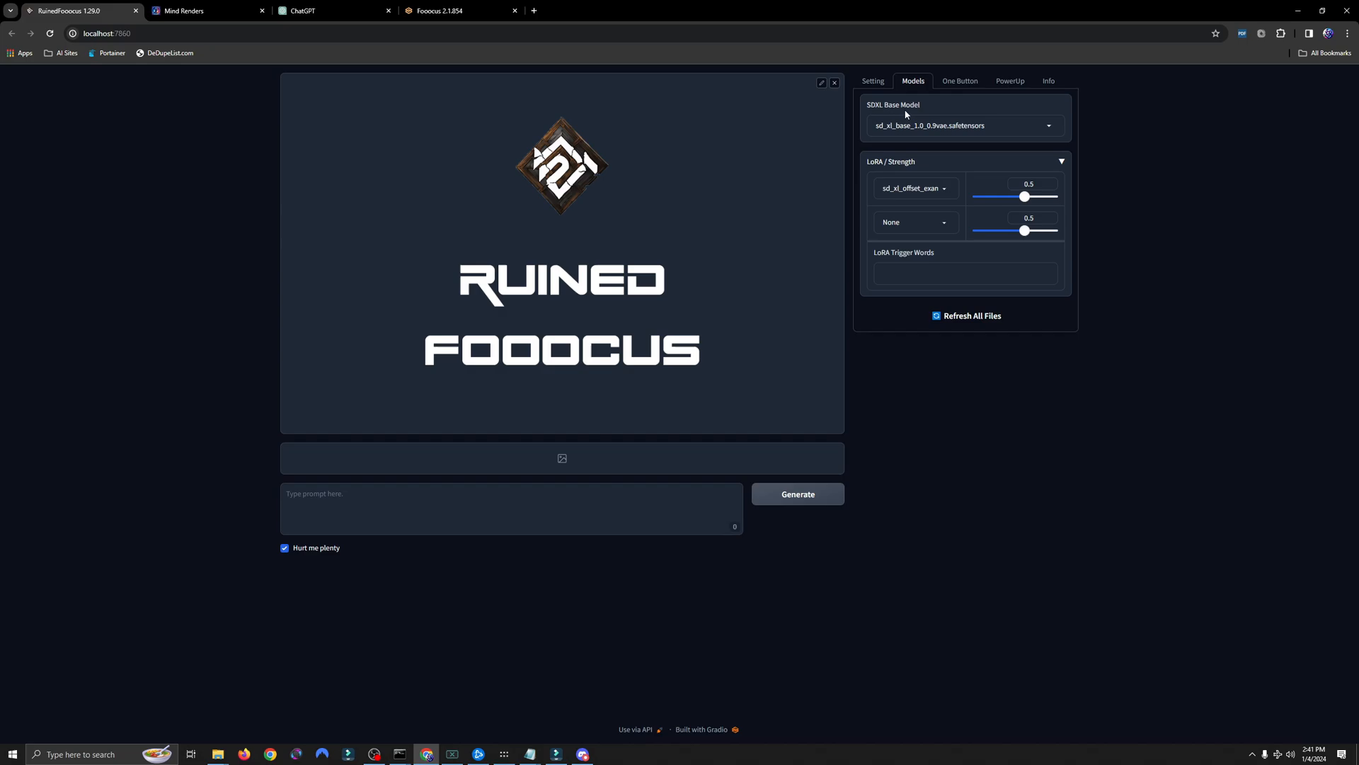
pyautogui.click(965, 125)
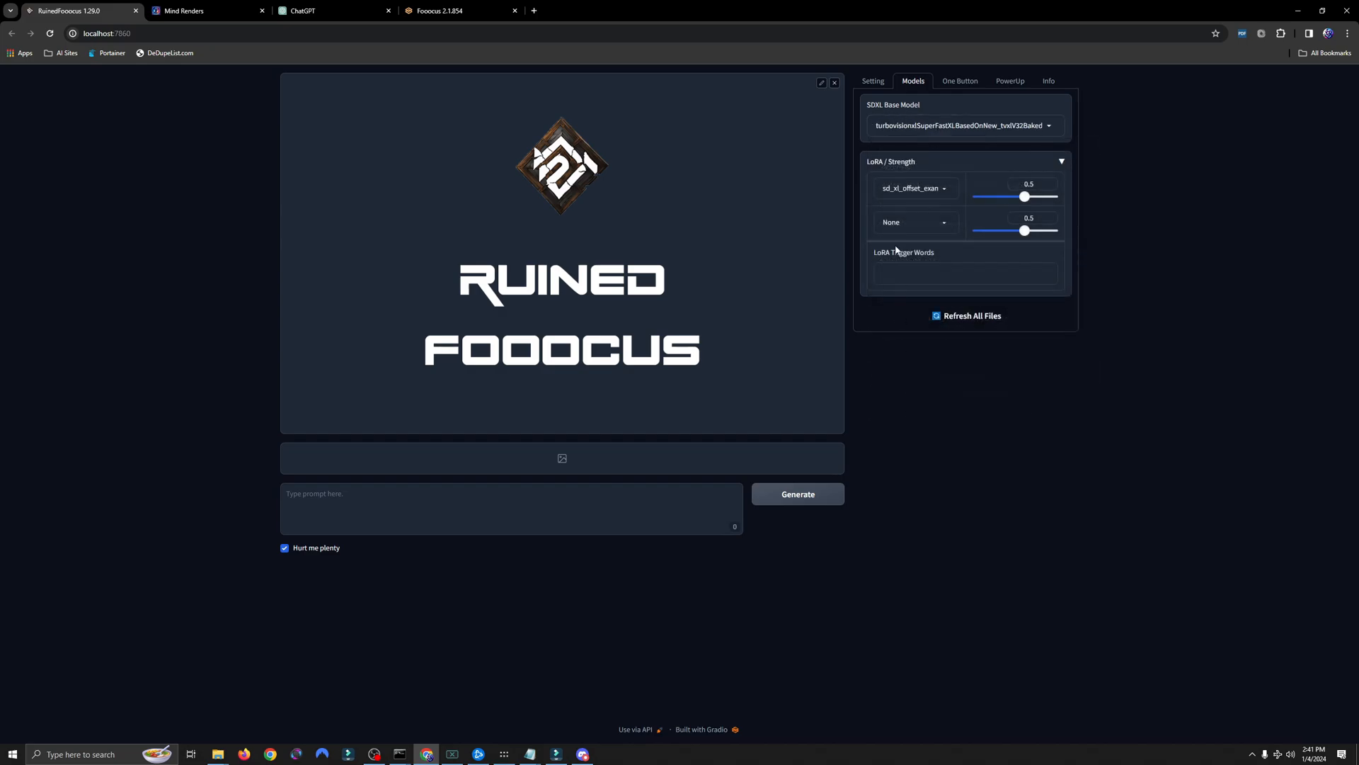
pyautogui.click(914, 188)
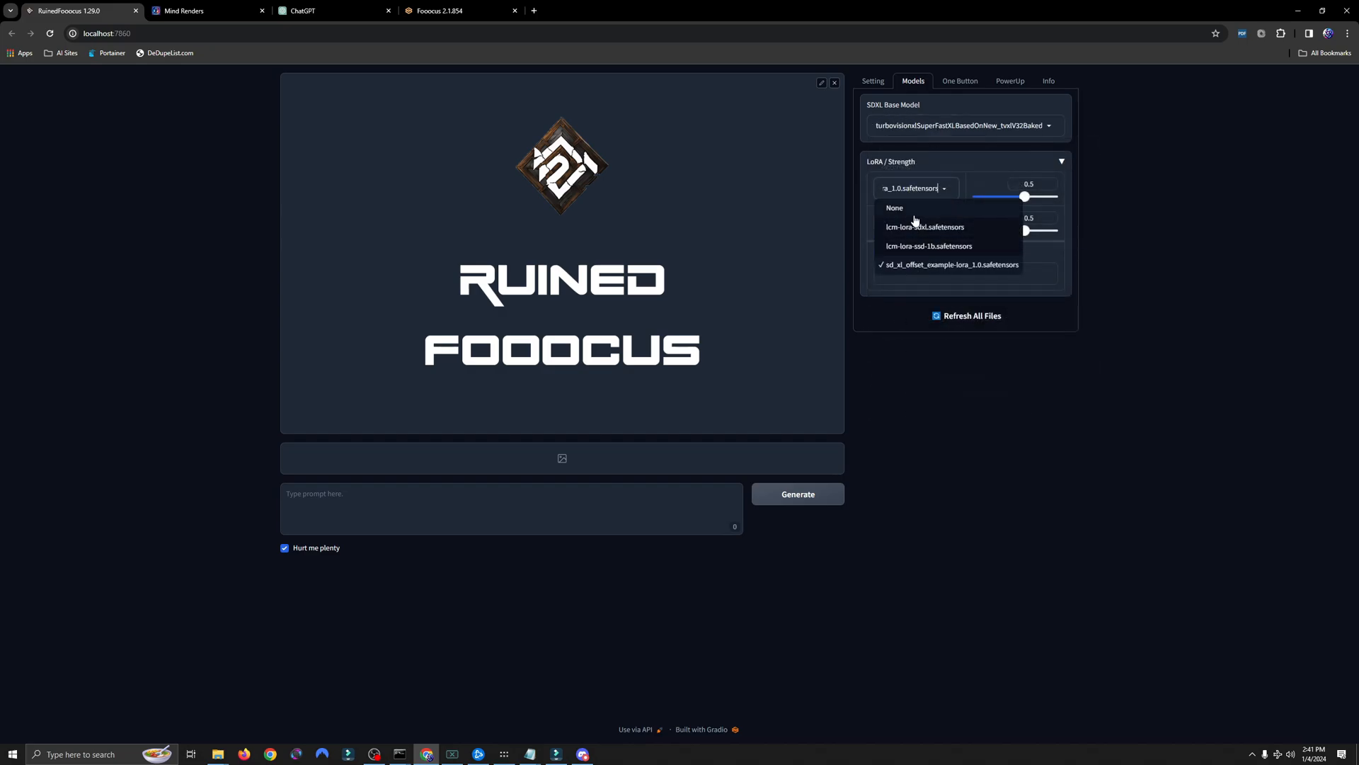
pyautogui.click(872, 80)
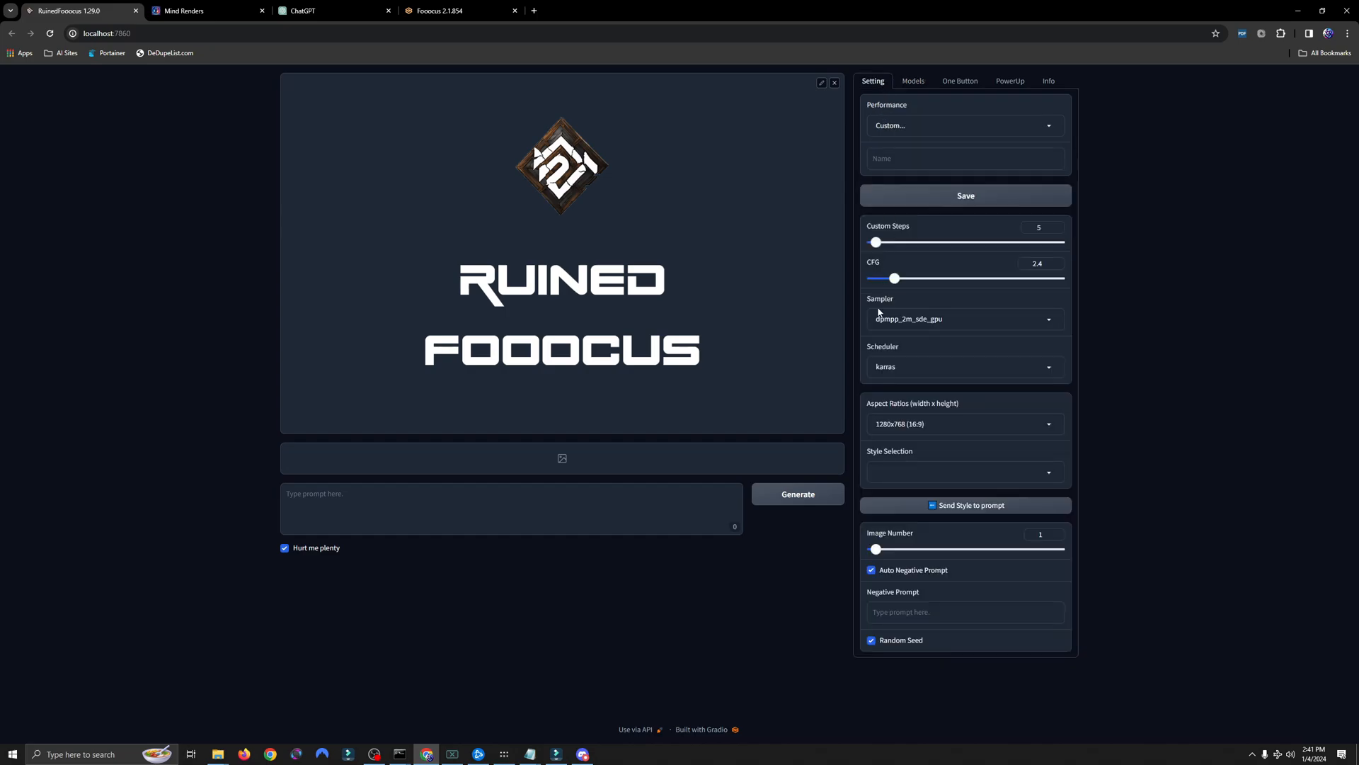
pyautogui.moveTo(876, 549); pyautogui.dragTo(871, 550)
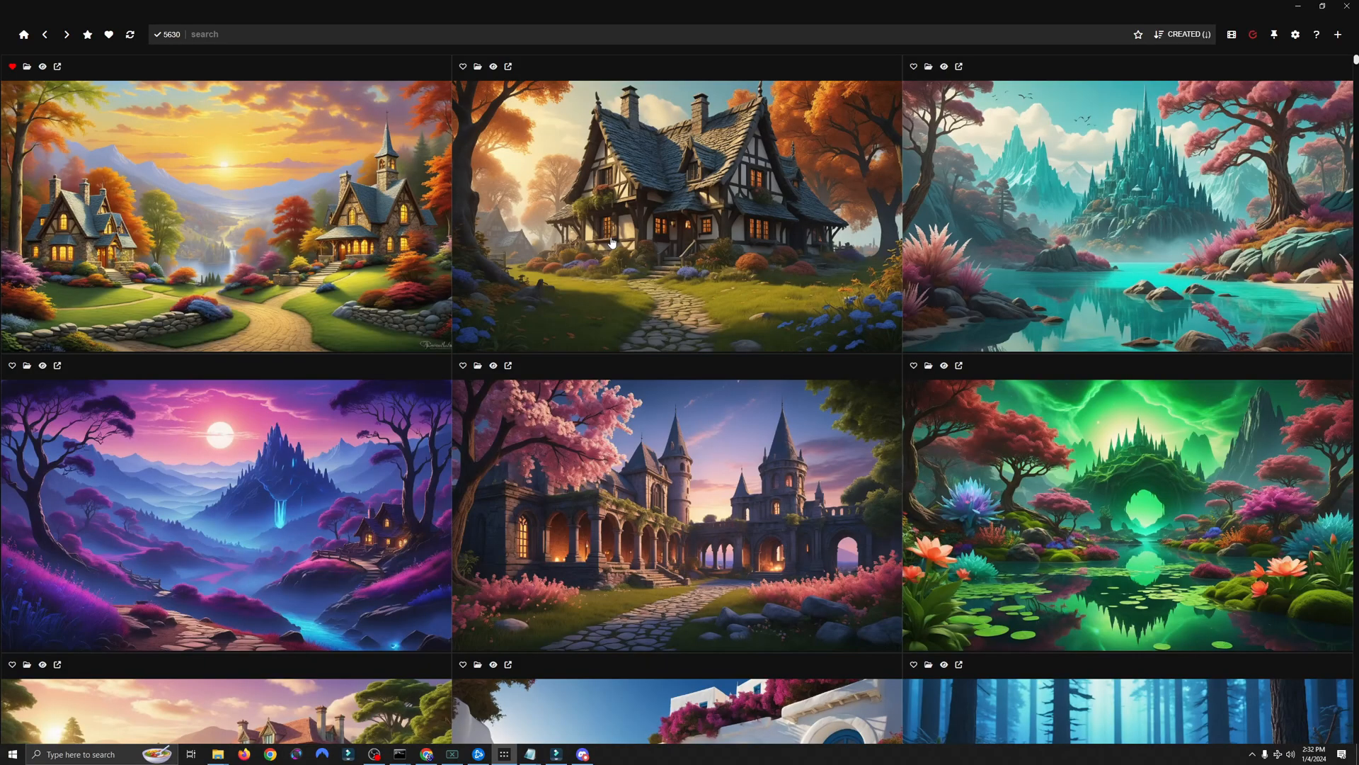
# Step: Scroll the Breadboard gallery of generated fantasy landscapes
pyautogui.scroll(-3)
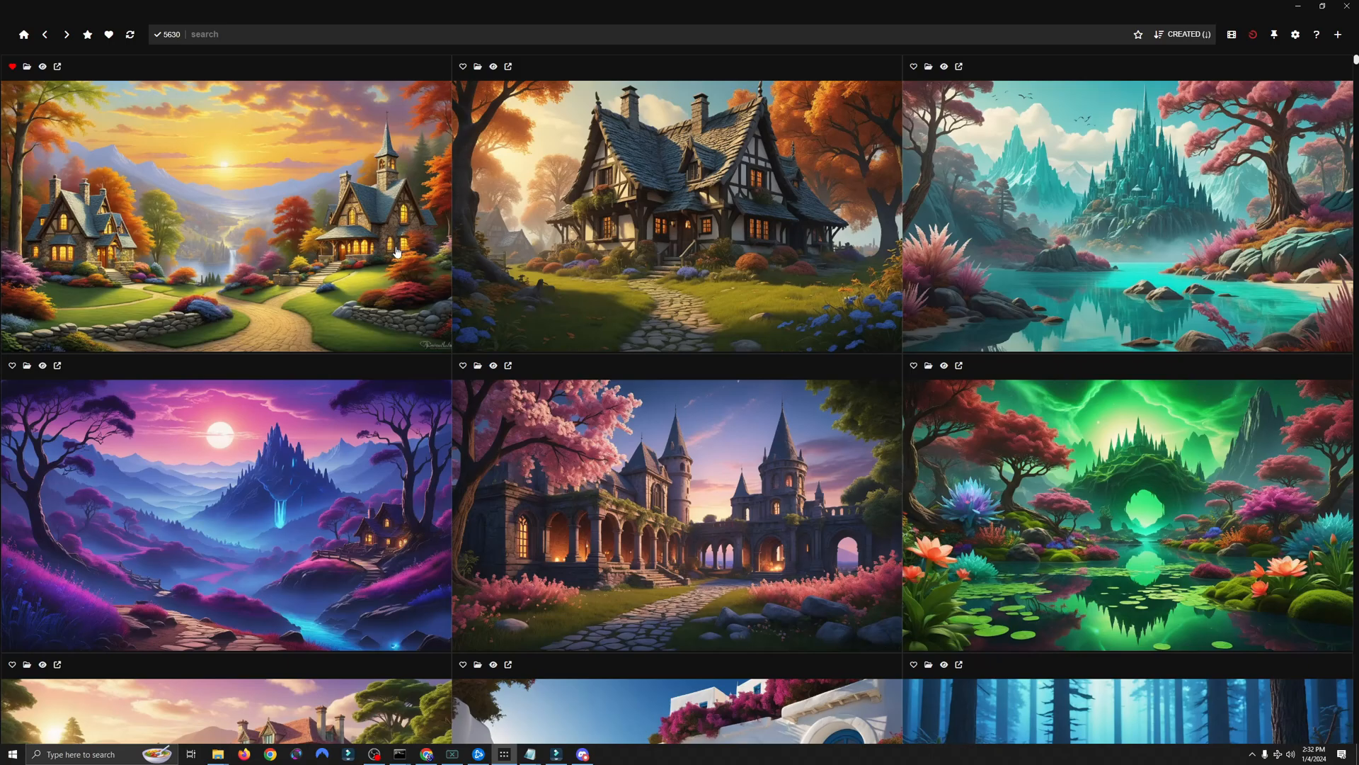
pyautogui.moveTo(312, 266)
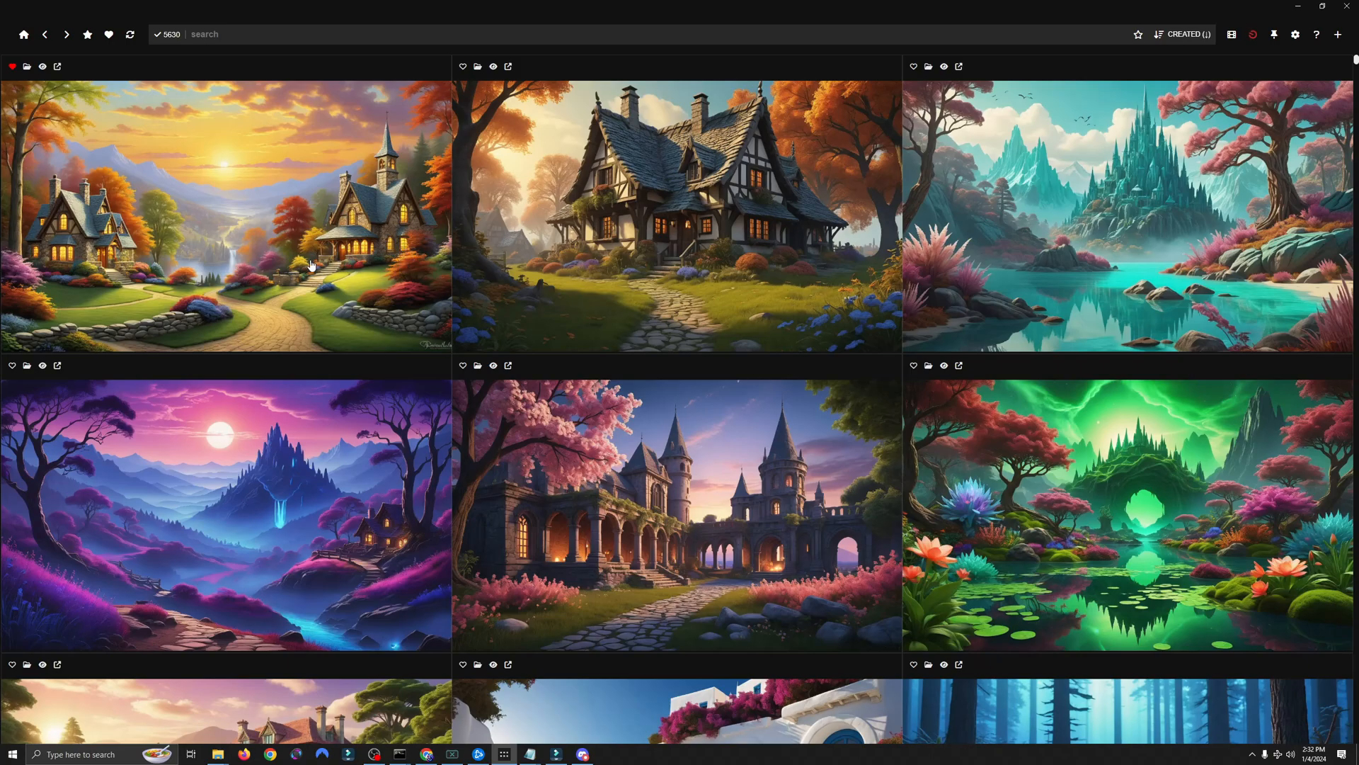
pyautogui.moveTo(314, 247)
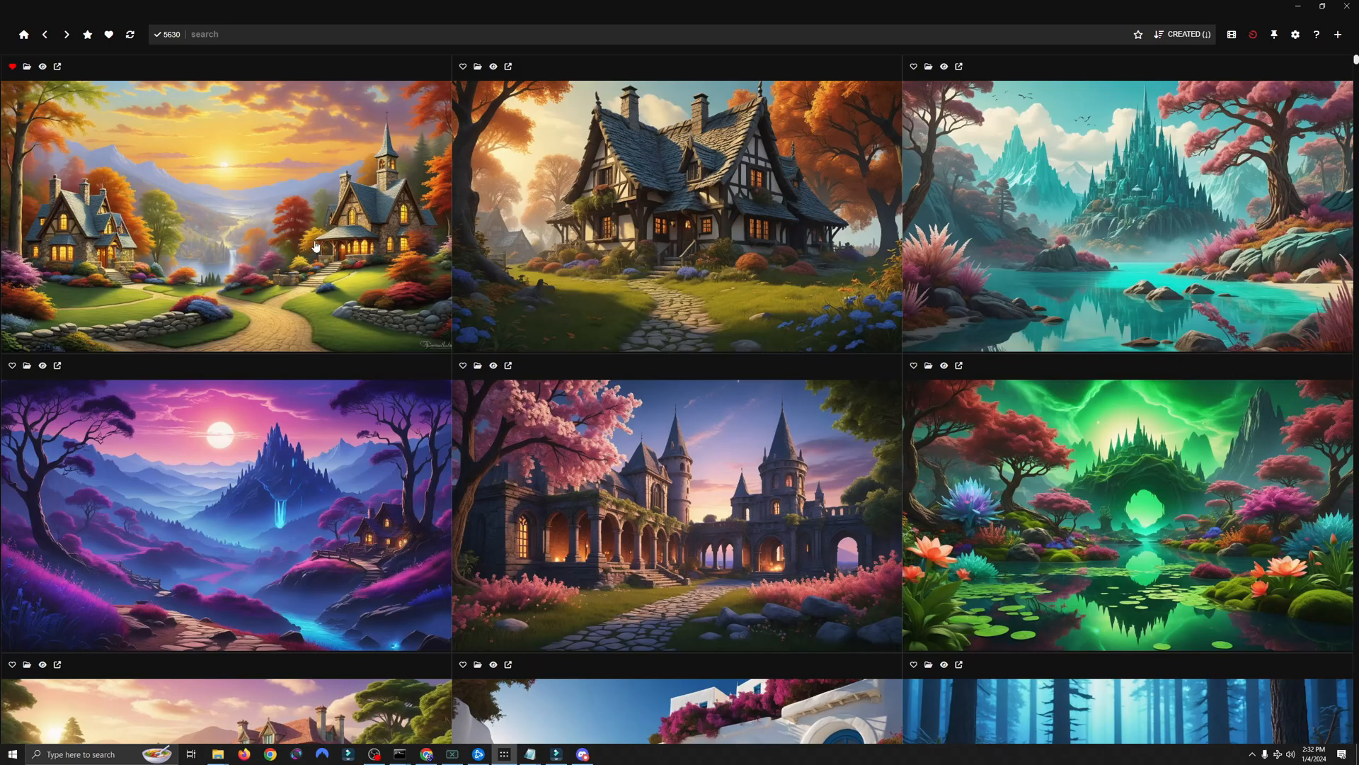
pyautogui.moveTo(476, 109)
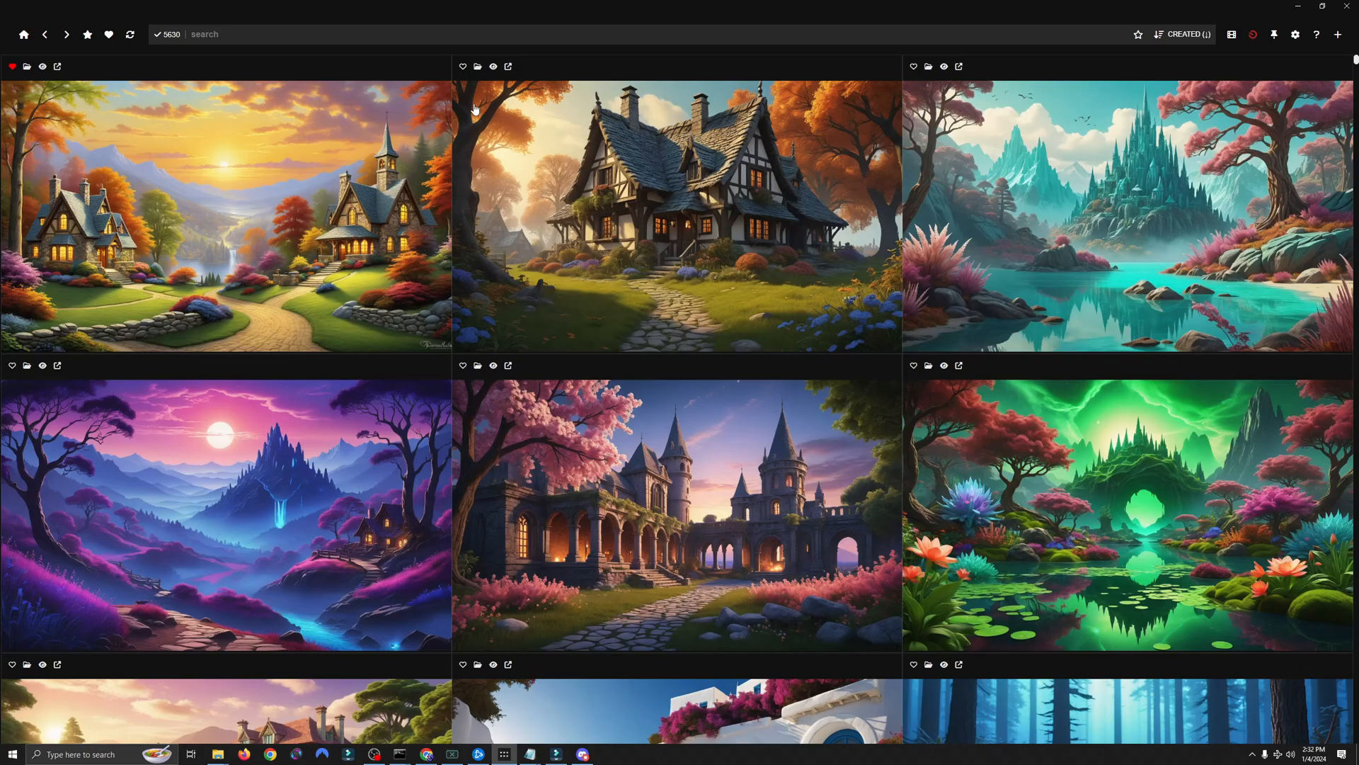
pyautogui.moveTo(626, 246)
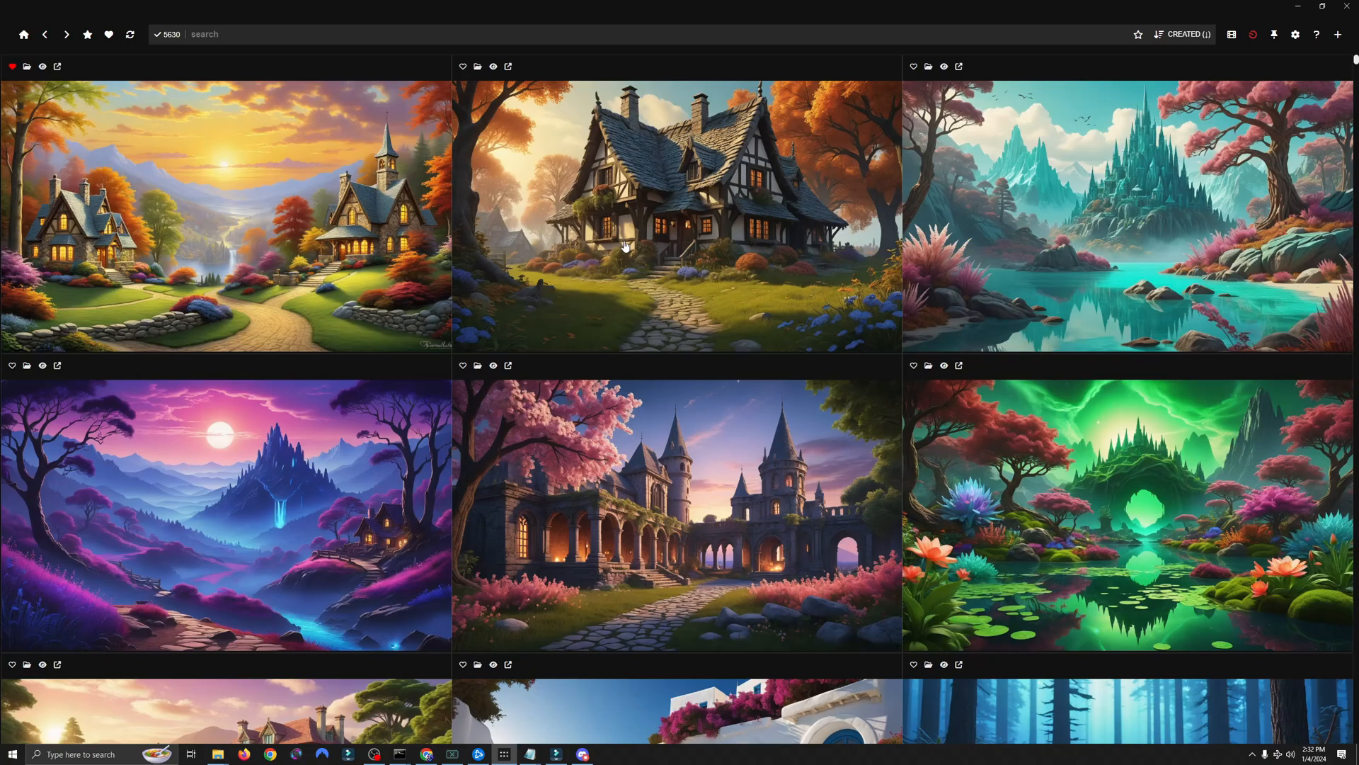